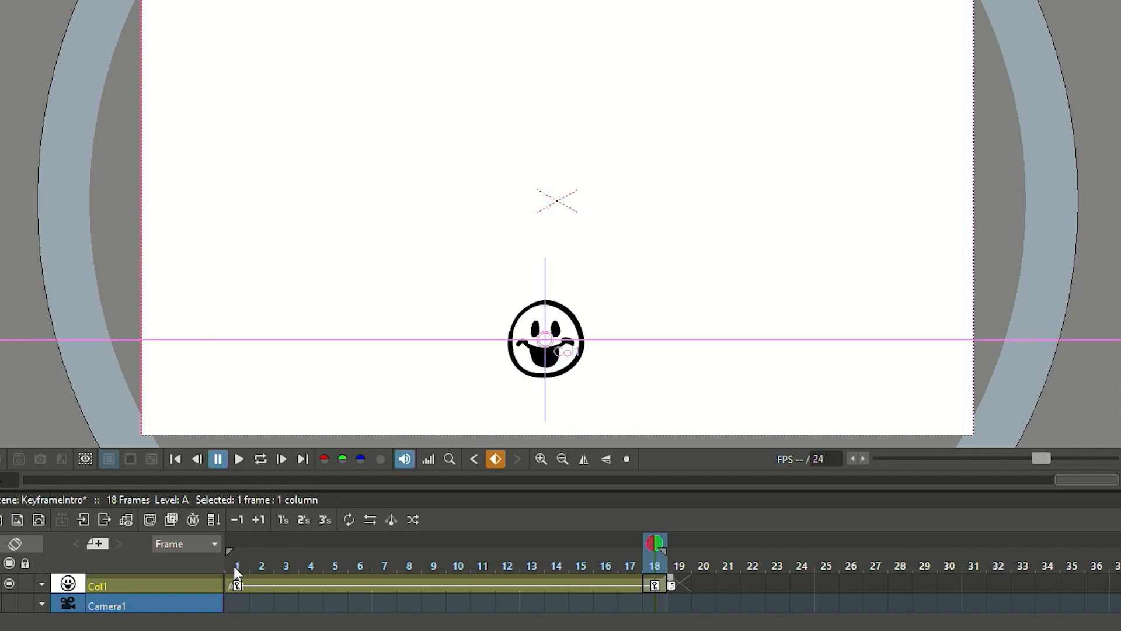
Play the smiley's 18-frame bounce in the viewer, then stop playback.
click(239, 459)
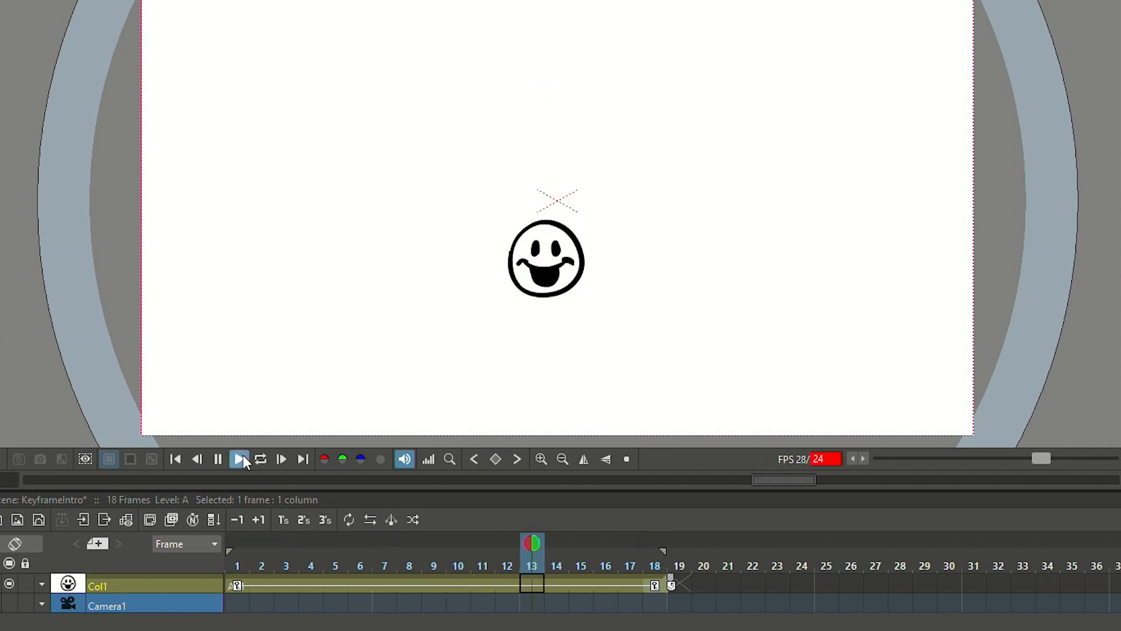
click(217, 459)
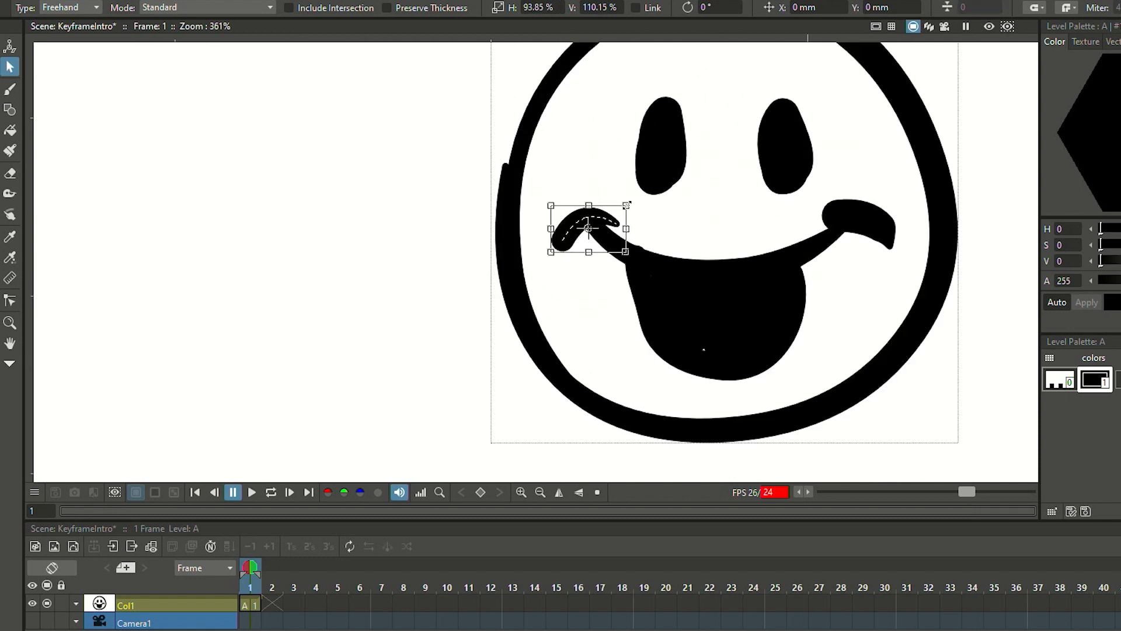
Deselect the mouth stroke, switch to the Animate tool, and fit the camera view.
click(10, 45)
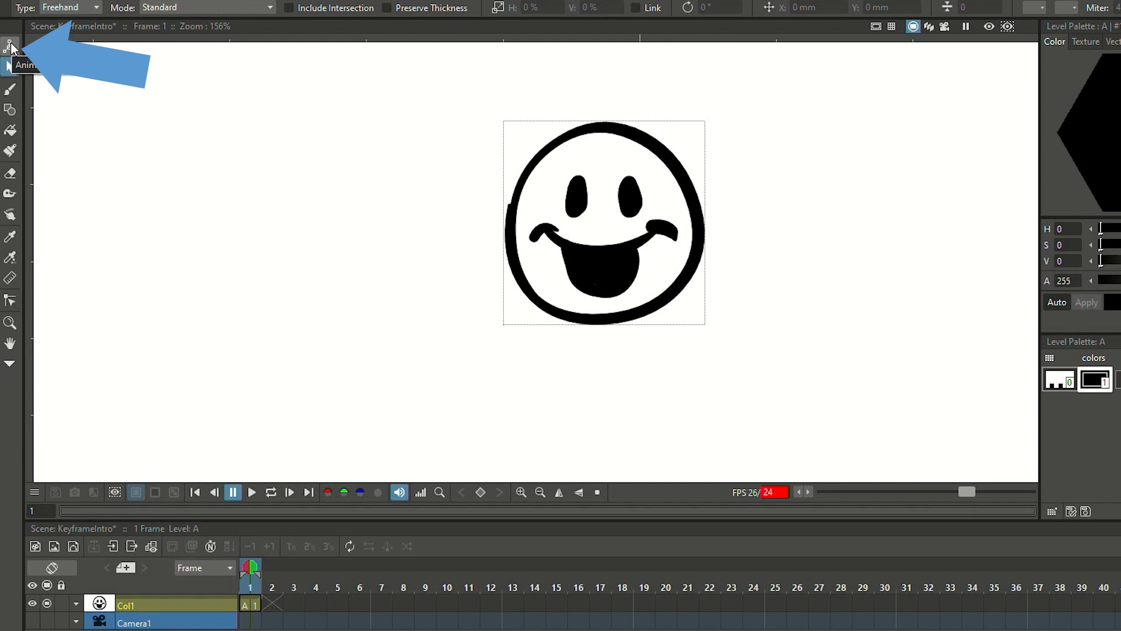
key(a)
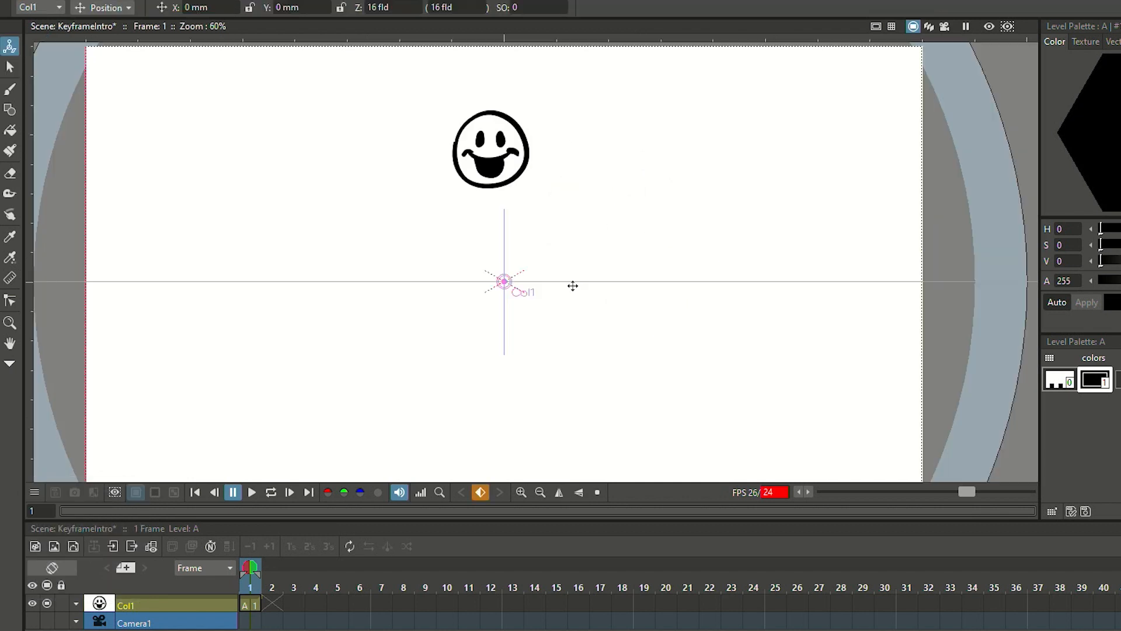
mouse_move(491, 170)
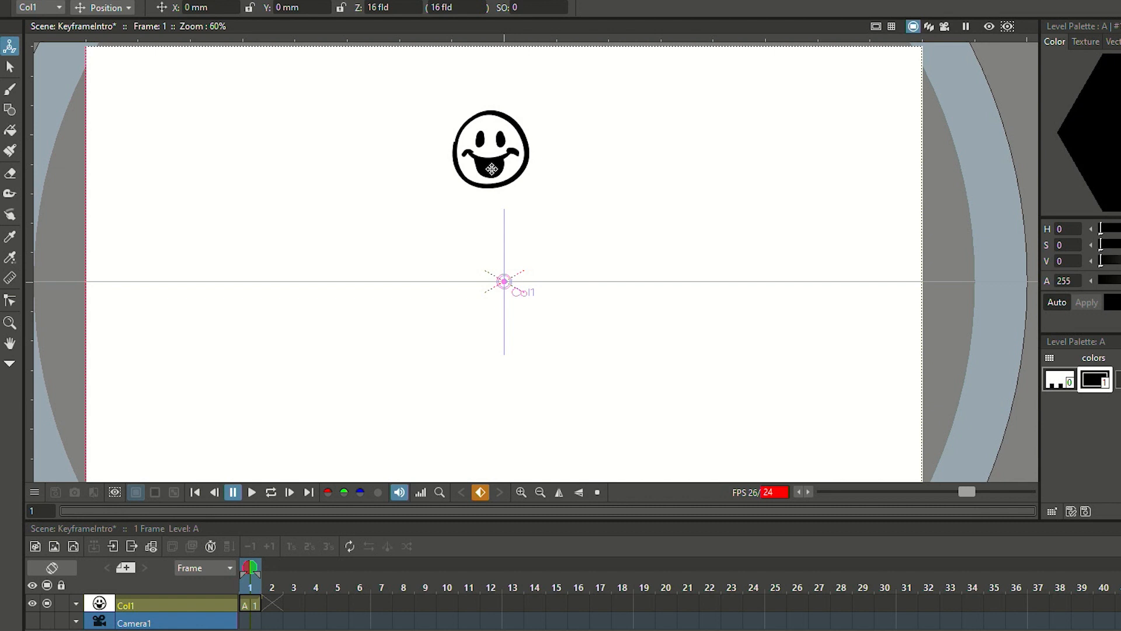
drag(504, 280, 799, 271)
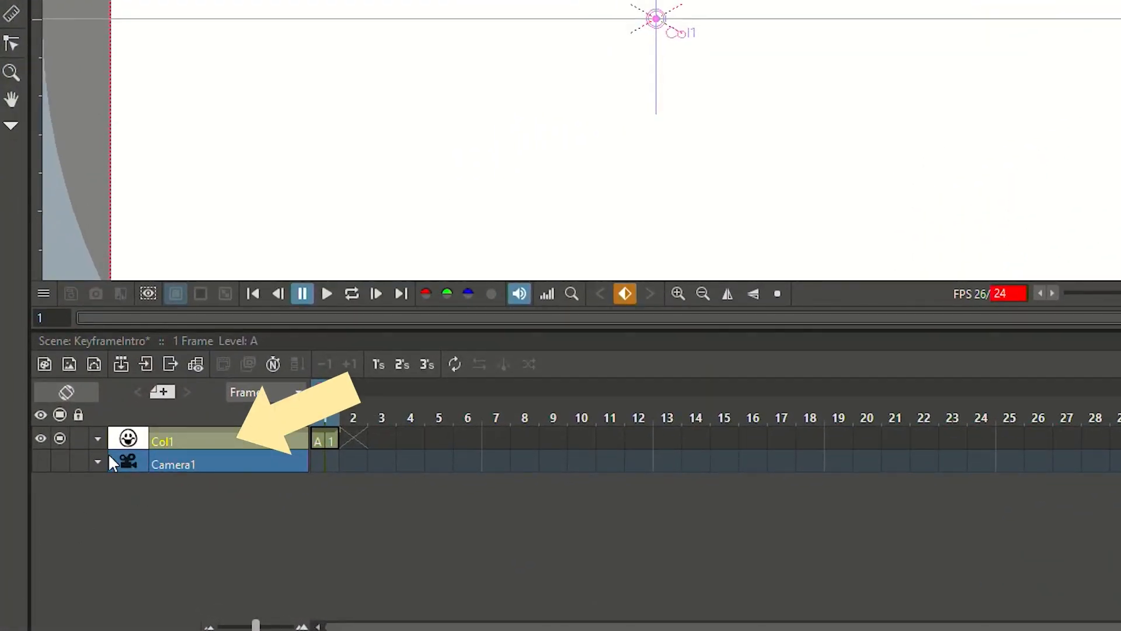
mouse_move(357, 452)
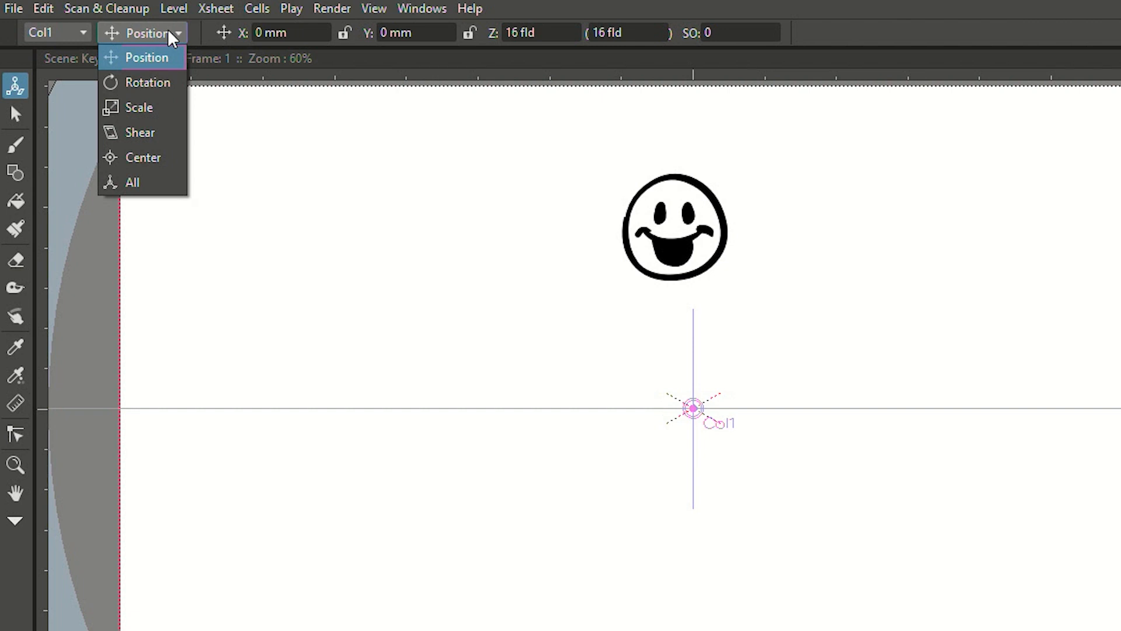
mouse_move(125, 157)
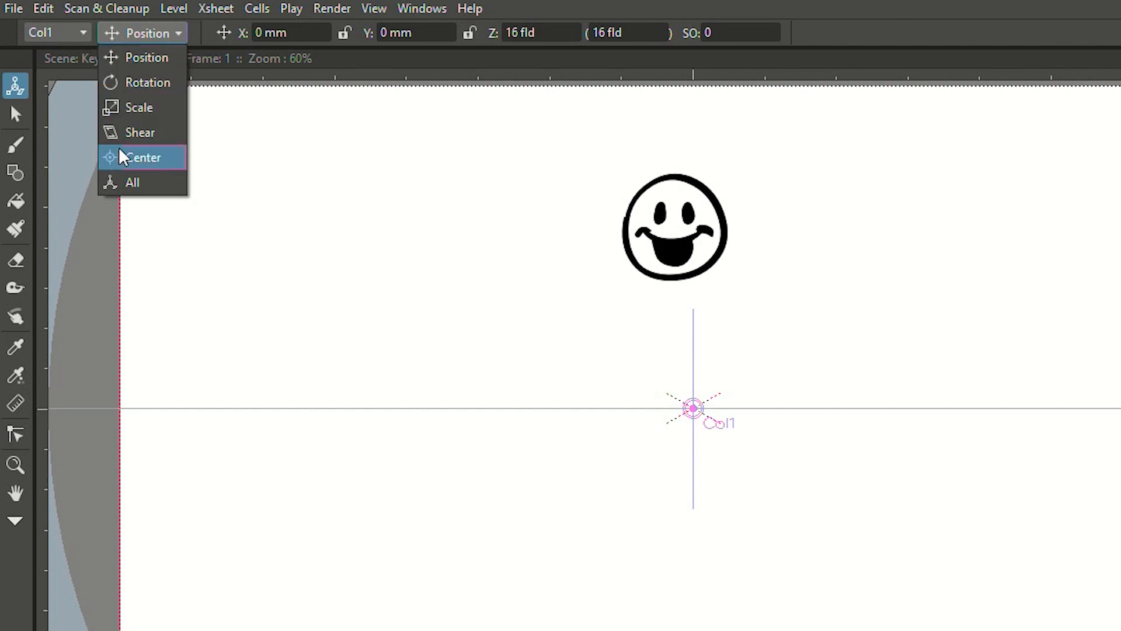
Test-rotate the smiley around the stage centre, then rotate it back upright.
click(144, 157)
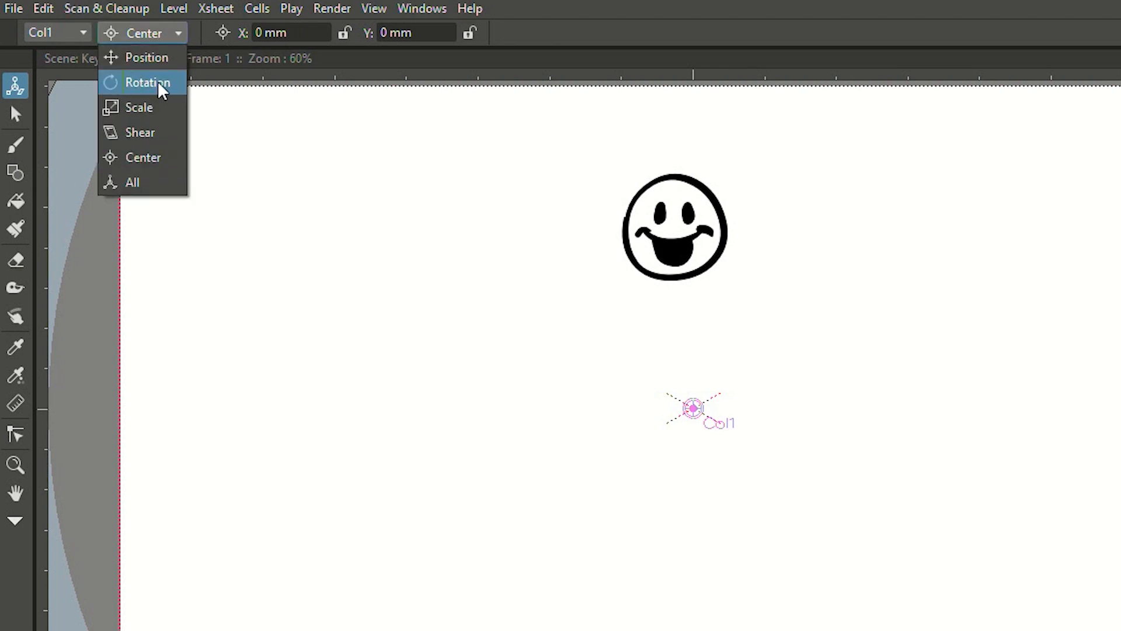
click(148, 82)
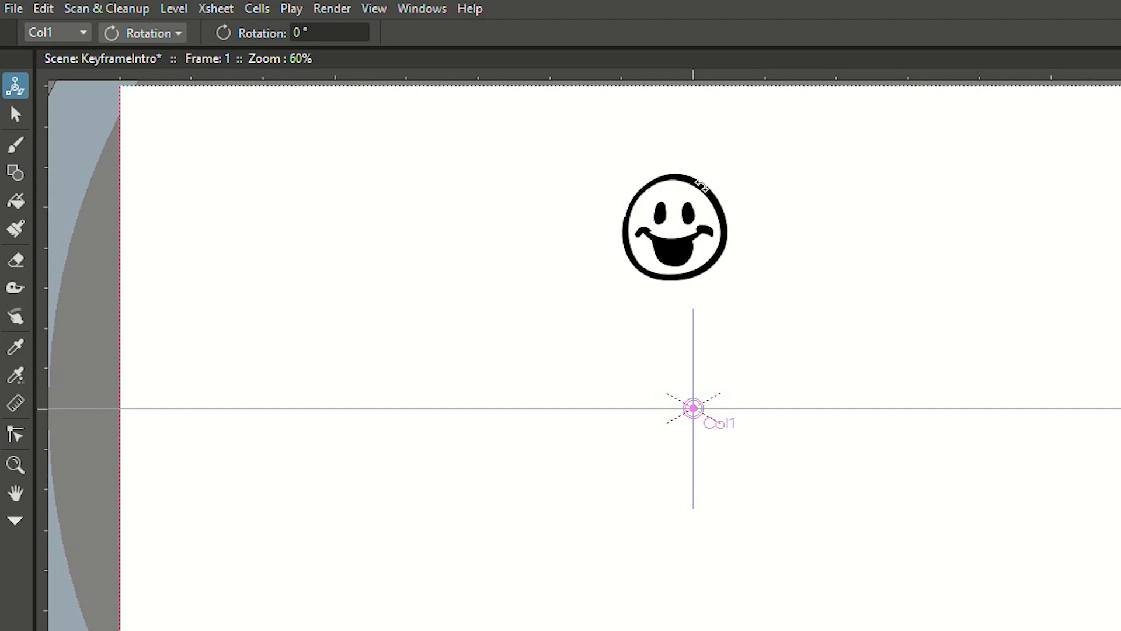
drag(701, 186, 752, 215)
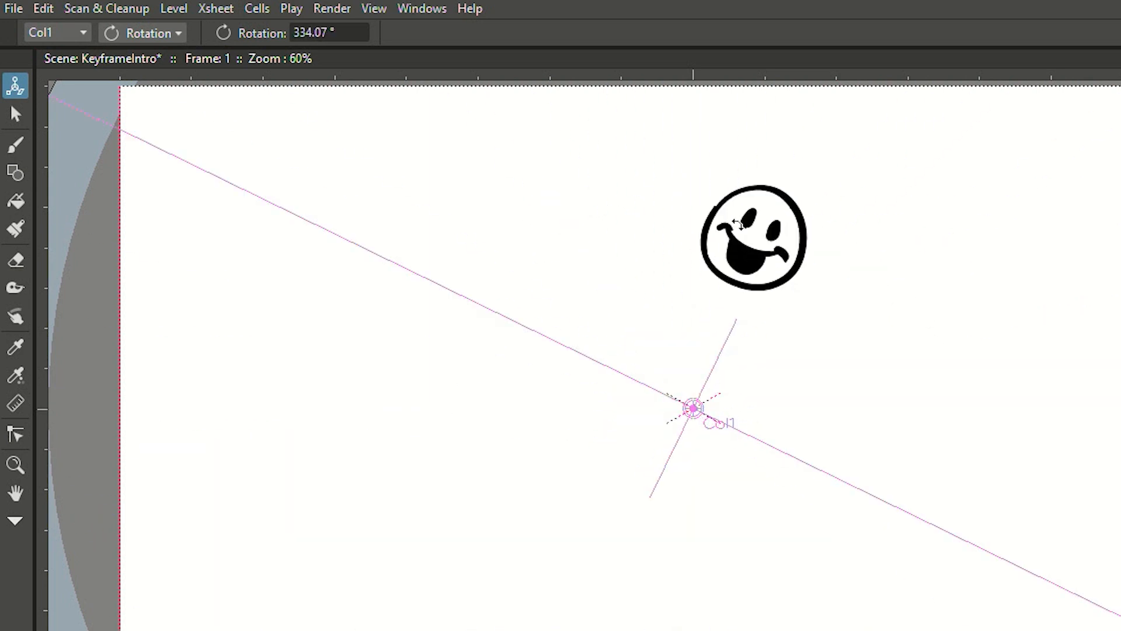
drag(751, 236, 579, 544)
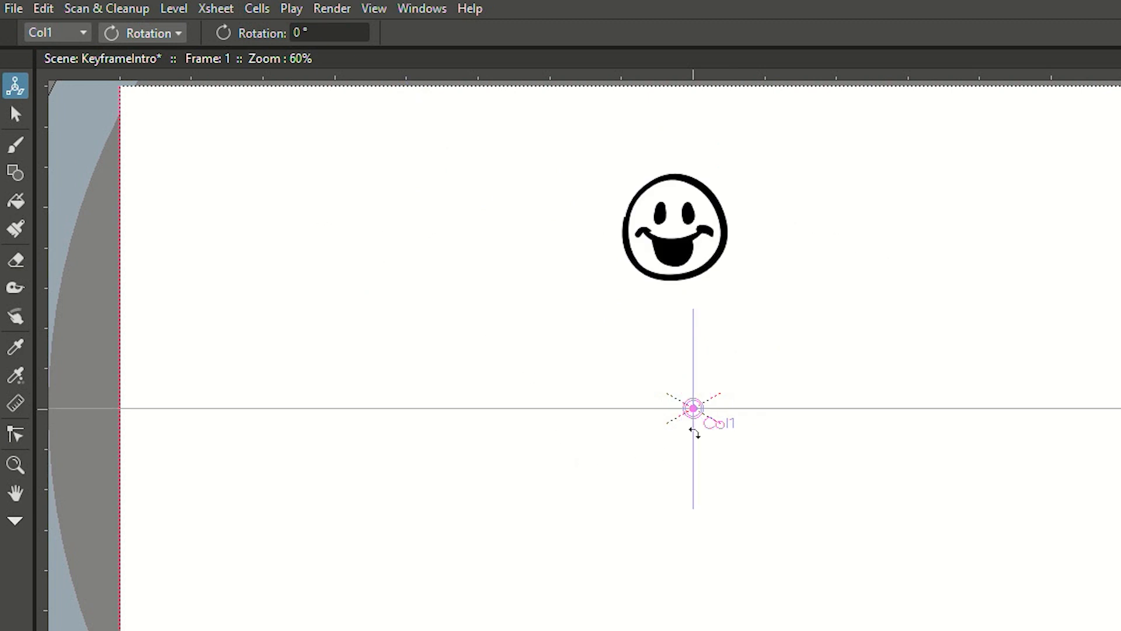
In Center mode, drag Col1's pivot up onto the smiley's face, then return to Rotation mode.
click(142, 32)
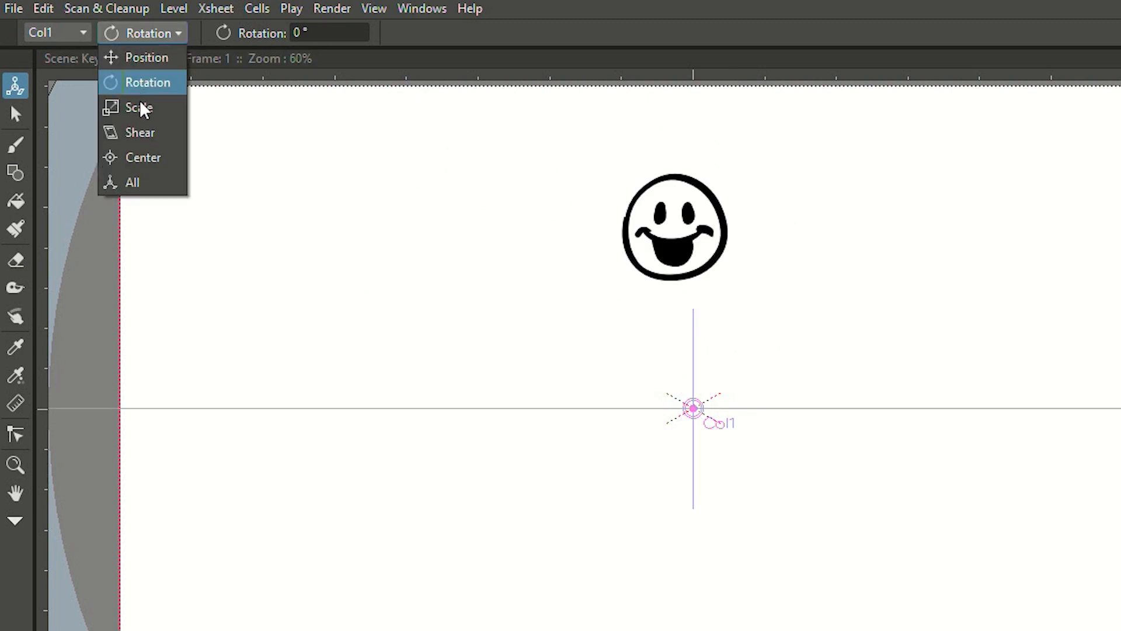
click(143, 157)
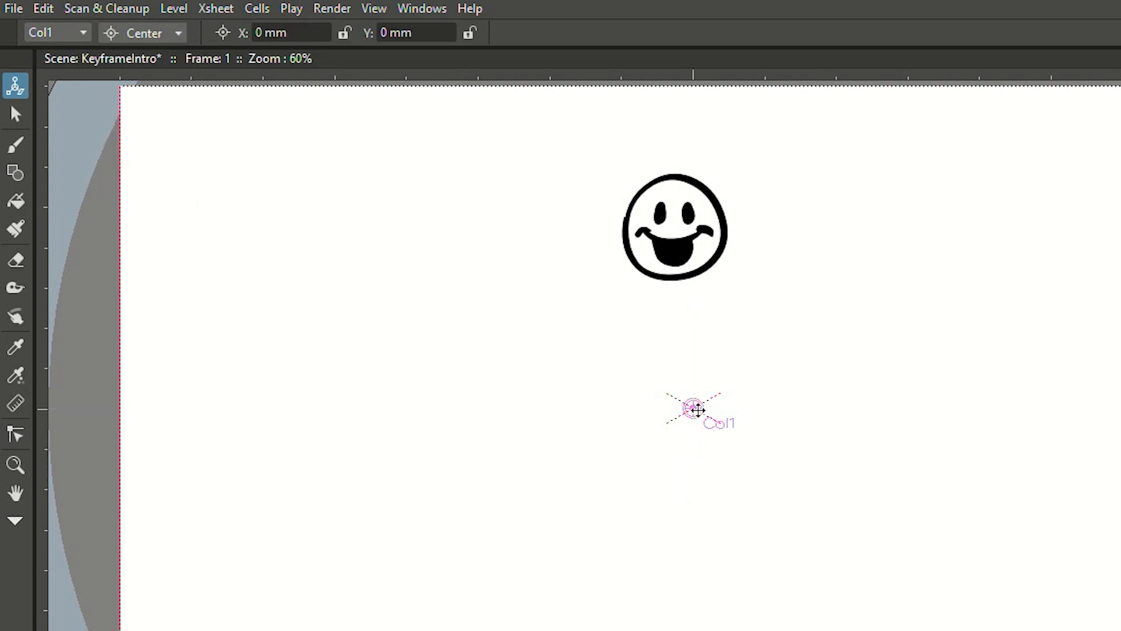
drag(694, 408, 671, 227)
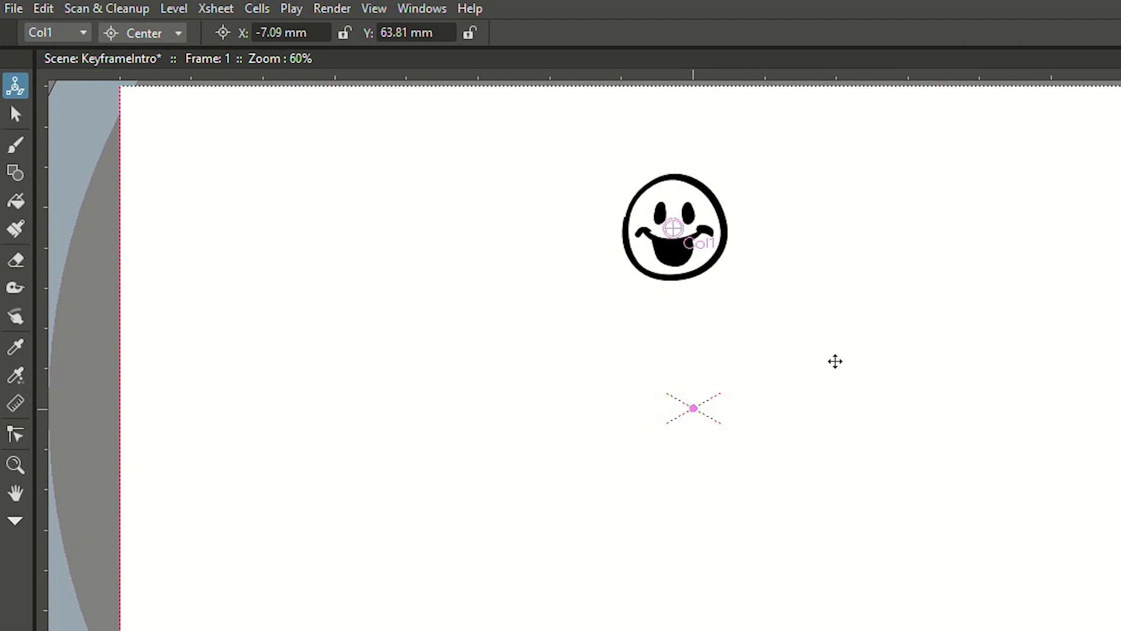
click(142, 33)
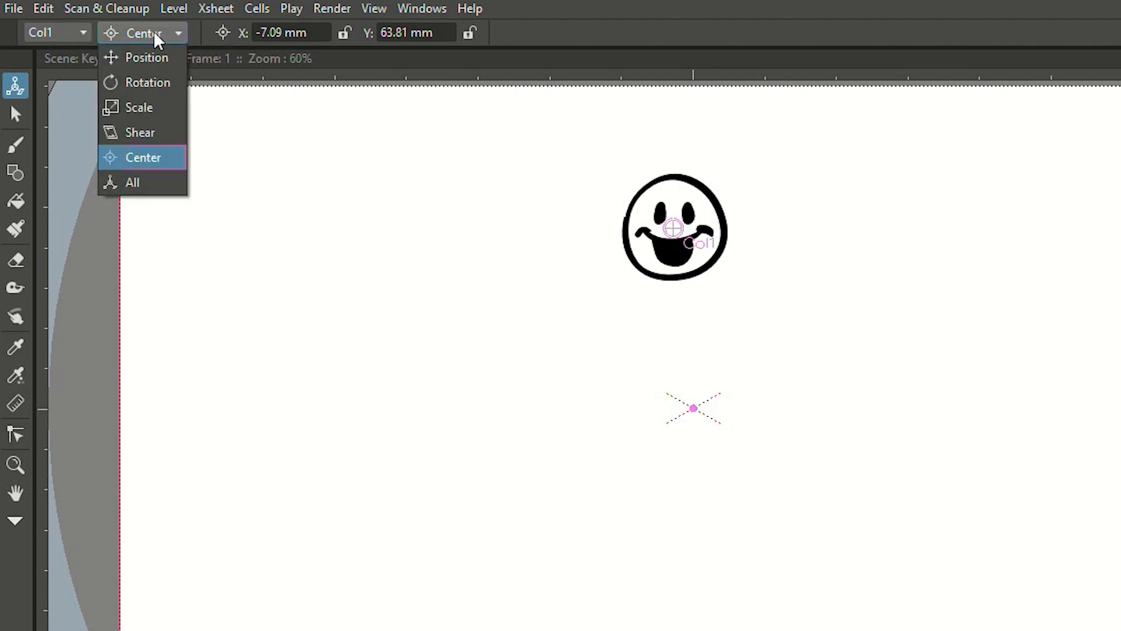
click(147, 82)
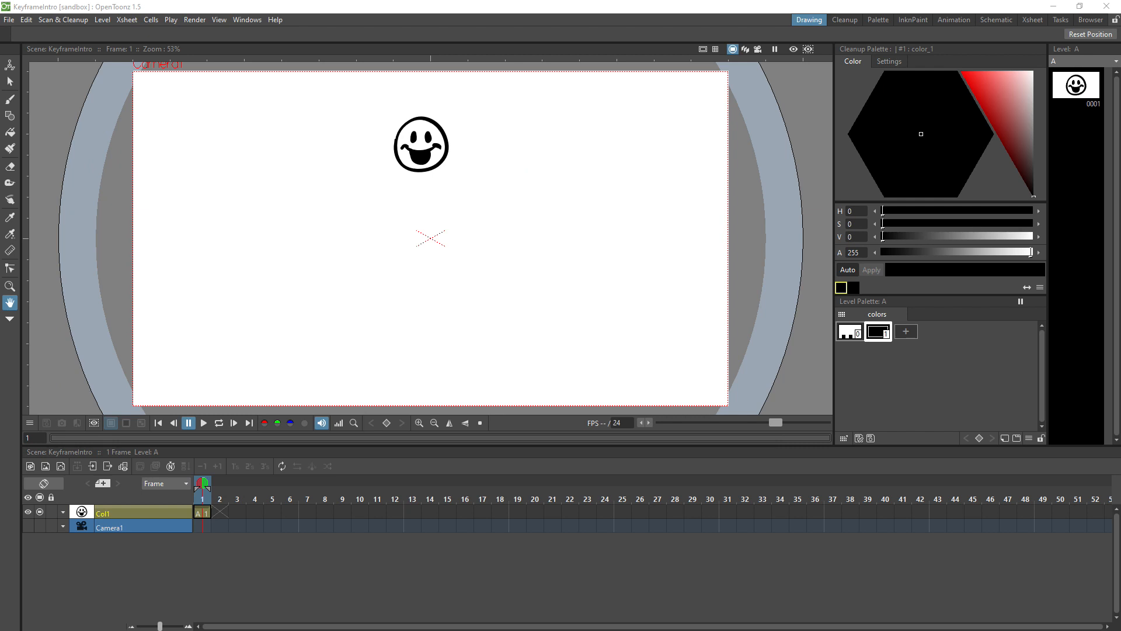
mouse_move(427, 137)
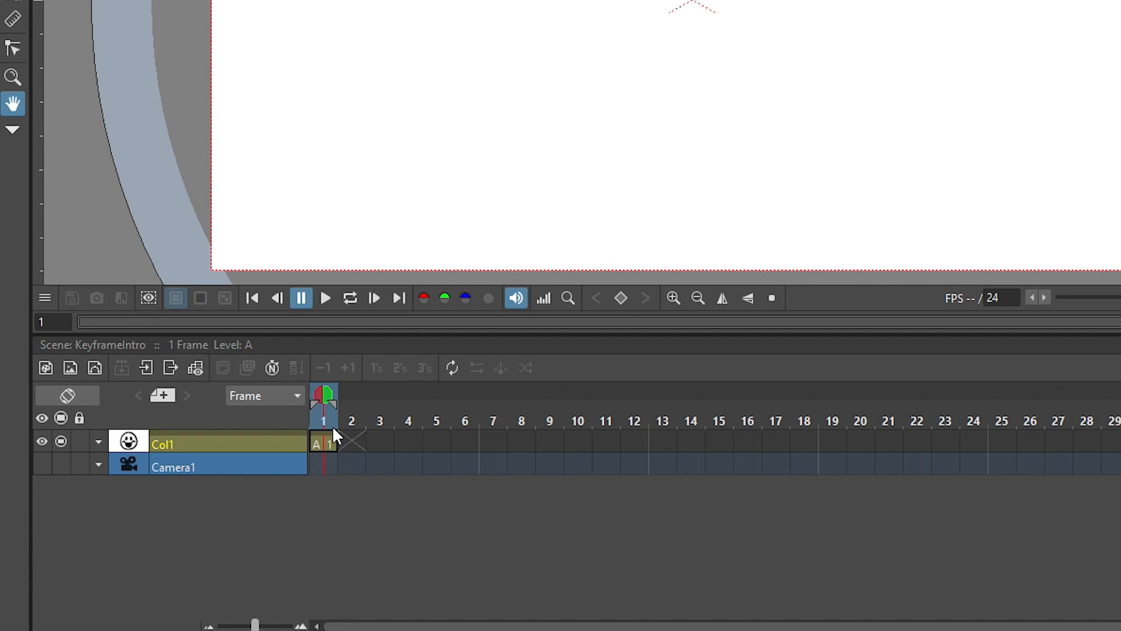
mouse_move(320, 477)
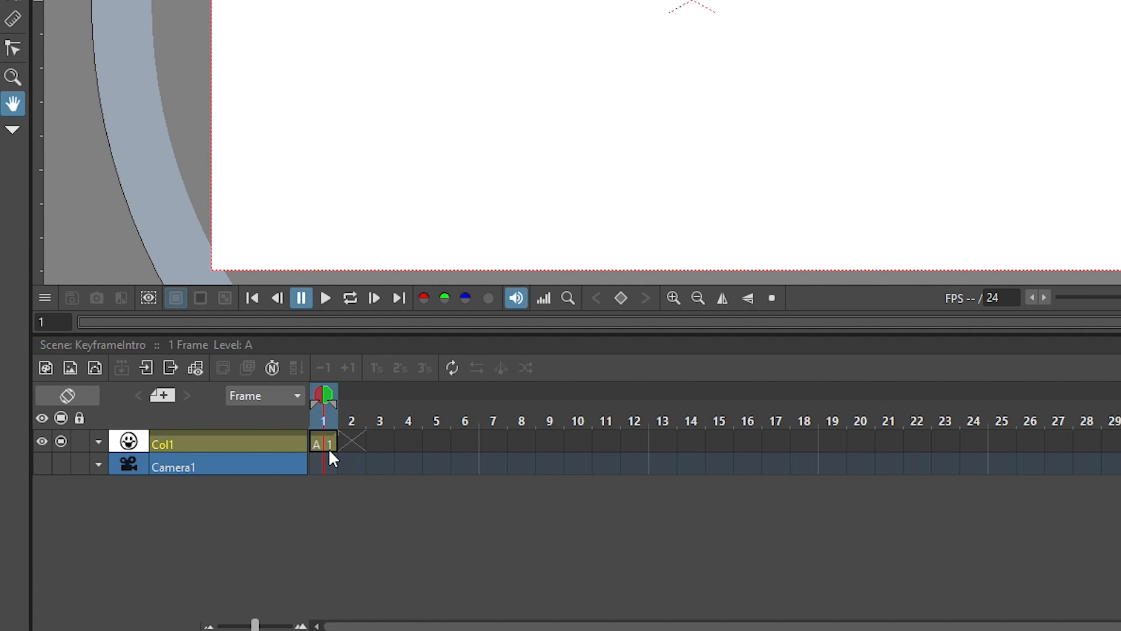
Select the smiley's A1 cell on frame 1 of Col1.
click(325, 443)
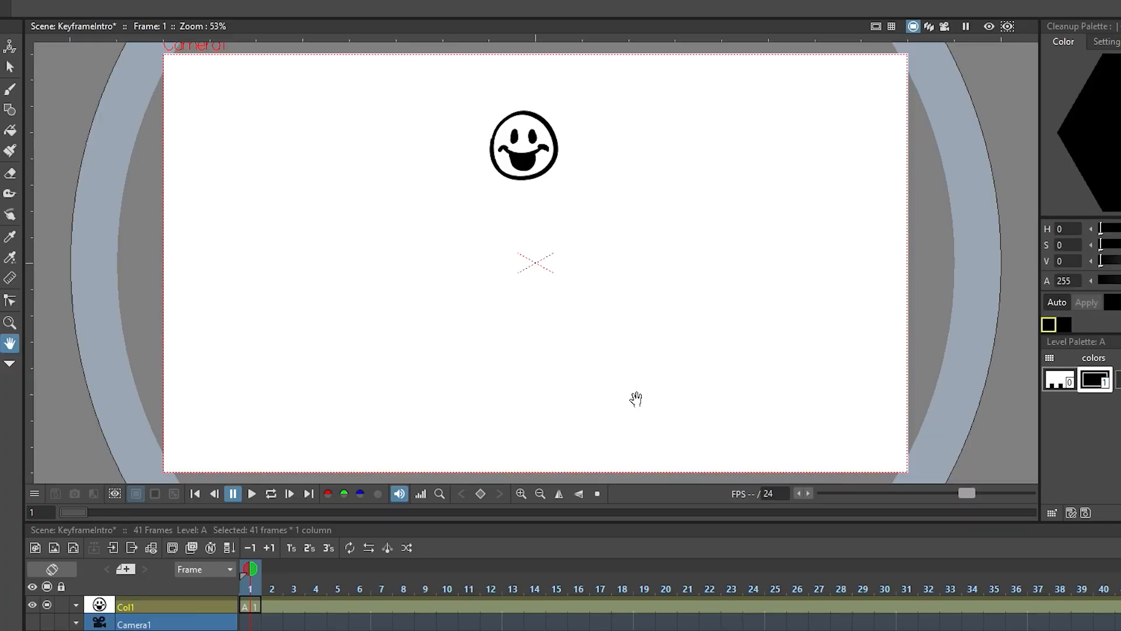
Set the Animate tool to Position and add Col1's position keyframe on frame 1.
click(10, 46)
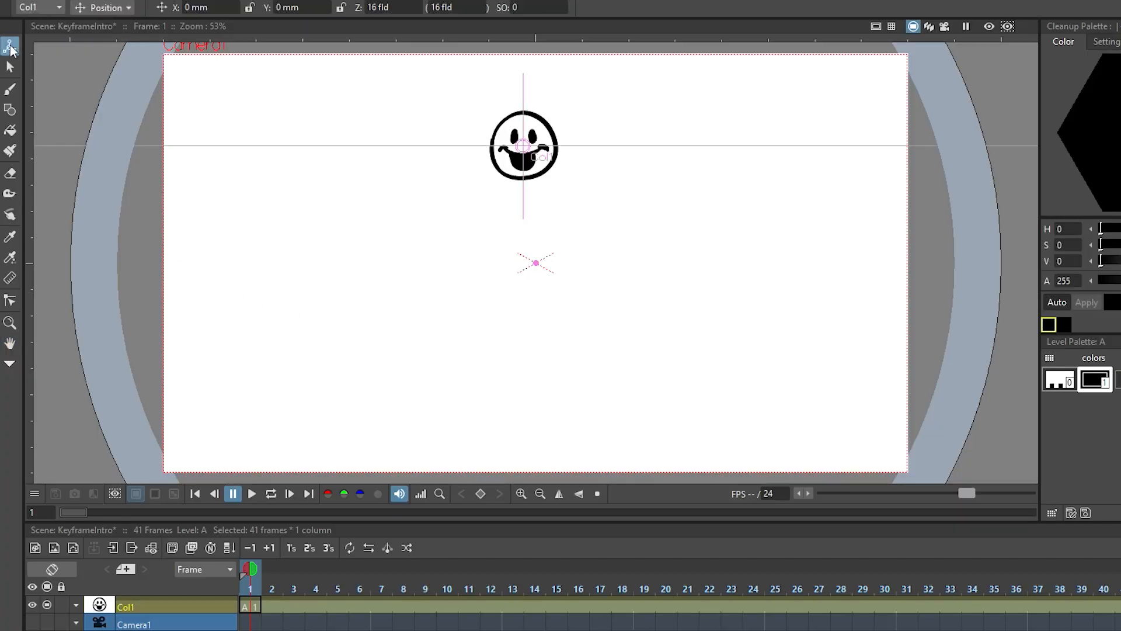
click(104, 7)
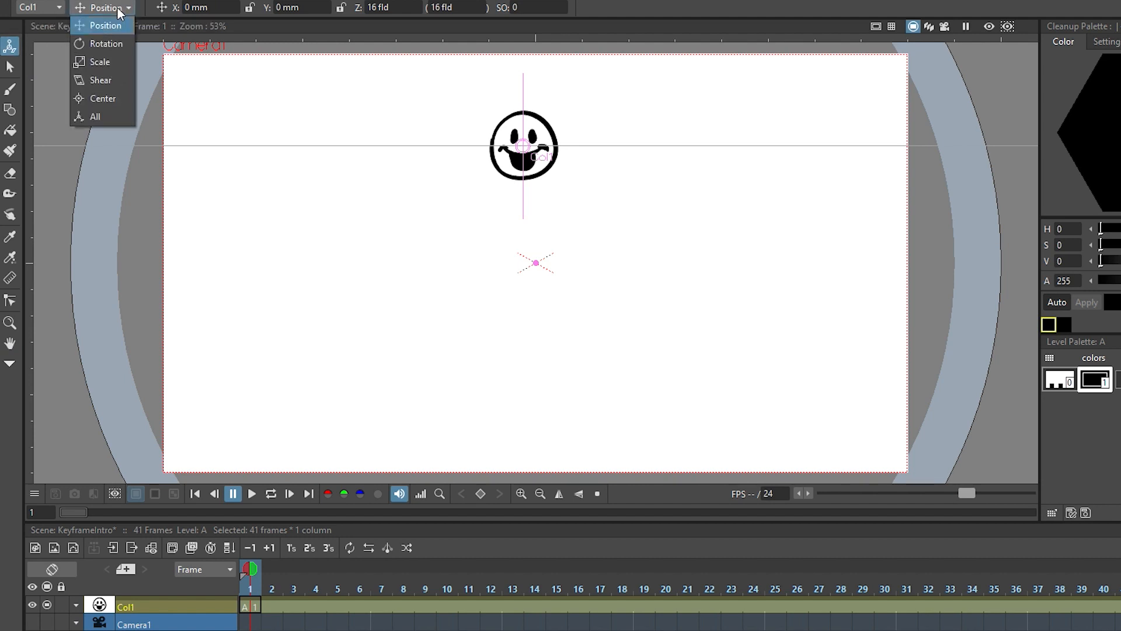
click(105, 7)
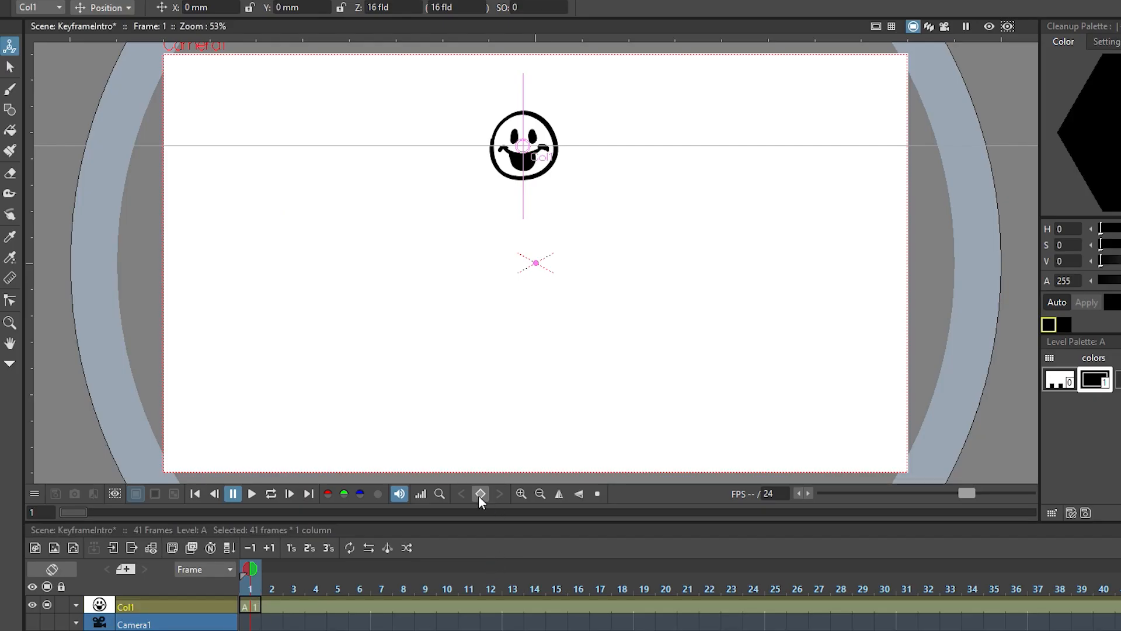
click(481, 493)
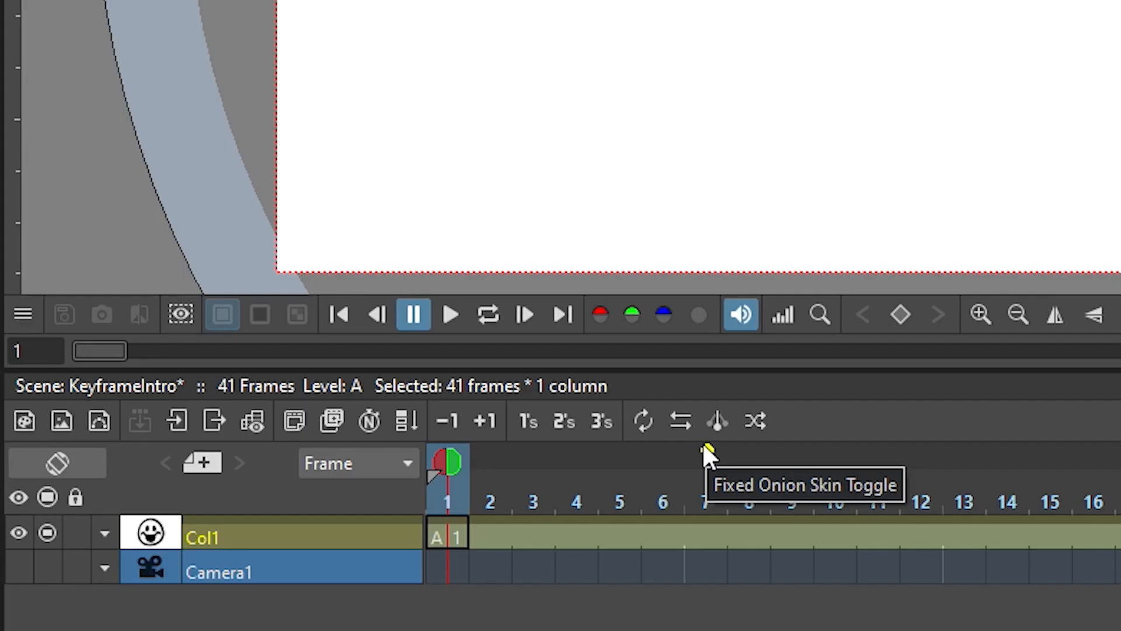
key(z)
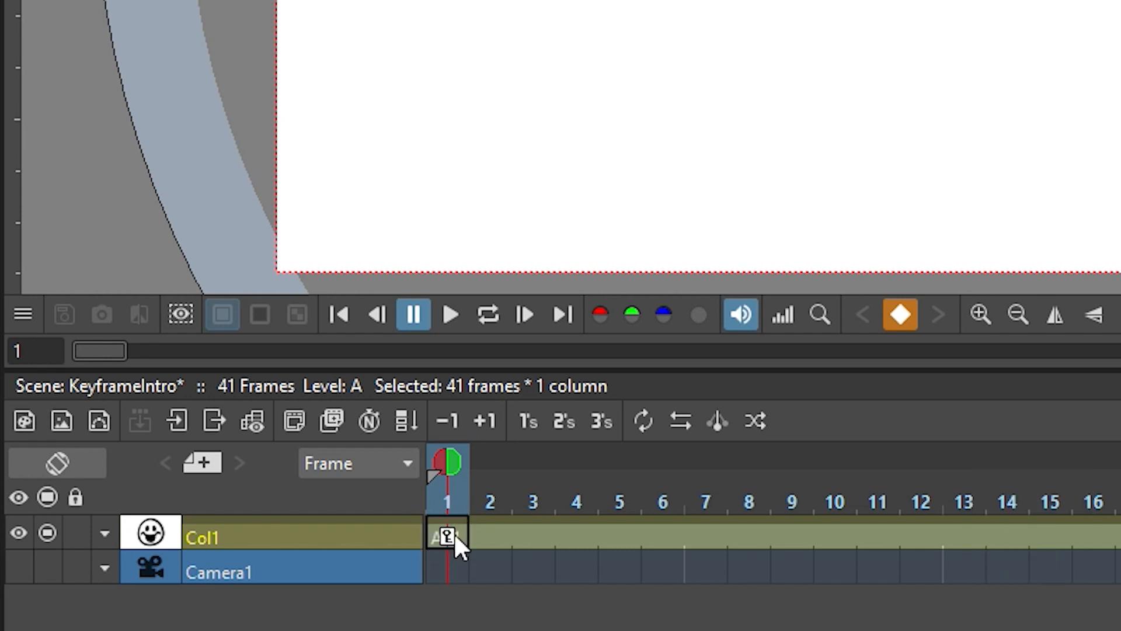
mouse_move(536, 536)
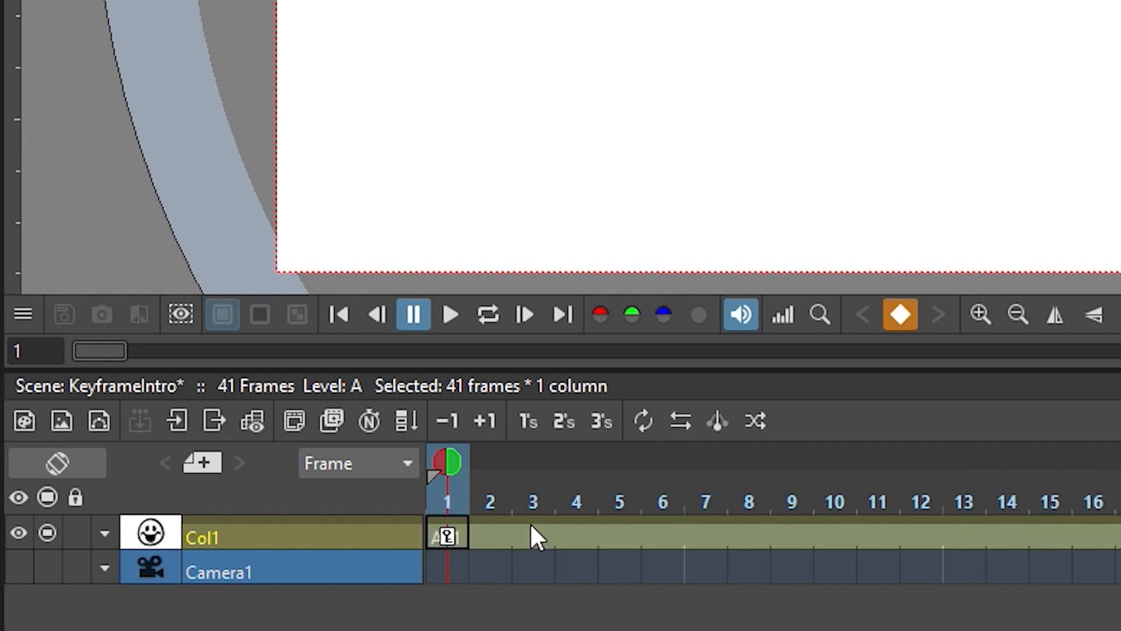
mouse_move(513, 533)
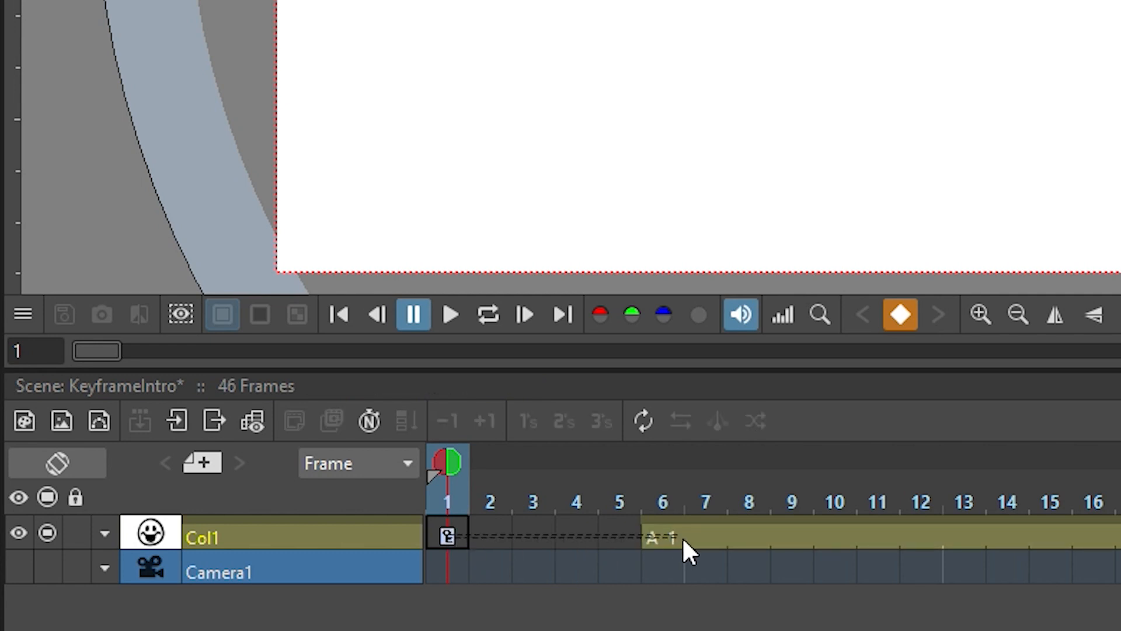
drag(447, 535, 834, 535)
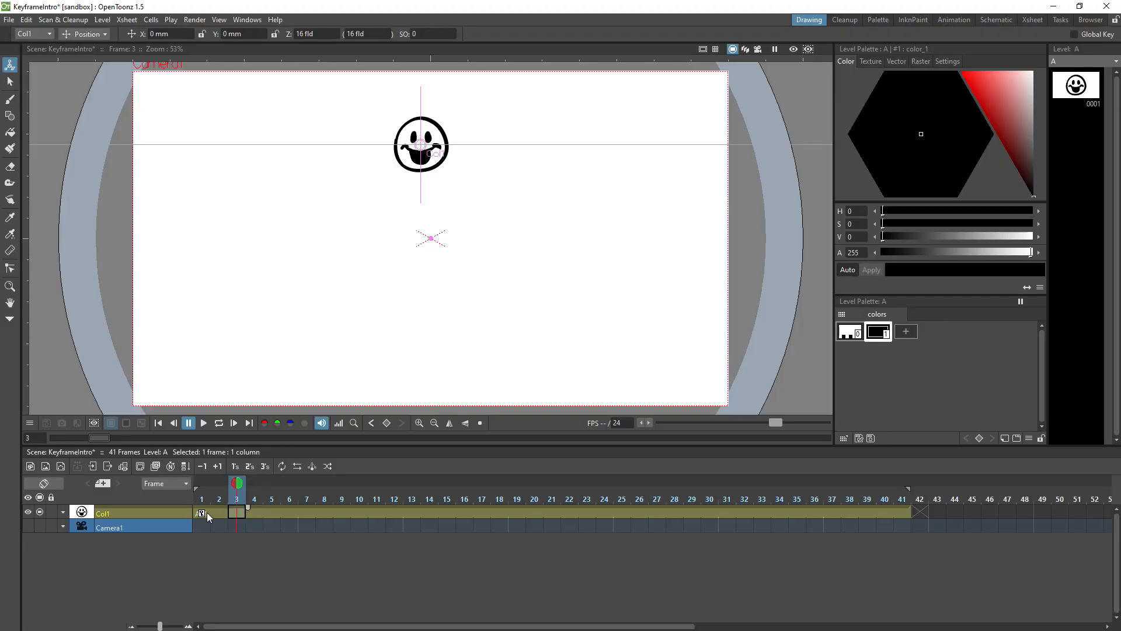
Open the Function Editor from the frame-1 key's context menu.
right_click(203, 513)
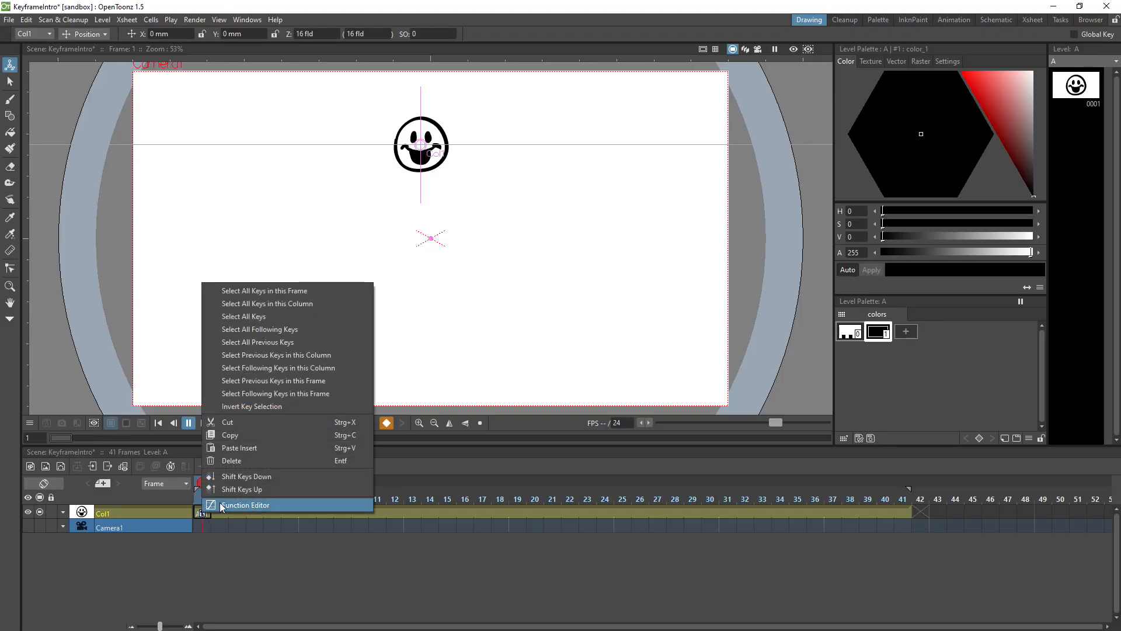
click(244, 505)
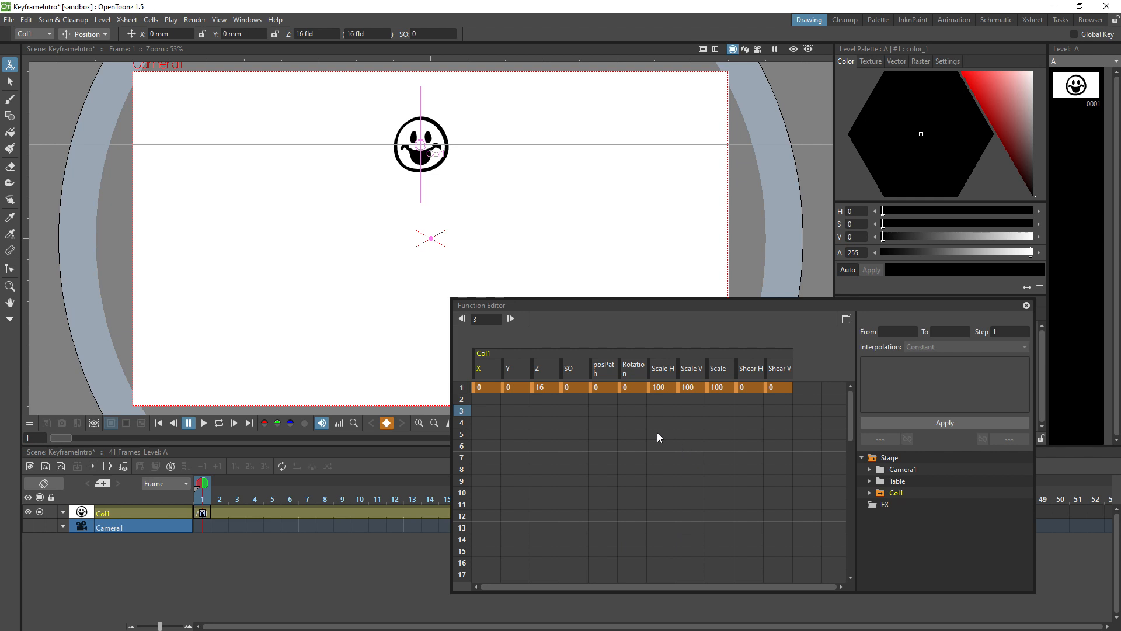
mouse_move(812, 392)
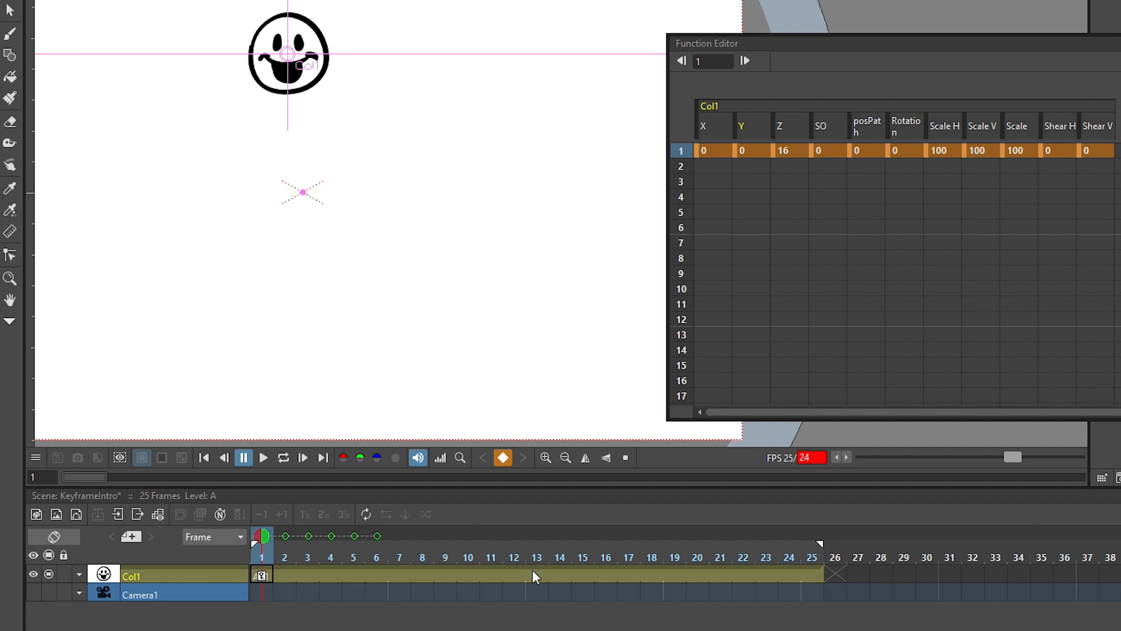
Key Y at frame 13, then copy the frame-1 key and paste it at frame 25.
click(536, 572)
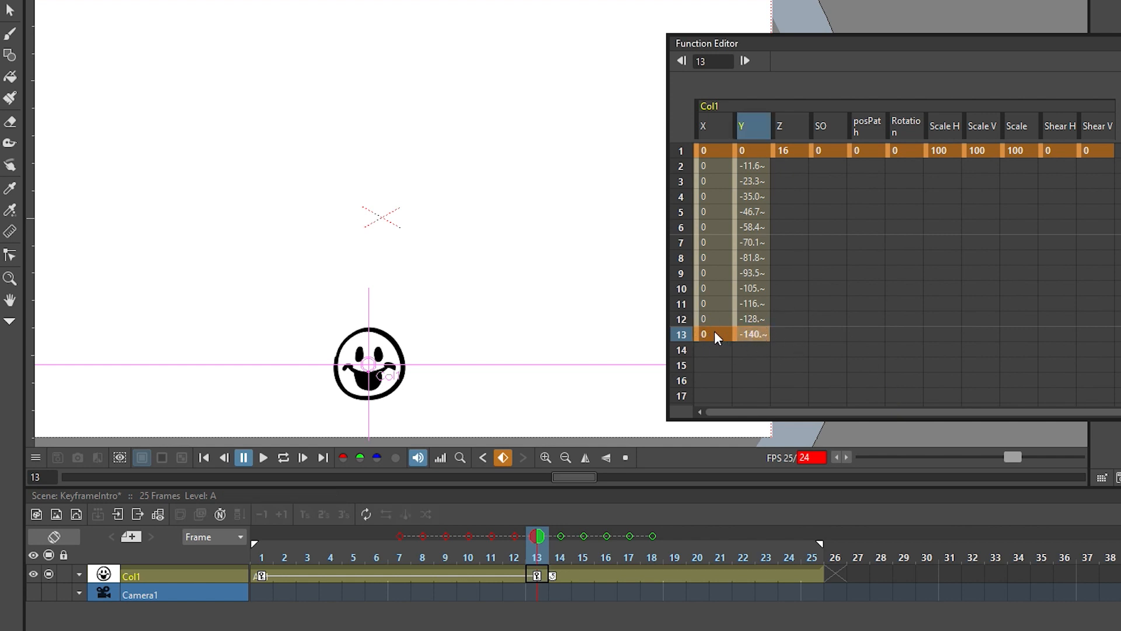
click(744, 334)
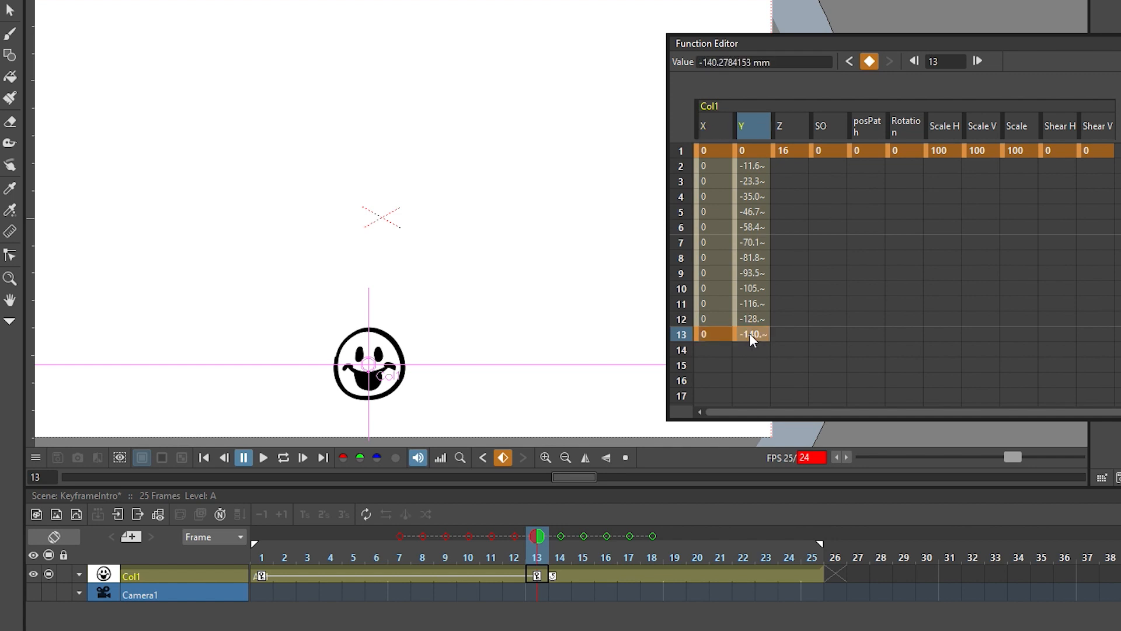
mouse_move(818, 163)
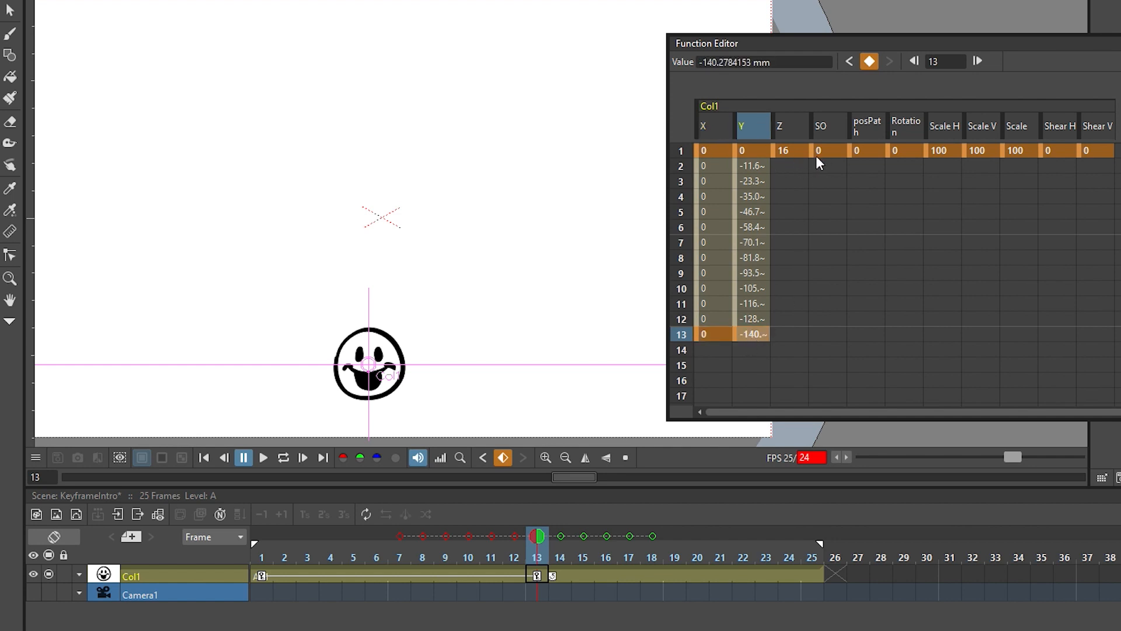
mouse_move(800, 157)
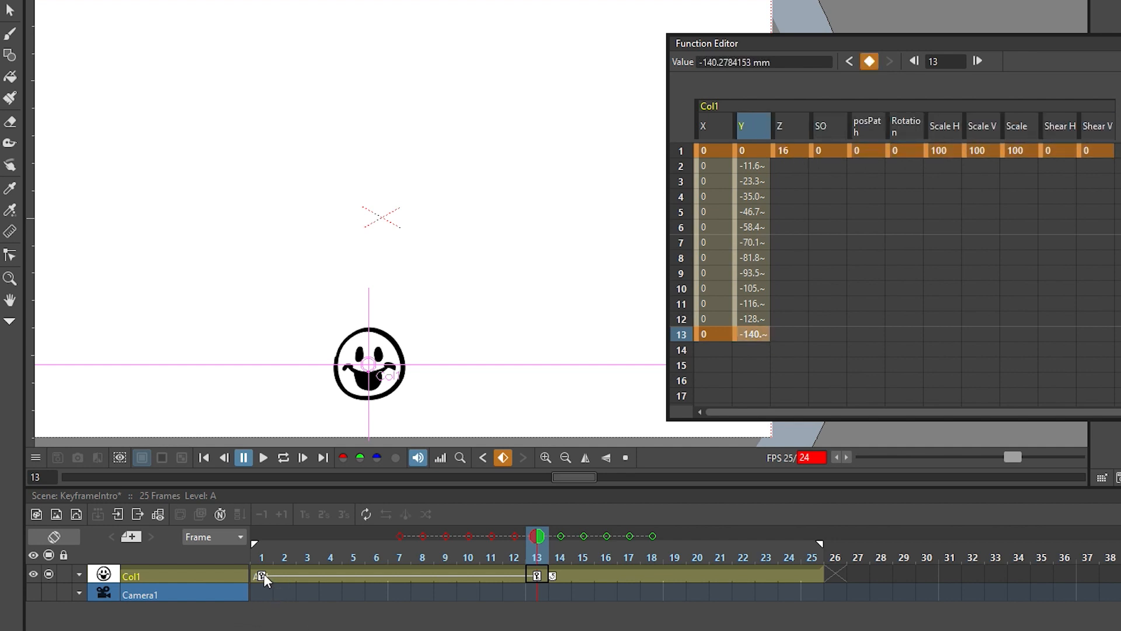
click(261, 575)
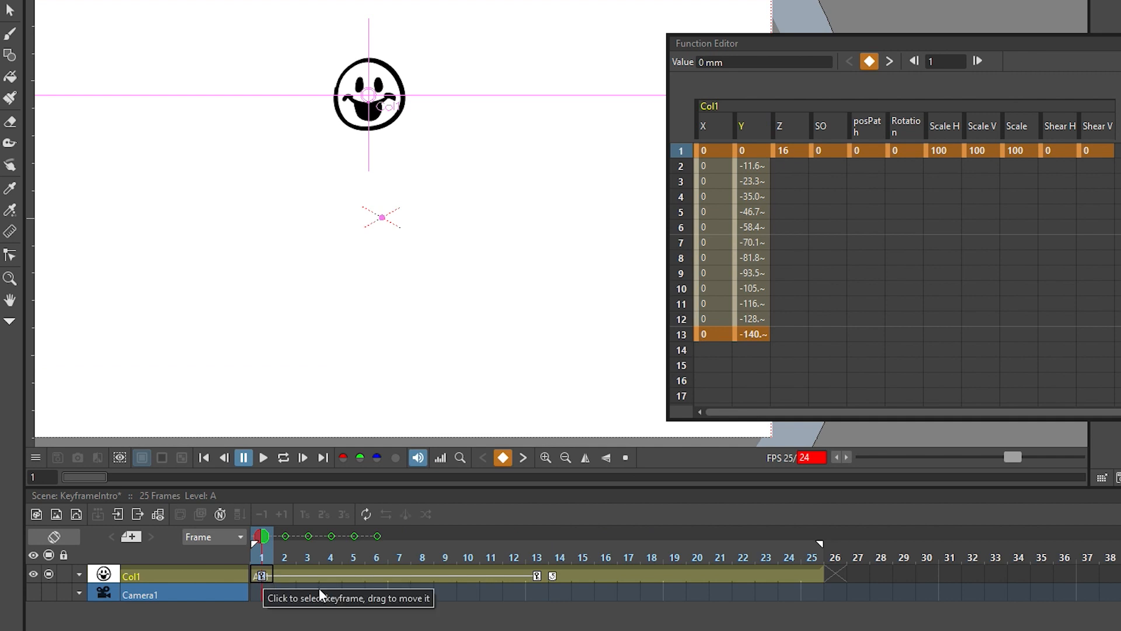
key(ctrl+c)
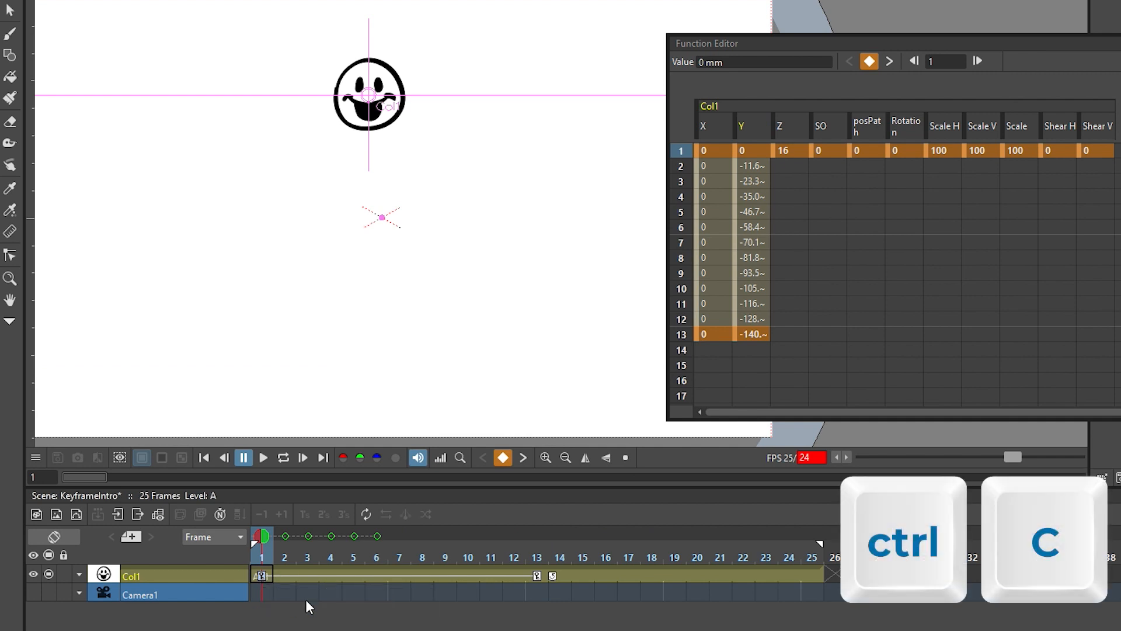
key(ctrl+c)
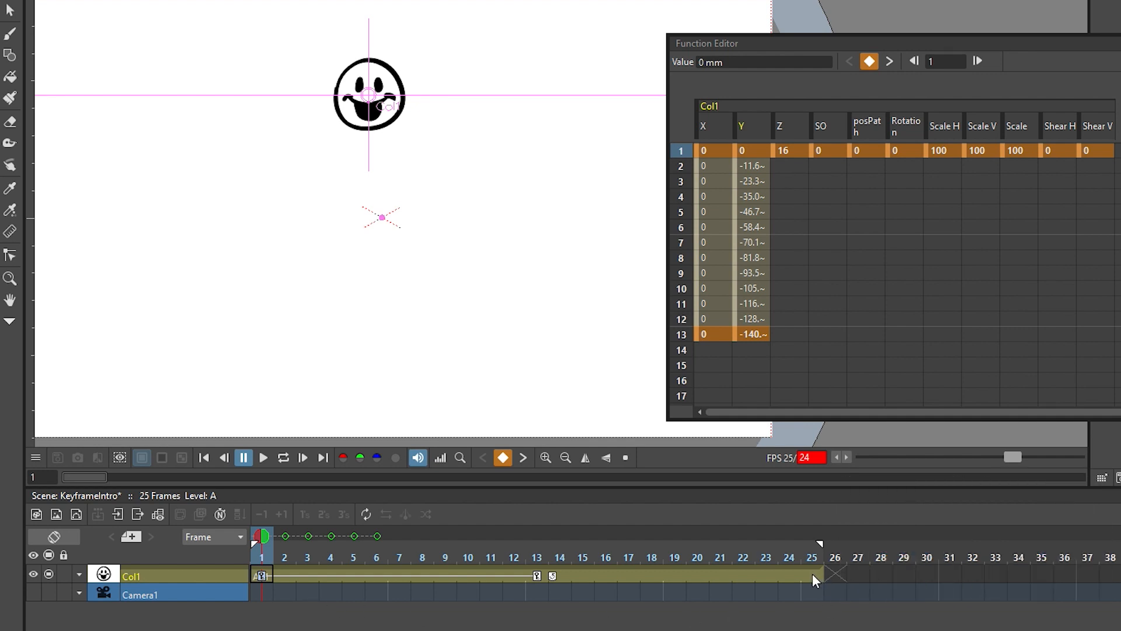
click(813, 574)
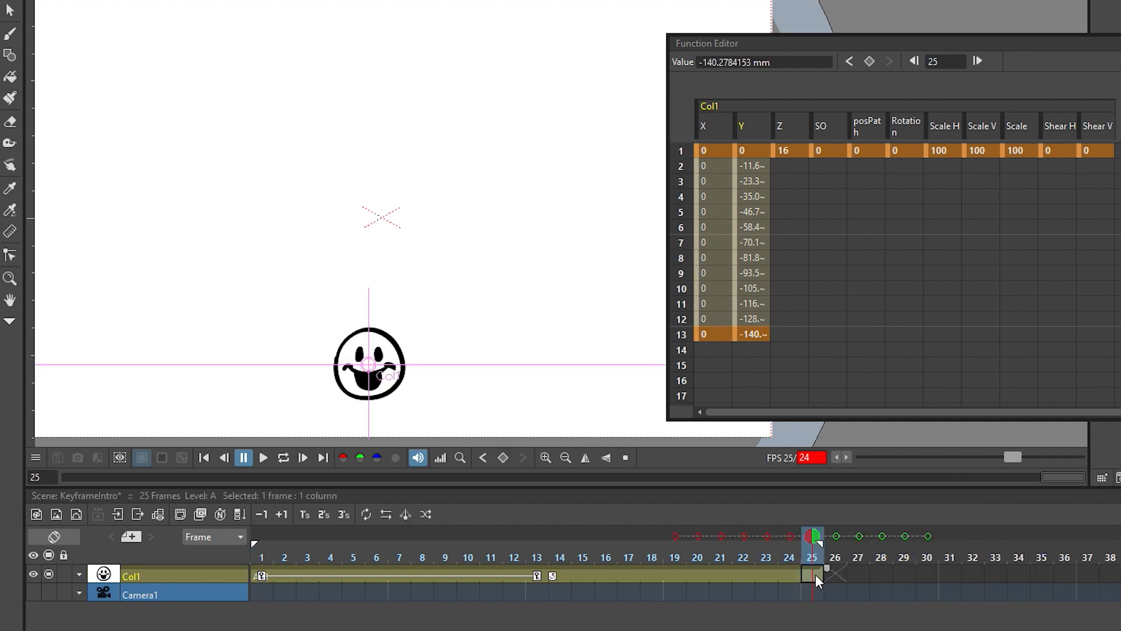
key(ctrl+v)
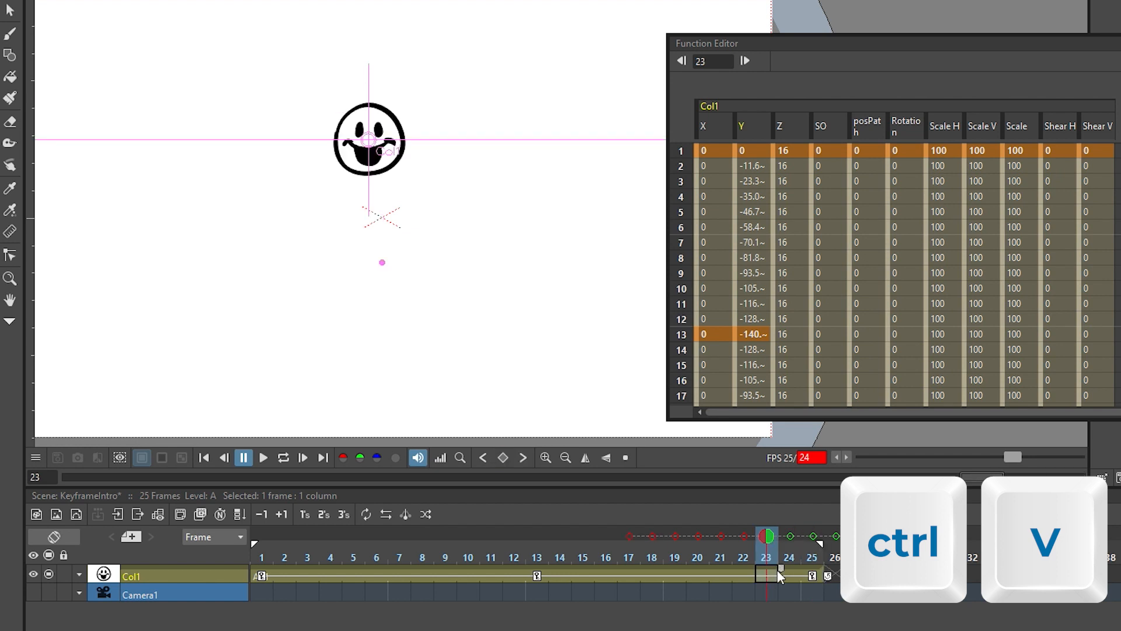
key(ctrl+v)
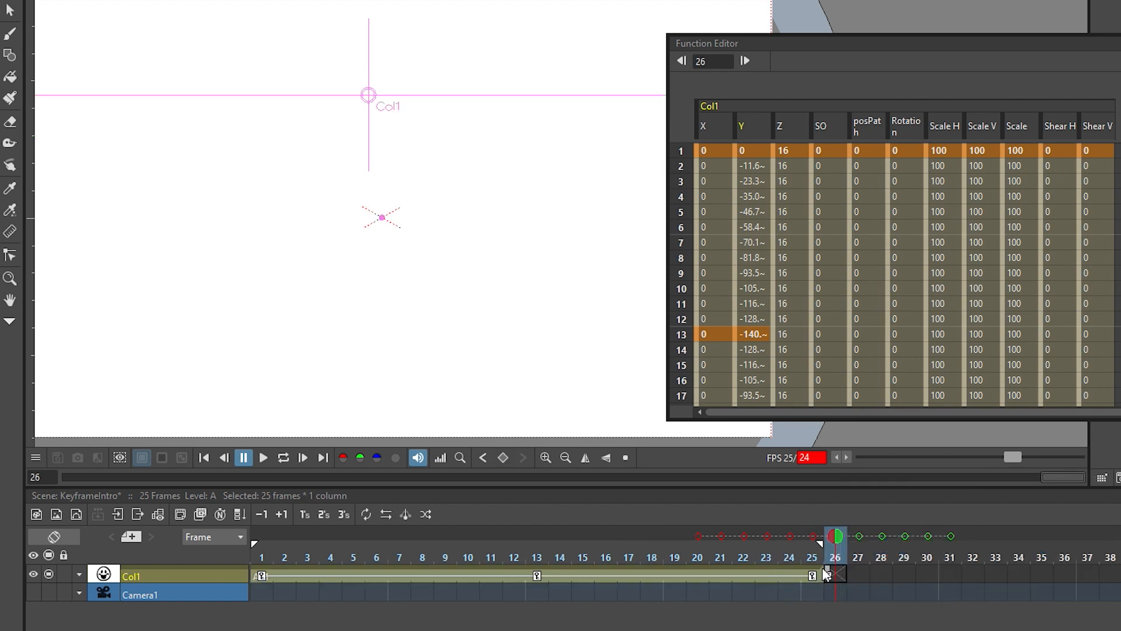
drag(837, 574, 1056, 574)
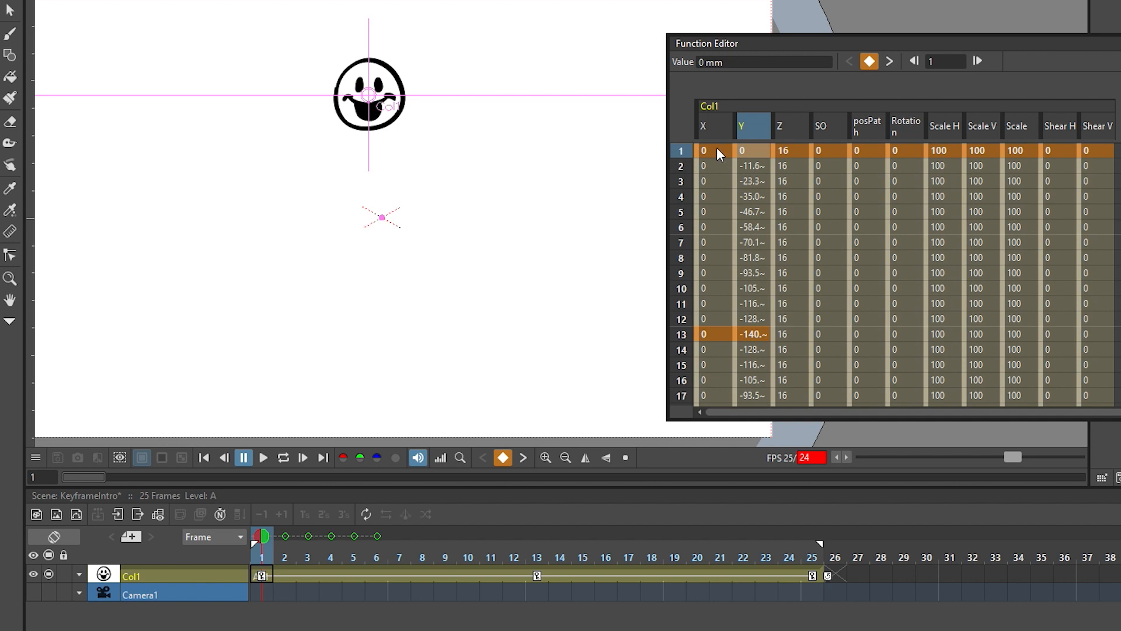
mouse_move(759, 127)
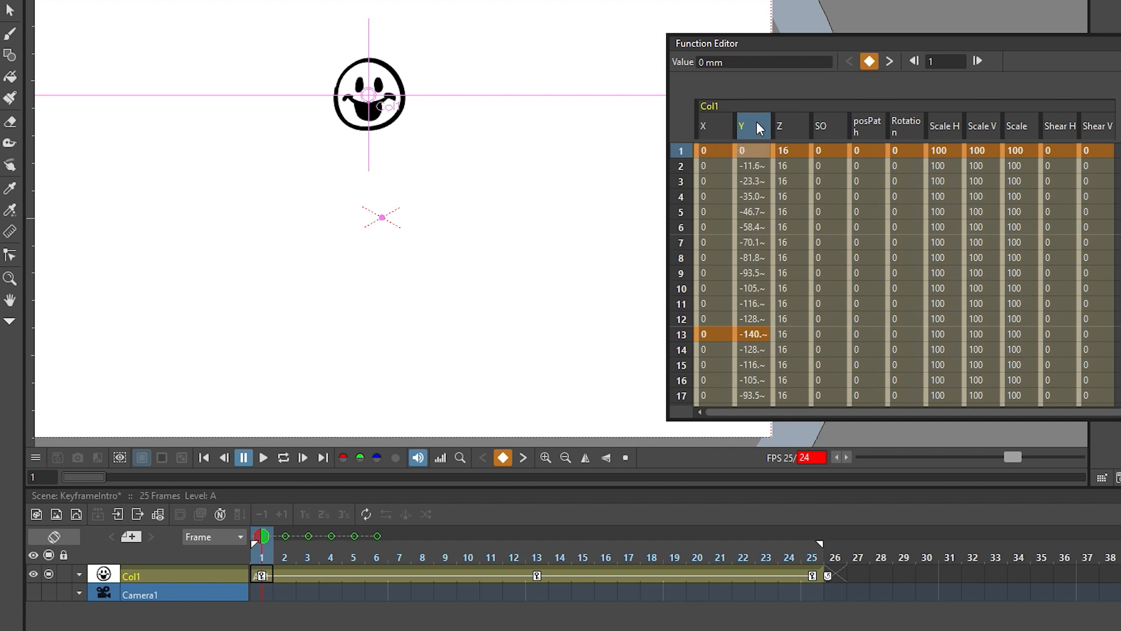
scroll(down, 3)
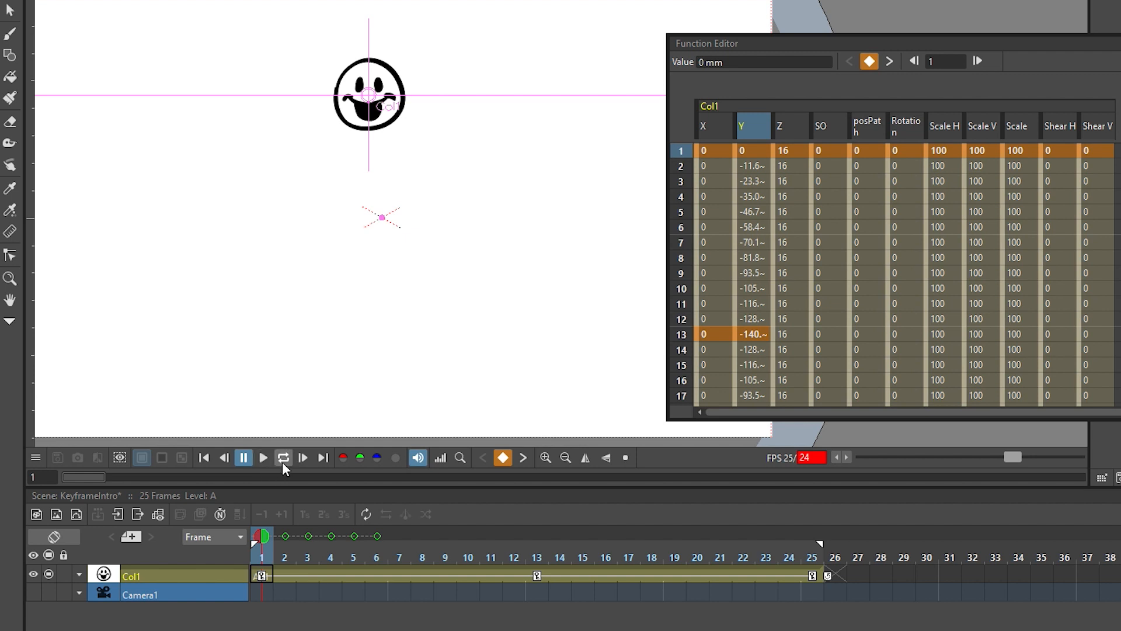
click(243, 458)
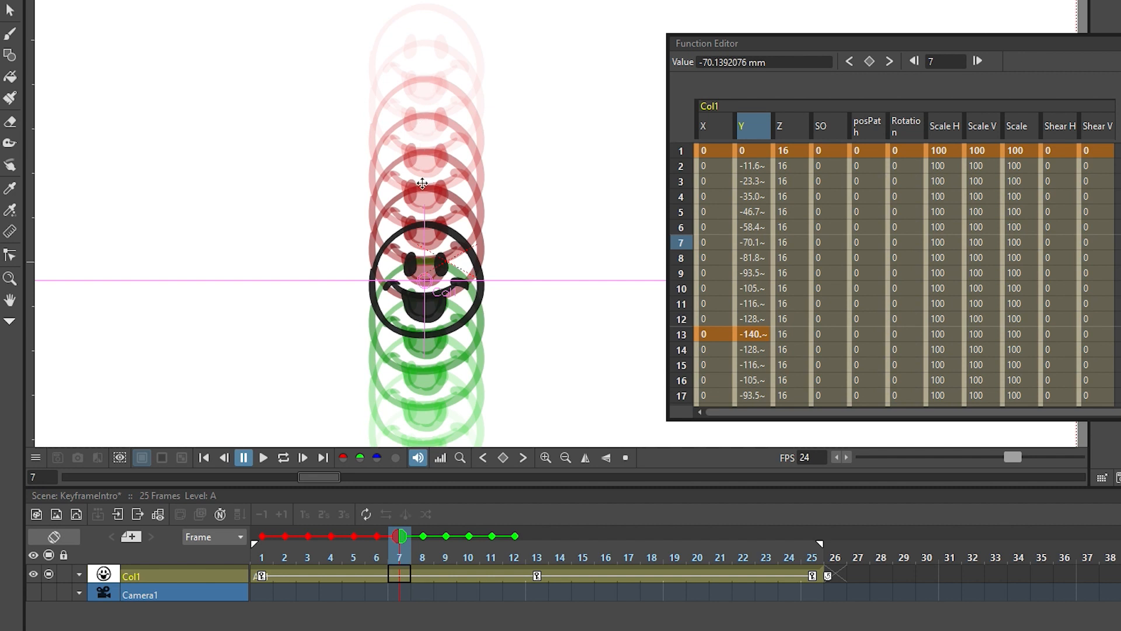
mouse_move(428, 179)
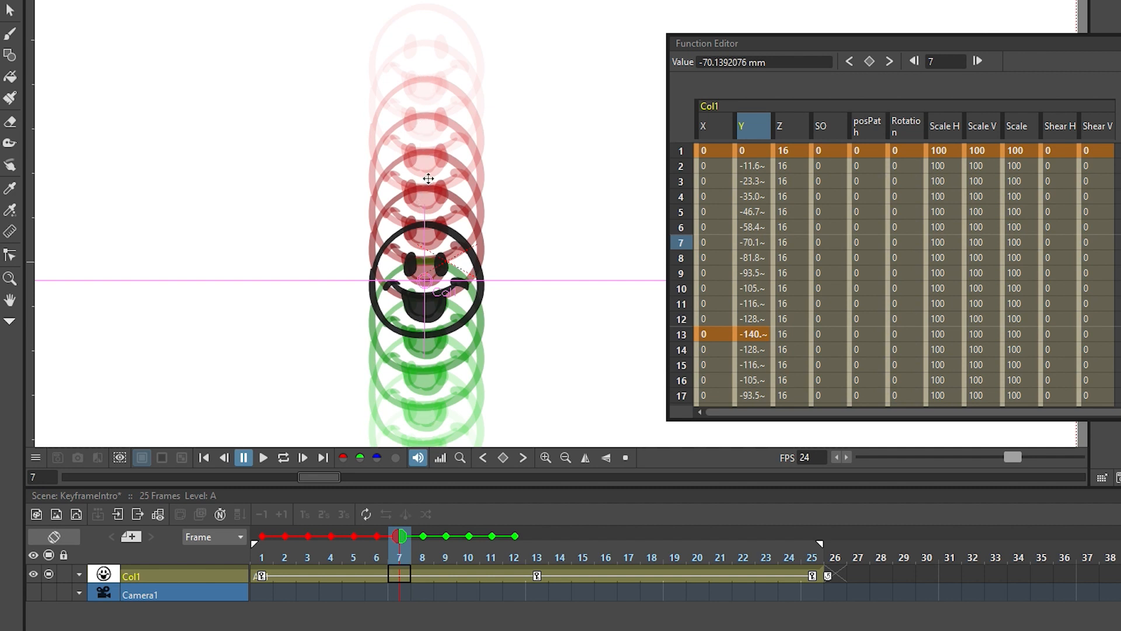
mouse_move(427, 146)
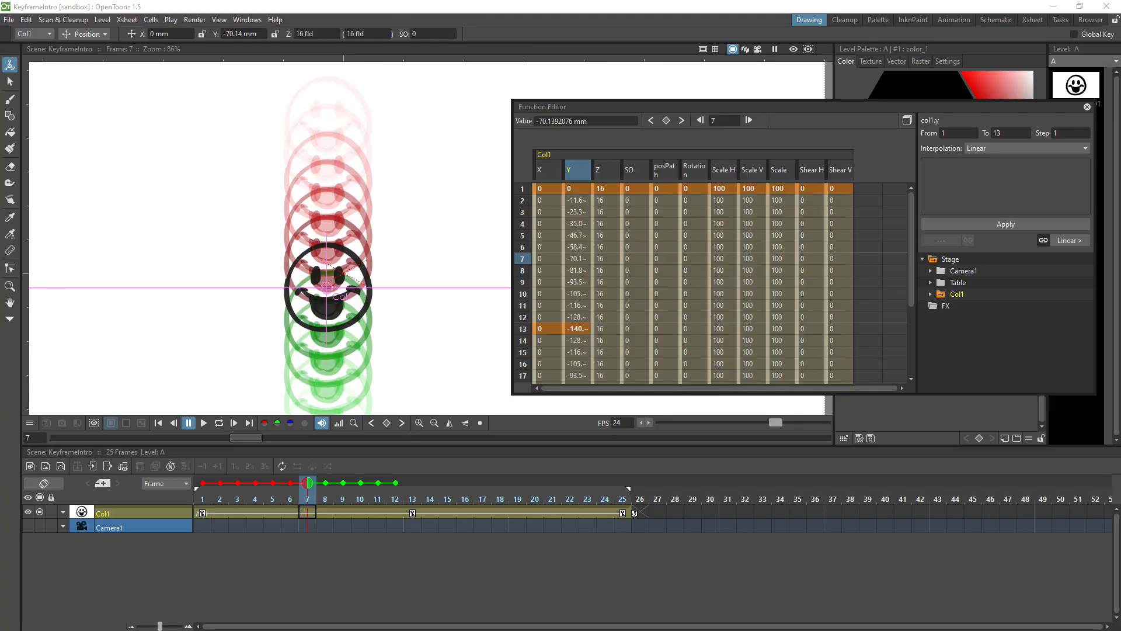
mouse_move(678, 109)
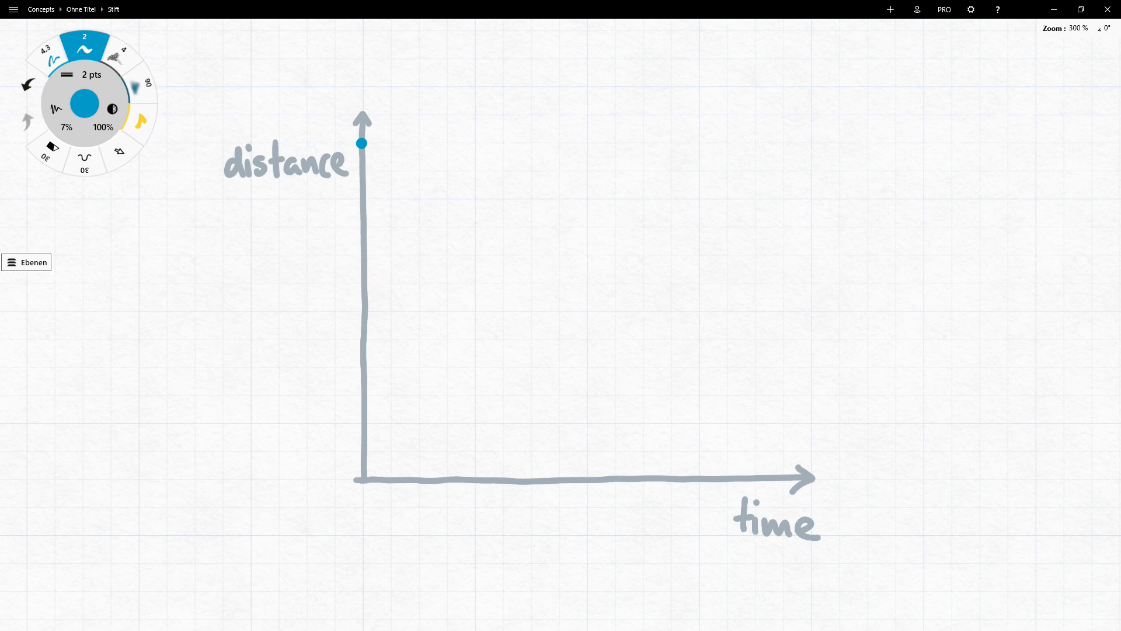
Draw blue step arrows and dots down the graph, joined by a straight diagonal line.
drag(363, 143, 386, 142)
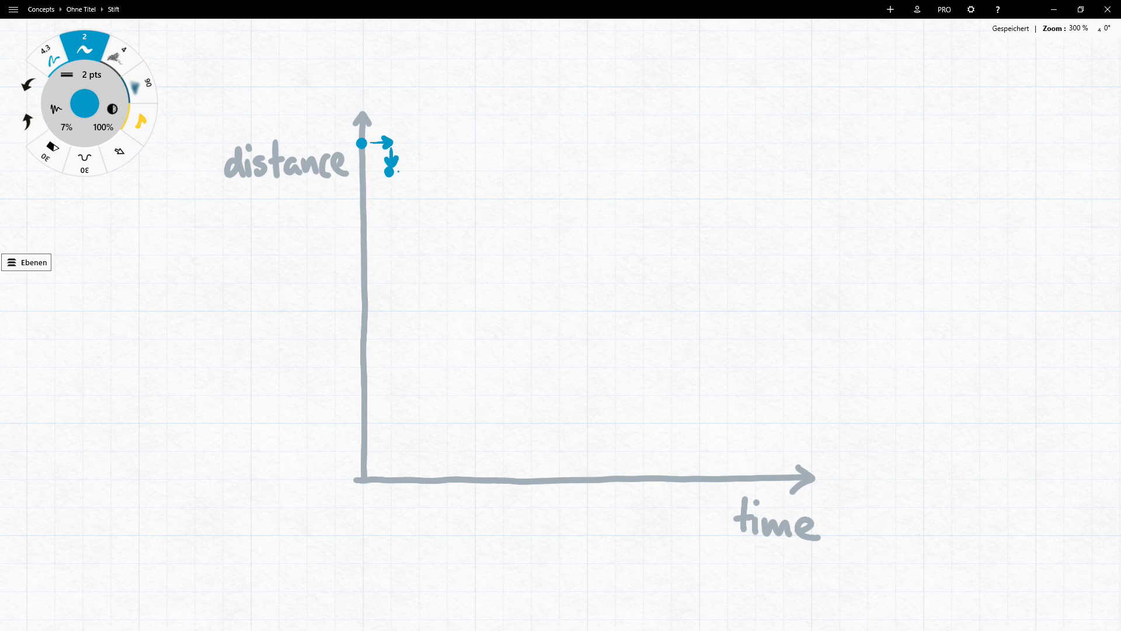
drag(386, 171, 418, 172)
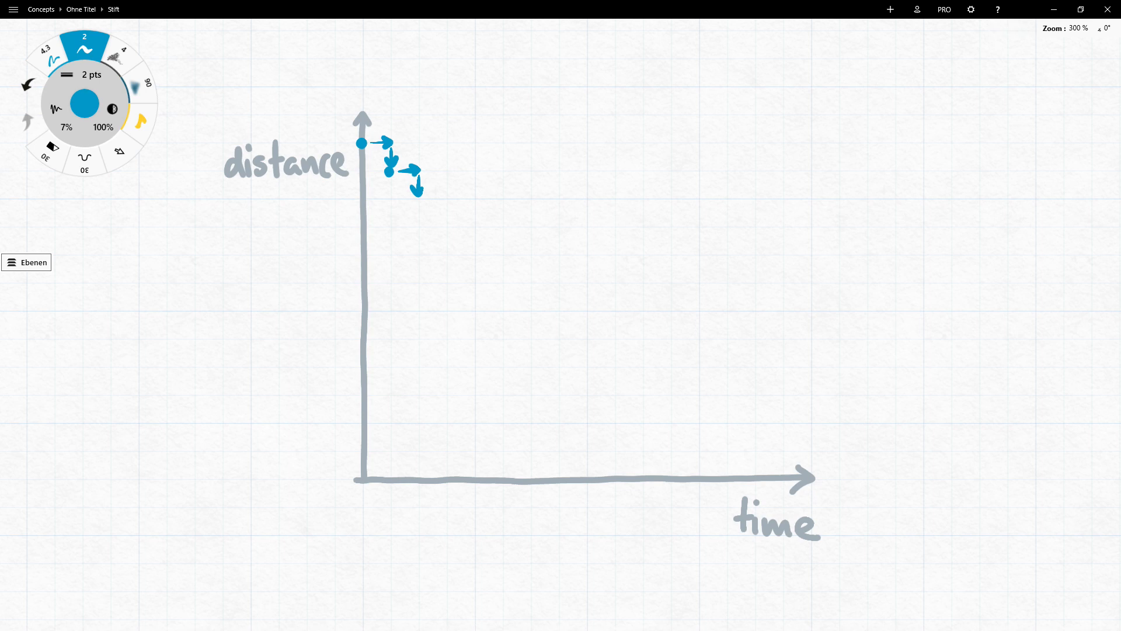
drag(411, 190, 449, 218)
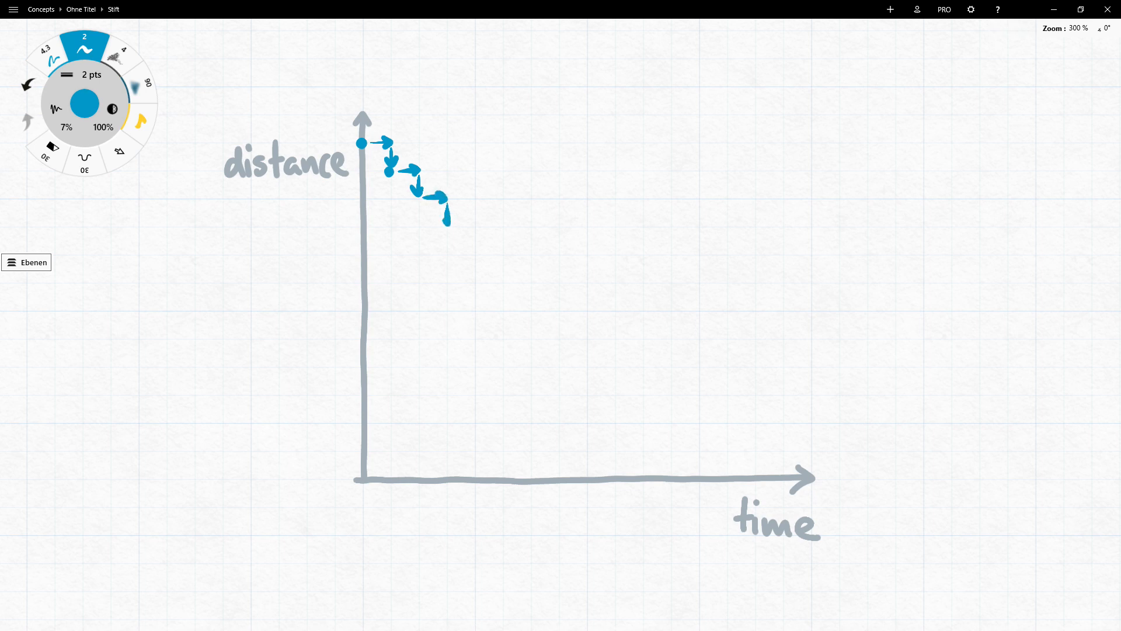
drag(429, 204, 472, 229)
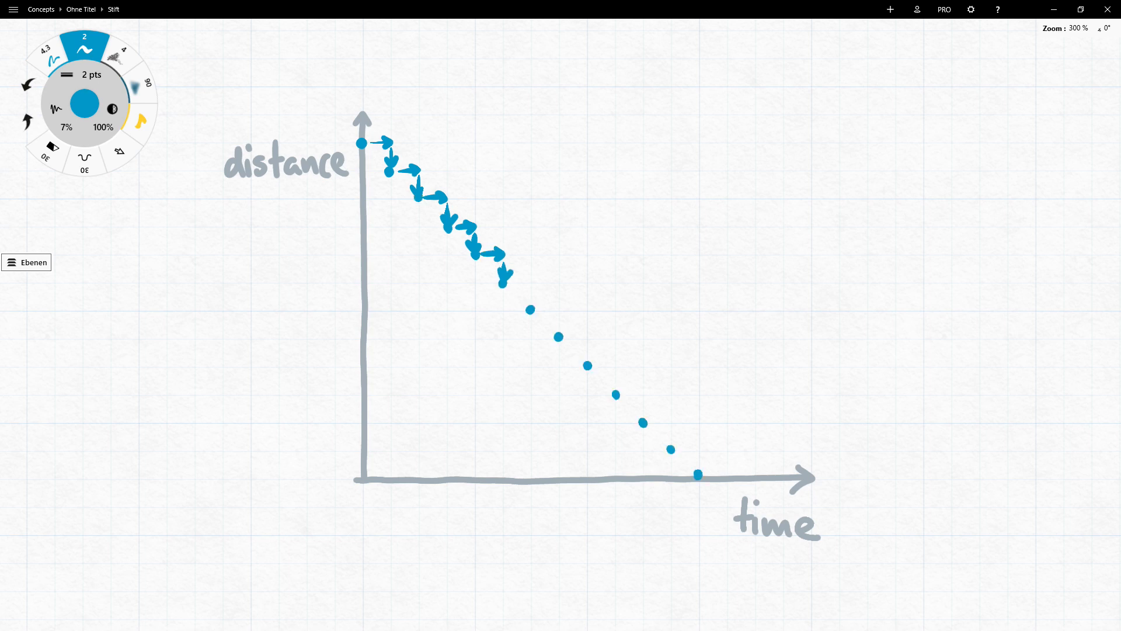
drag(363, 144, 504, 280)
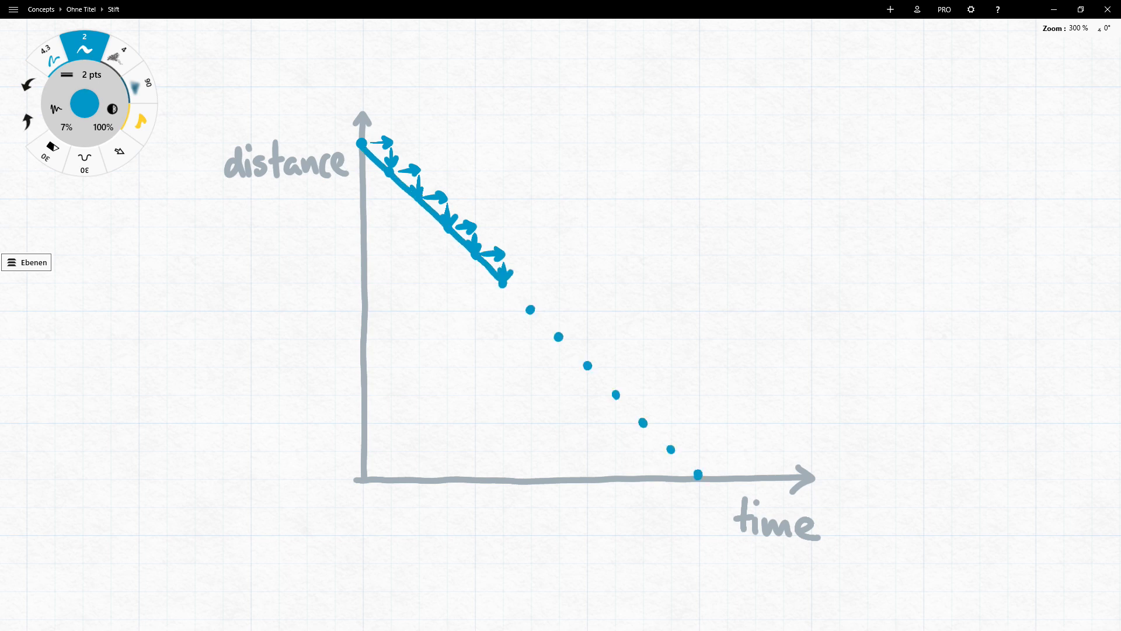
drag(504, 280, 697, 473)
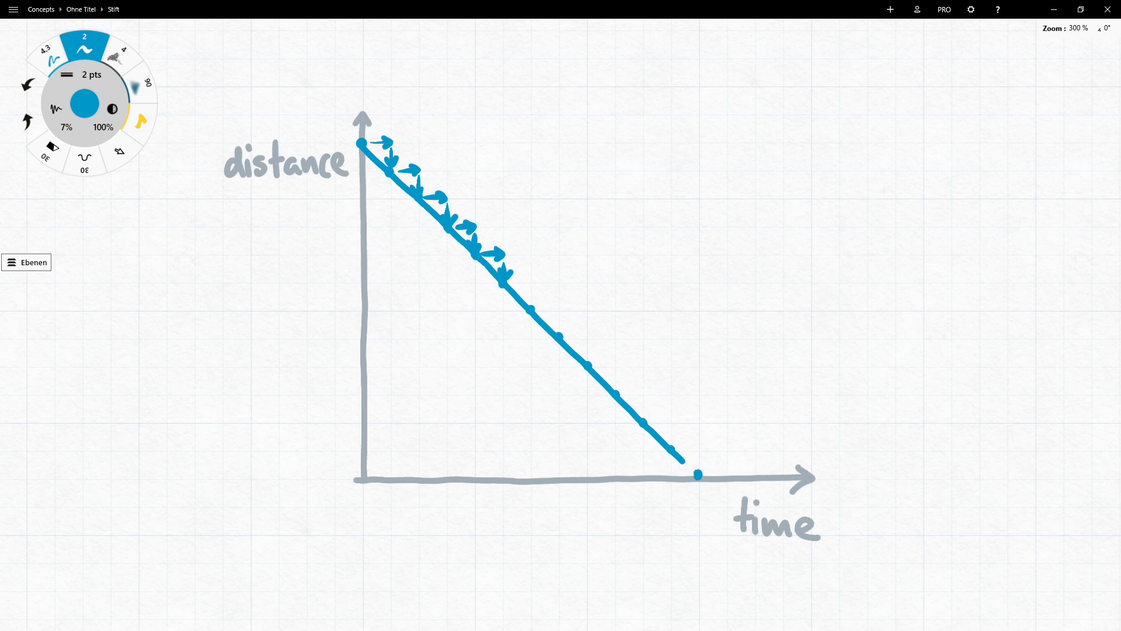
drag(699, 474, 802, 375)
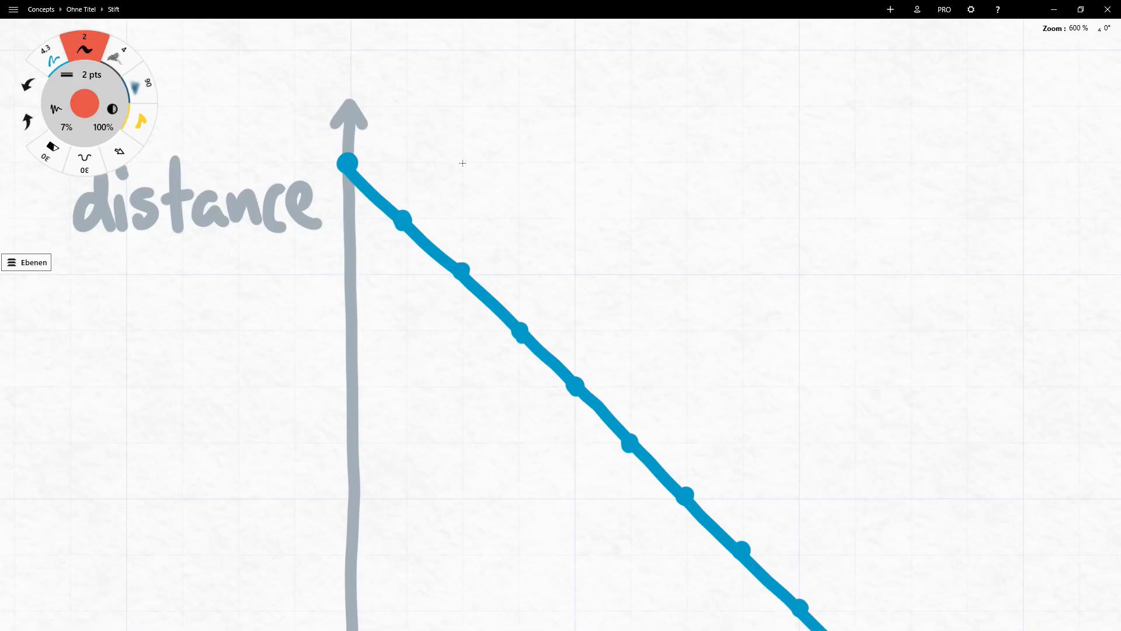
Underline 'distance' in red and sketch a slow-then-steep dotted red curve with step arrows.
drag(357, 152, 398, 151)
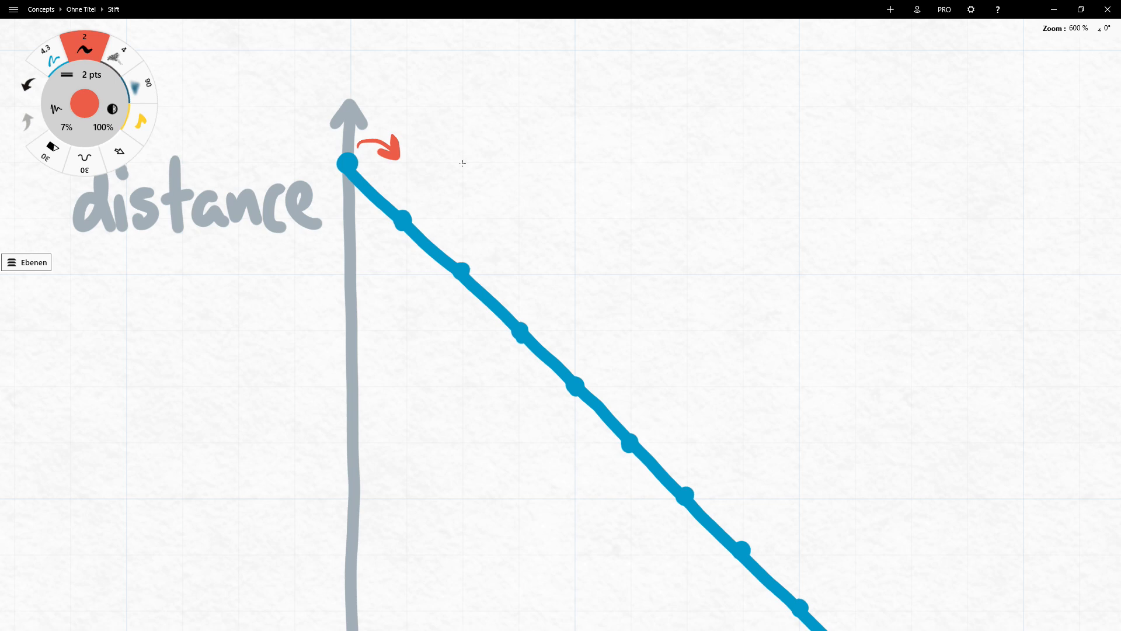
drag(67, 251, 311, 268)
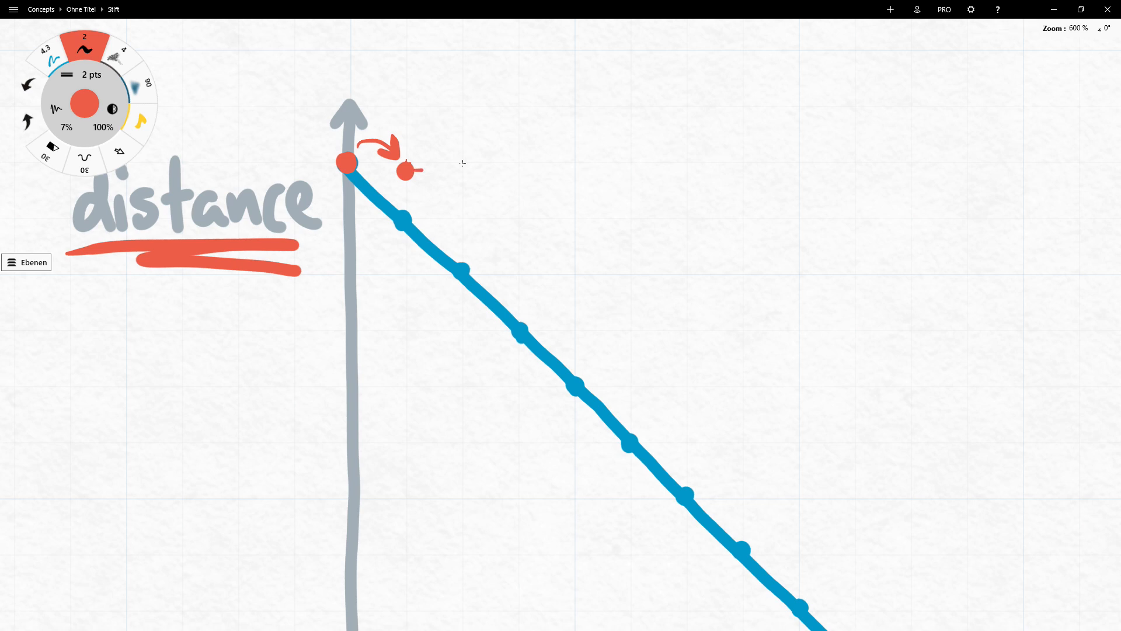
drag(405, 172, 446, 171)
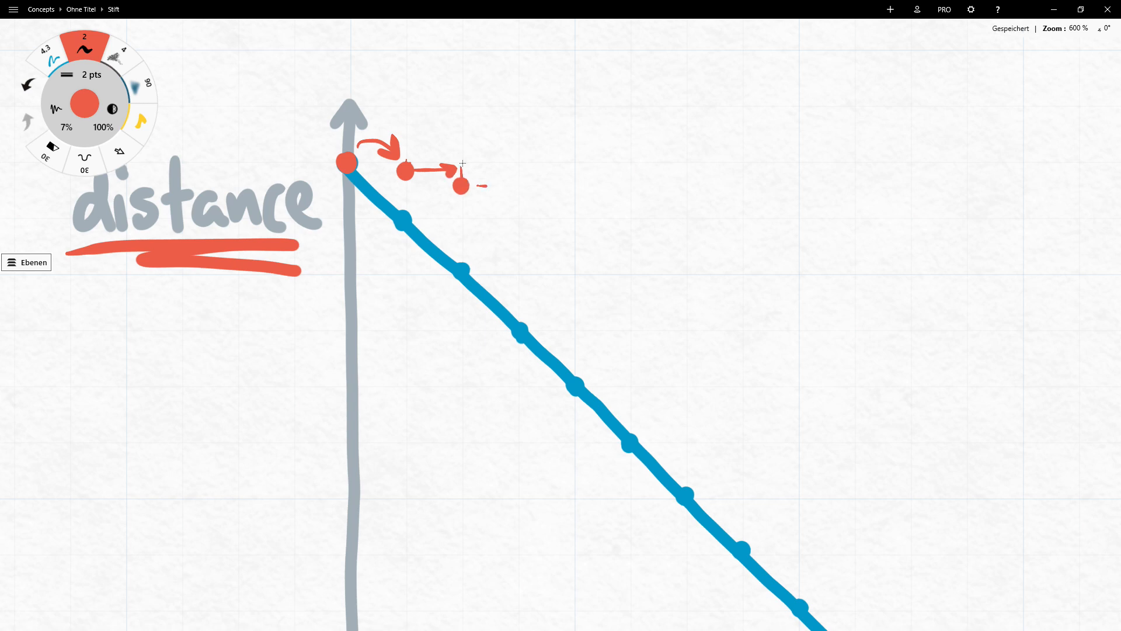
drag(487, 185, 521, 207)
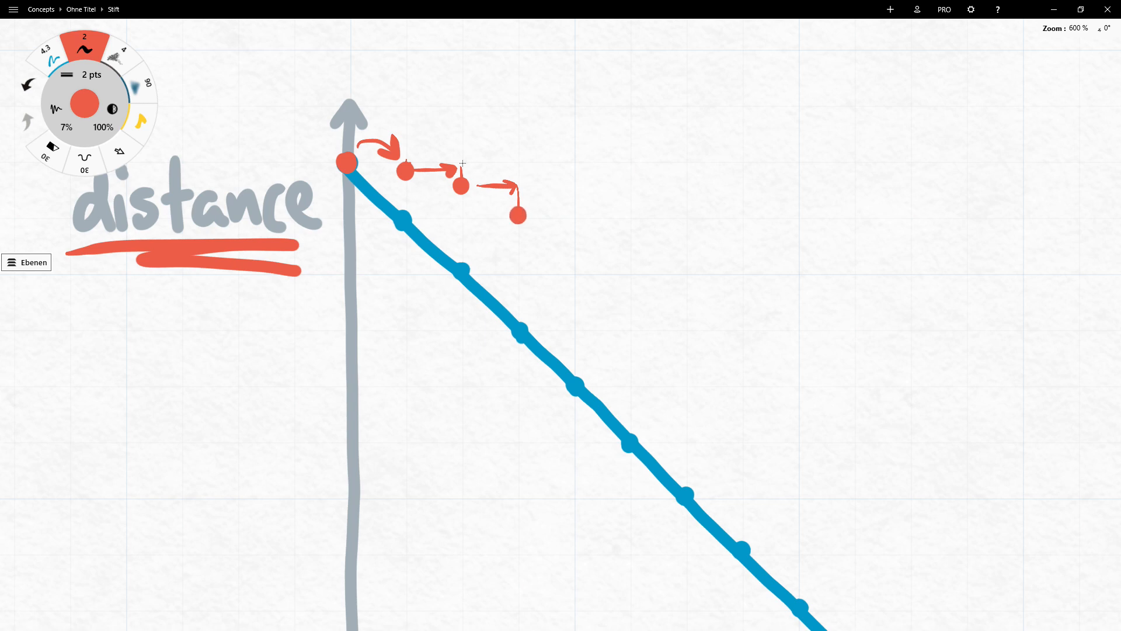
drag(523, 216, 572, 220)
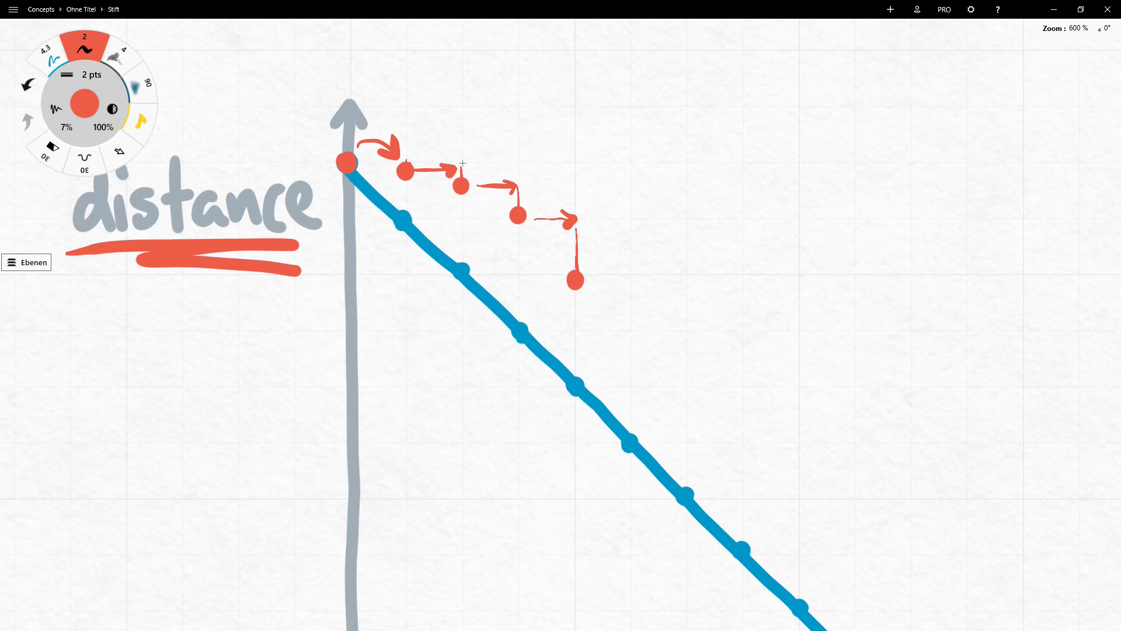
click(630, 389)
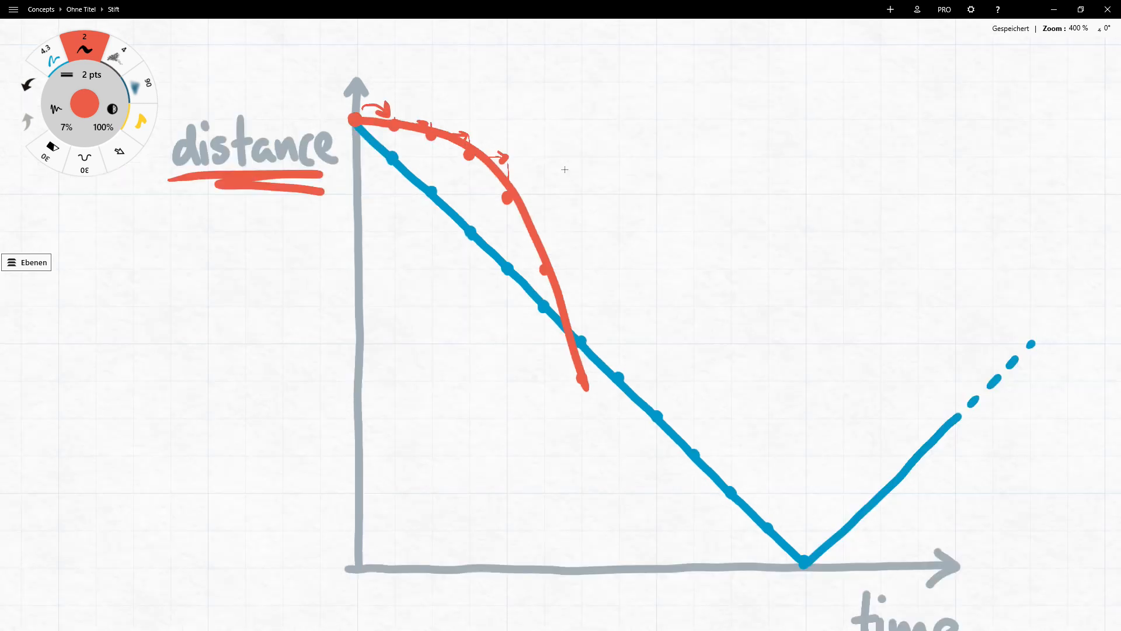
drag(365, 91, 402, 92)
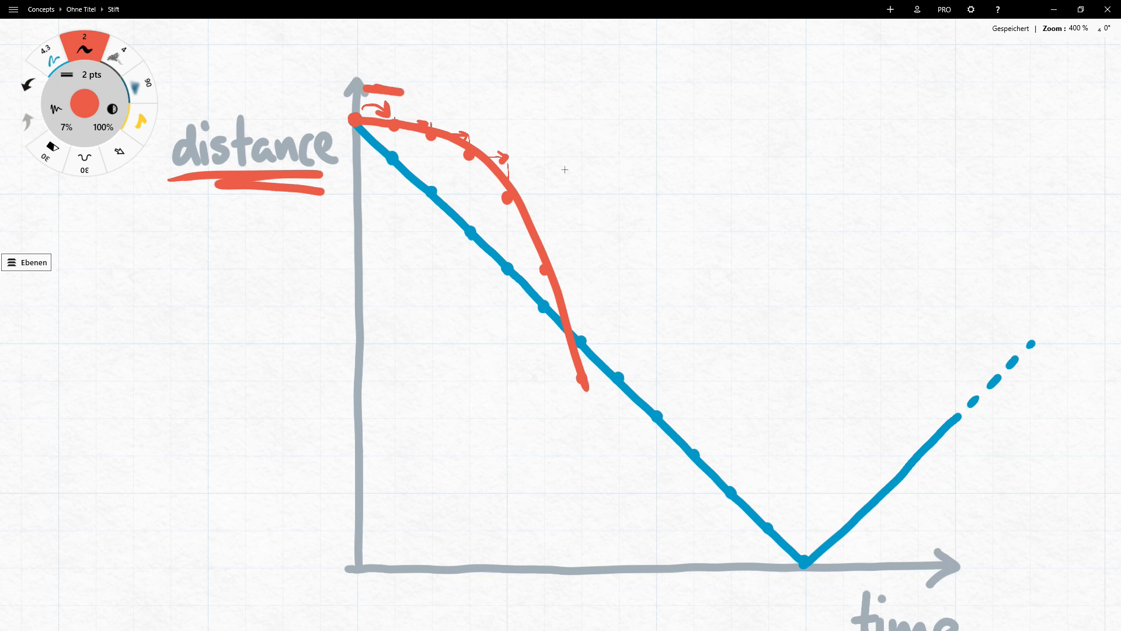
drag(582, 261, 622, 375)
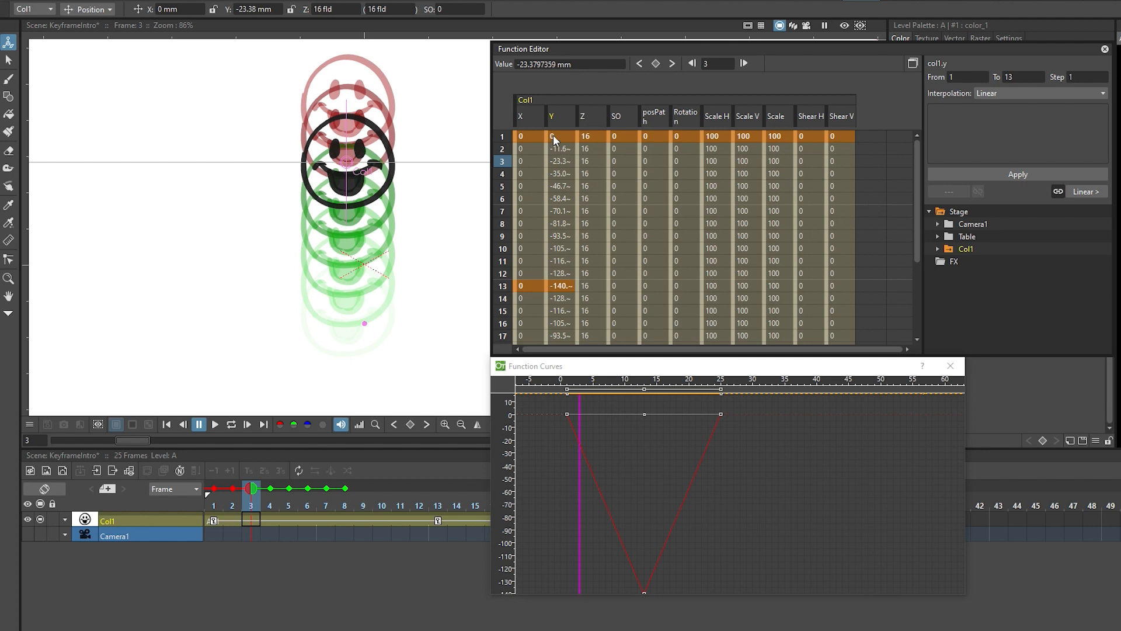
Set interpolation on Col1's frame-1 Y key to Speed In / Speed Out.
click(551, 136)
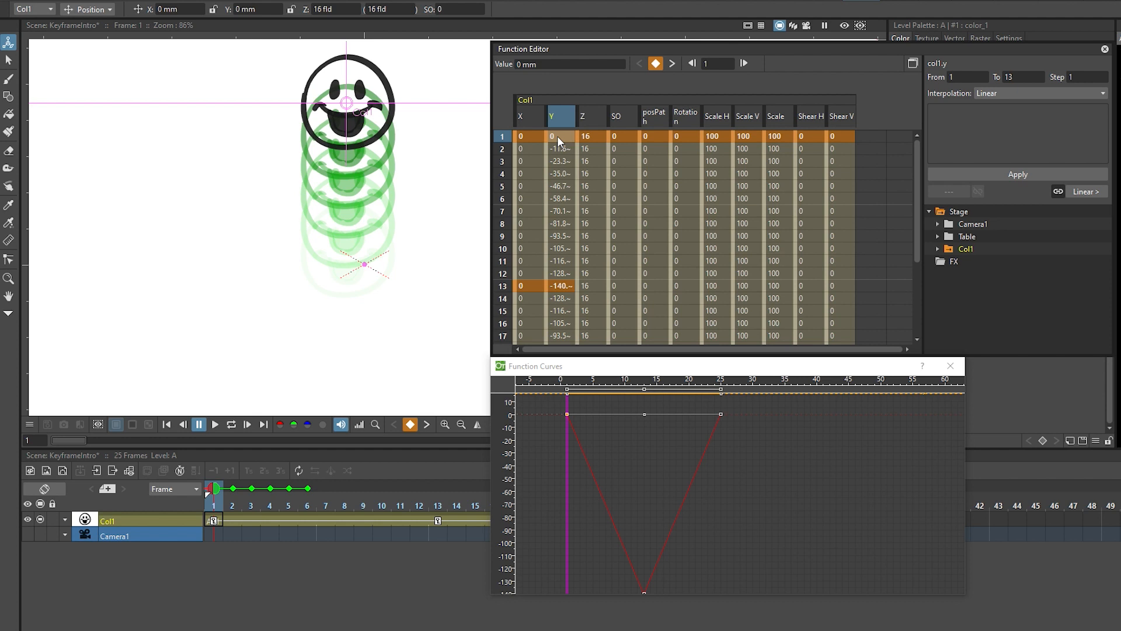
click(1038, 93)
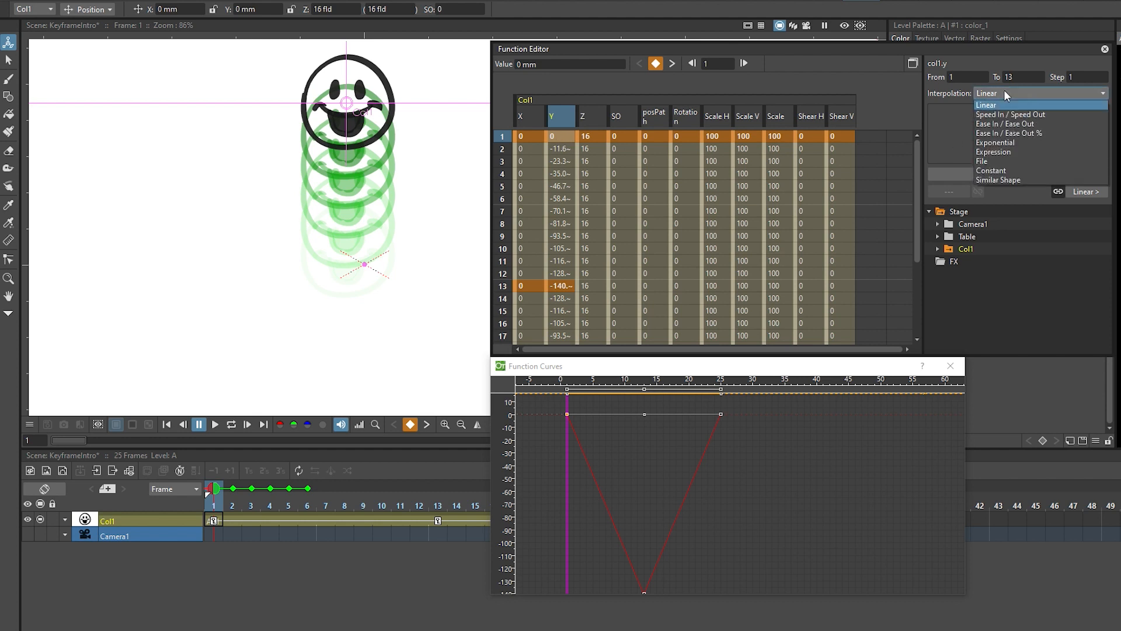
mouse_move(1009, 123)
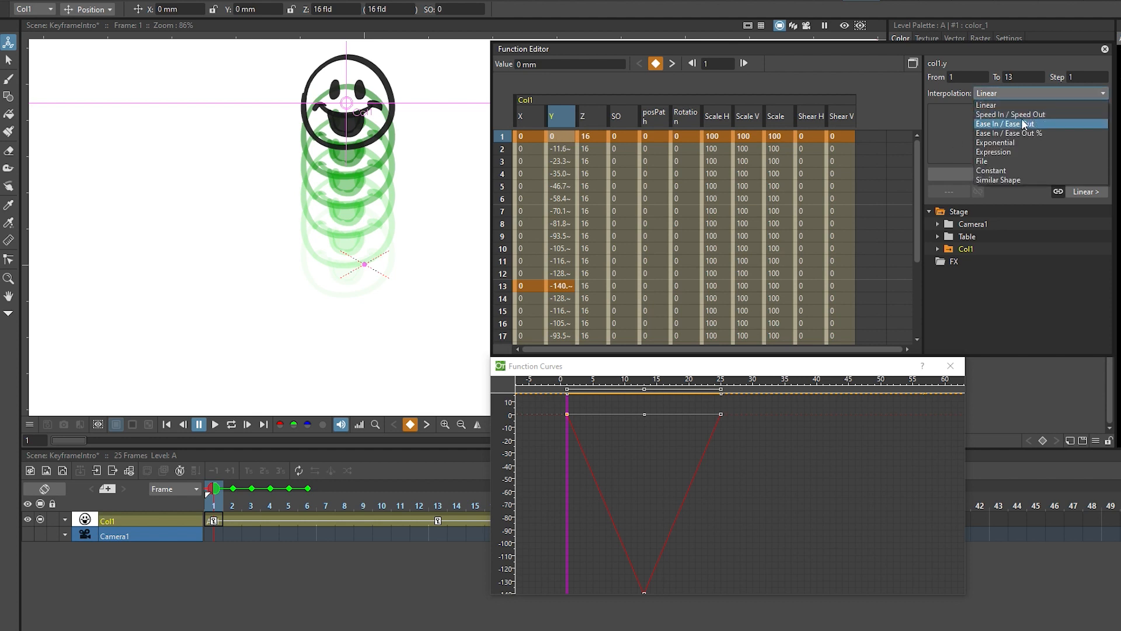
mouse_move(1023, 114)
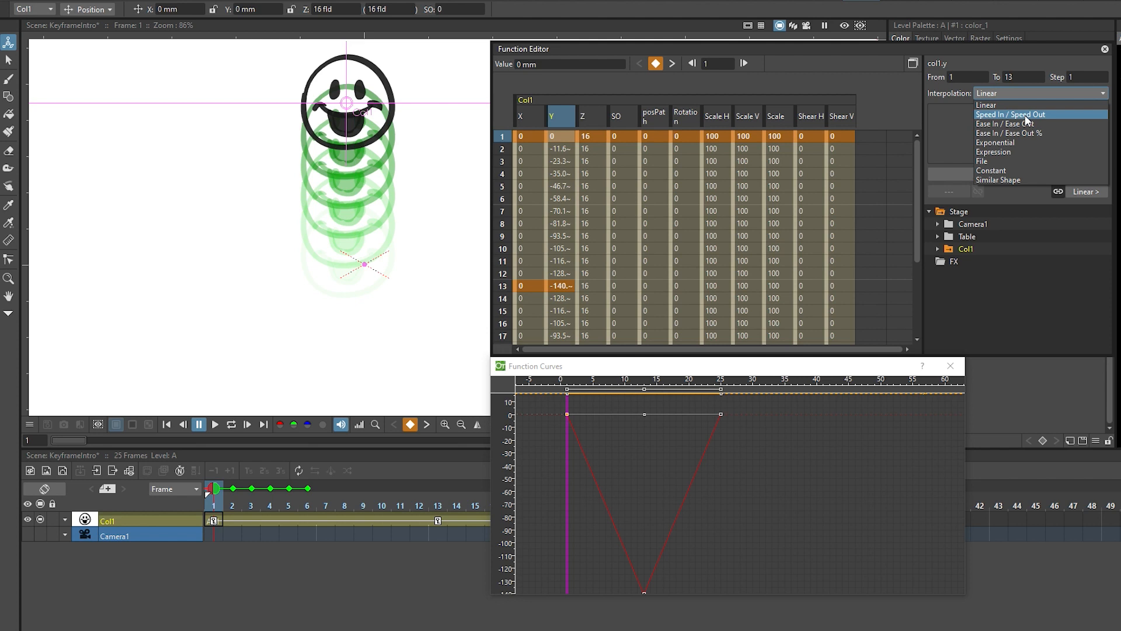
click(1010, 115)
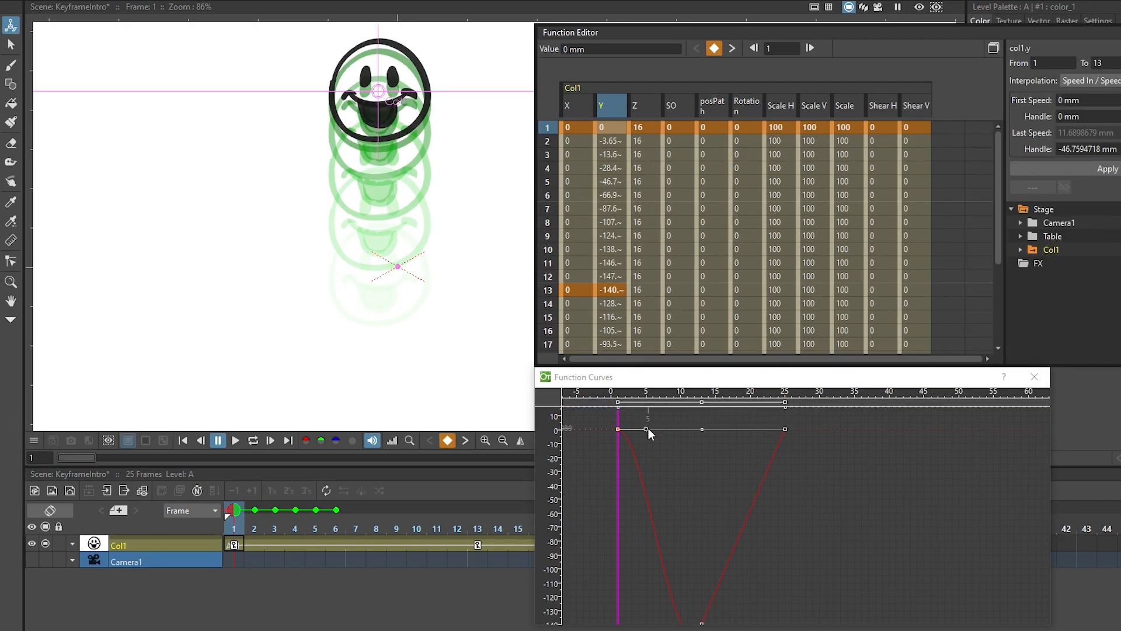
Drag frame 1's speed handle rightward to flatten the fall's start into a gentle ease-in.
drag(648, 429, 660, 429)
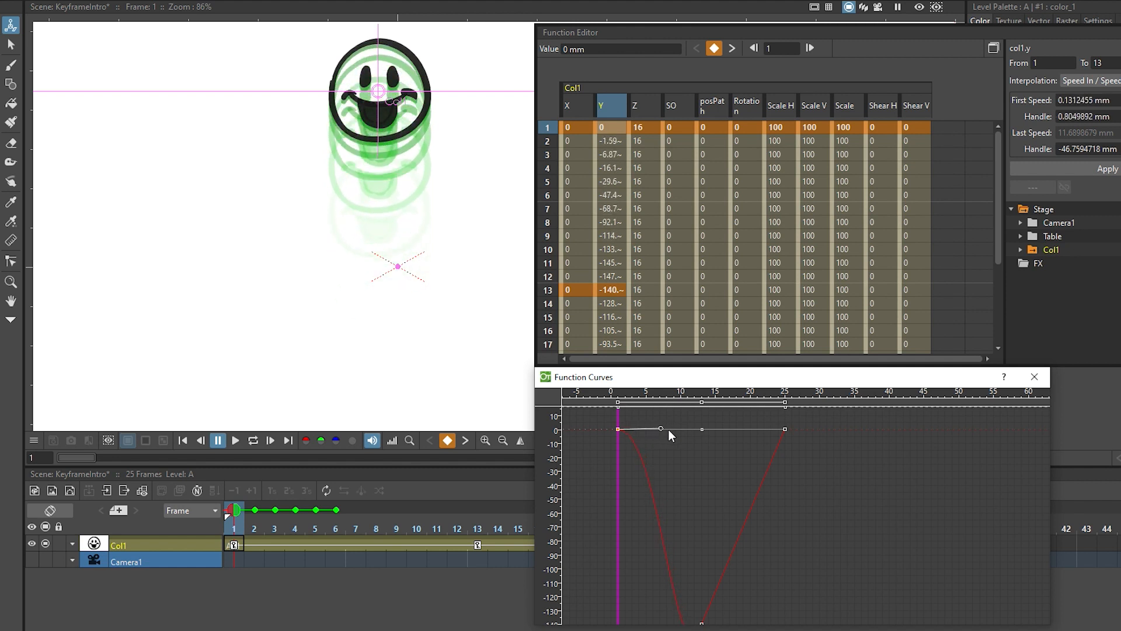
drag(660, 428, 676, 431)
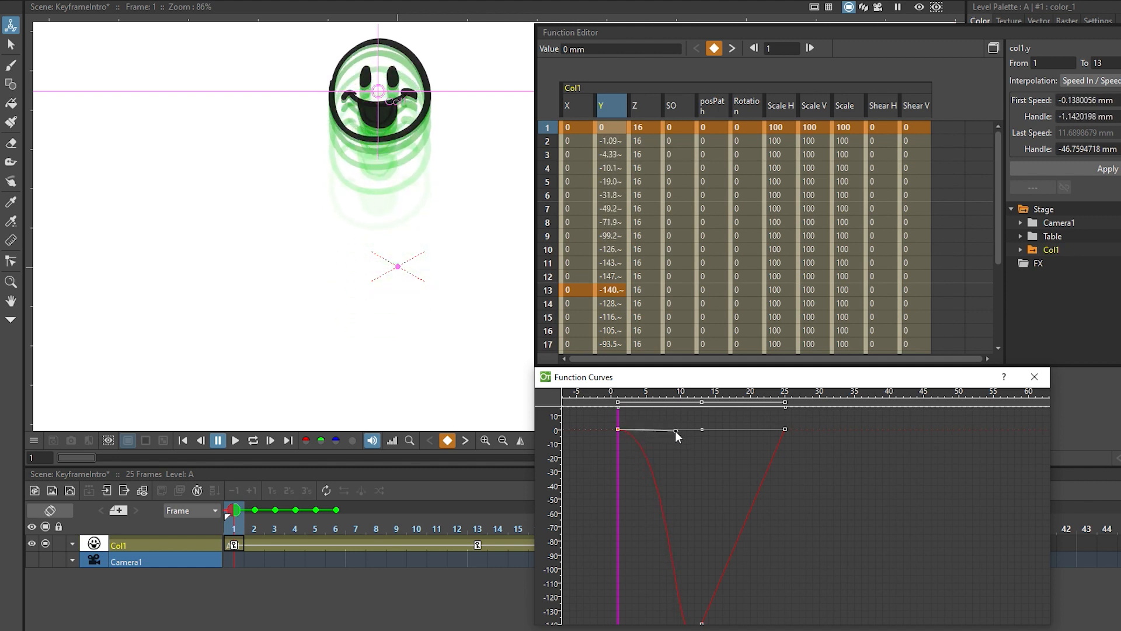
drag(676, 430, 669, 433)
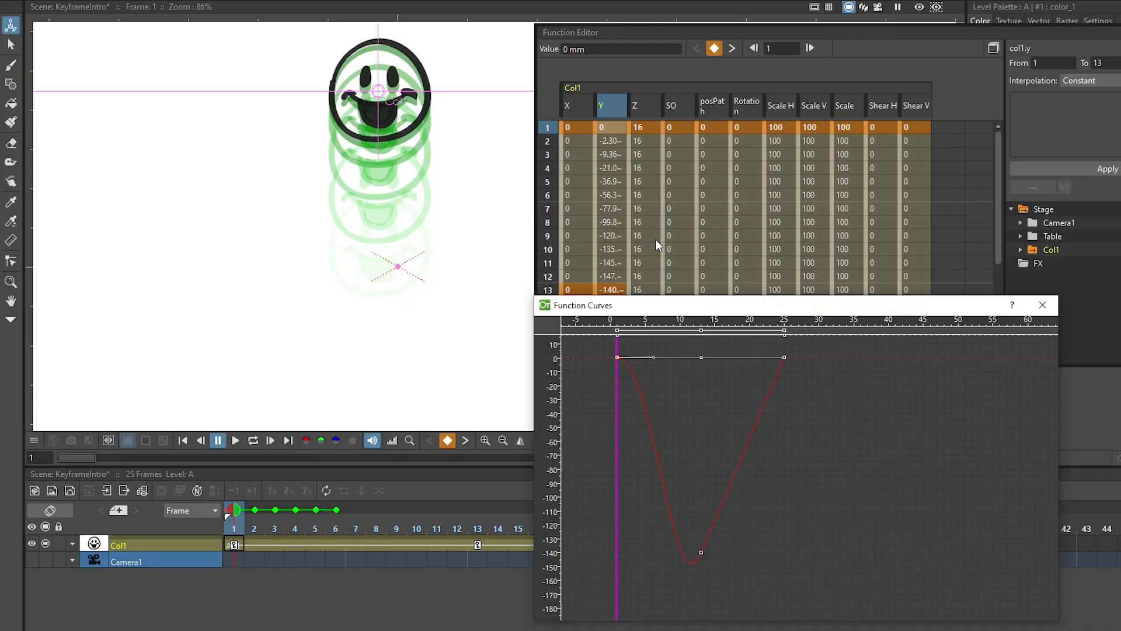
mouse_move(637, 286)
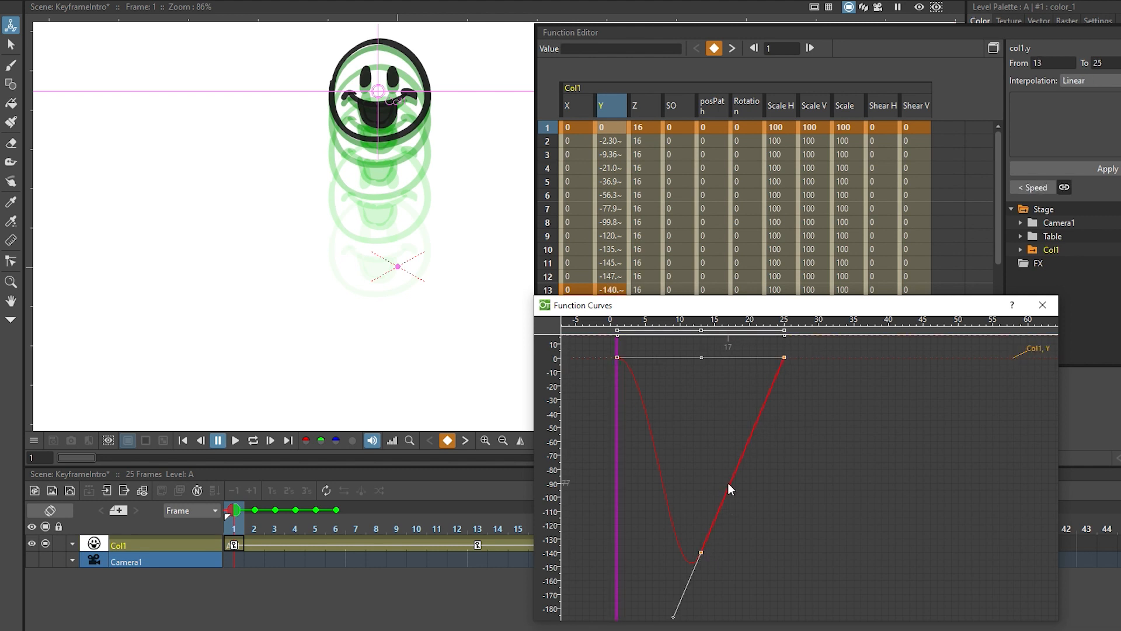
Set the frame 13–25 rise to Speed In / Speed Out and widen the handles for a rounded low.
right_click(749, 443)
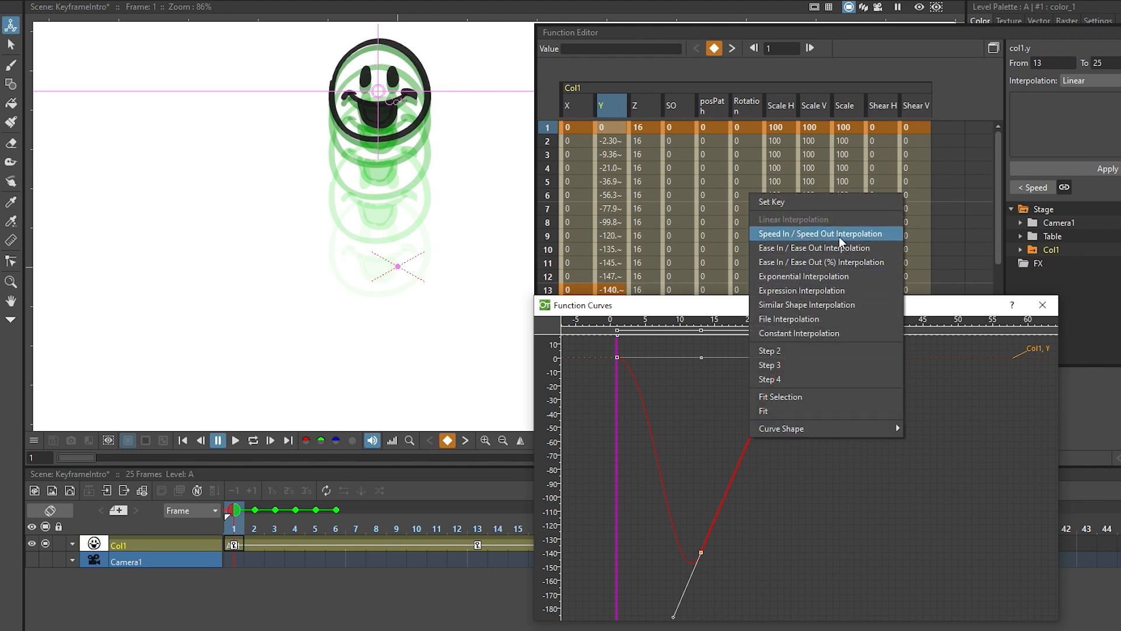
click(821, 233)
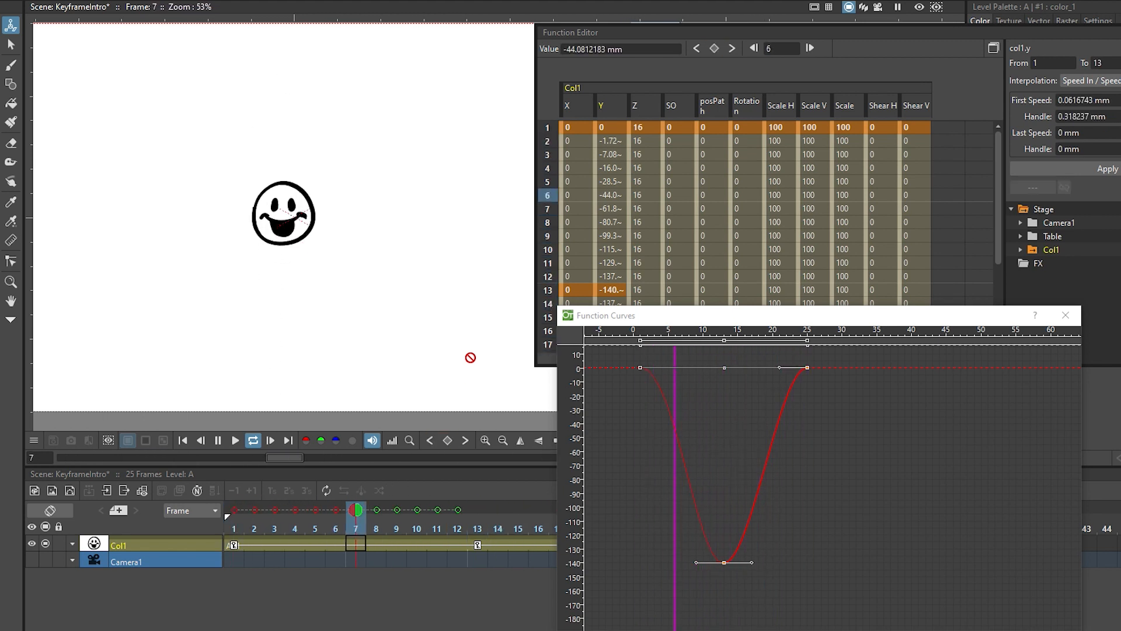
click(236, 440)
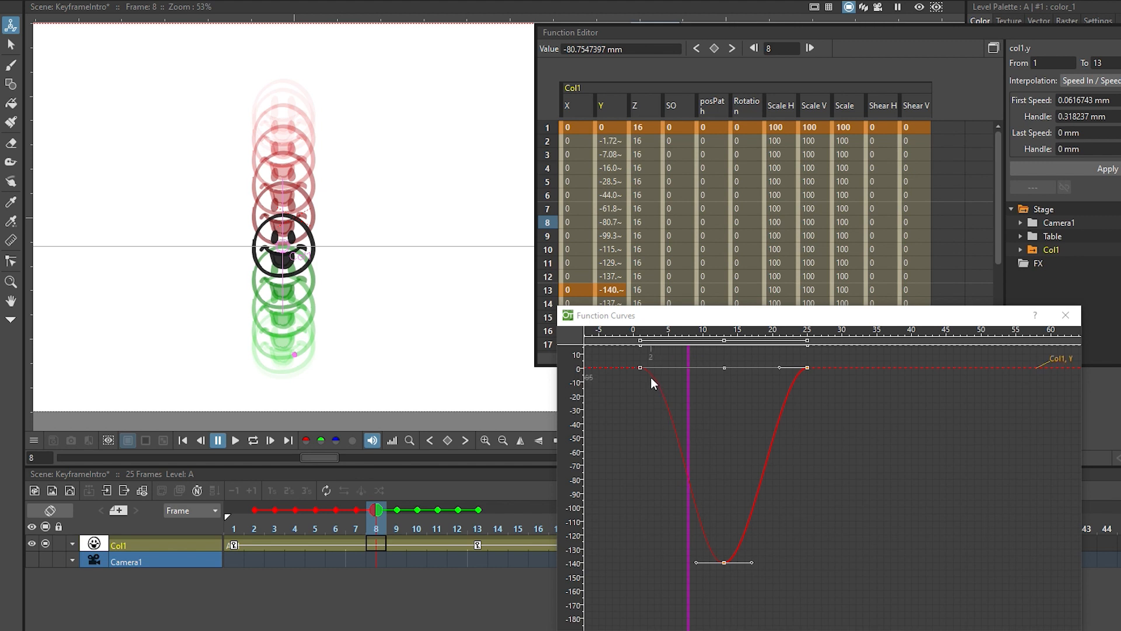
click(639, 368)
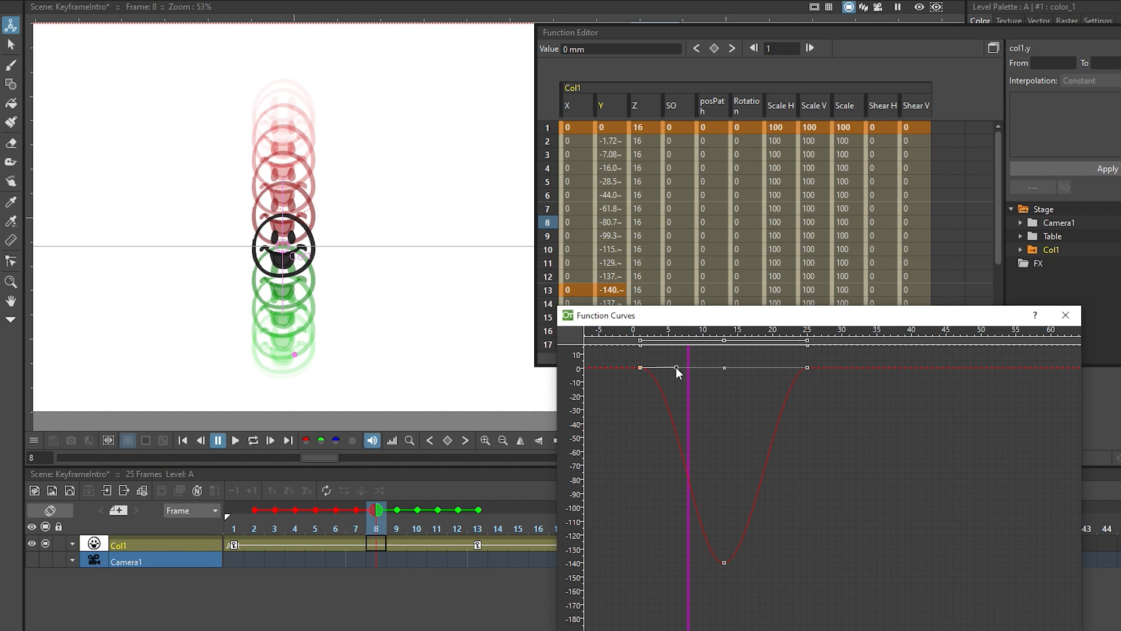
drag(676, 370, 710, 372)
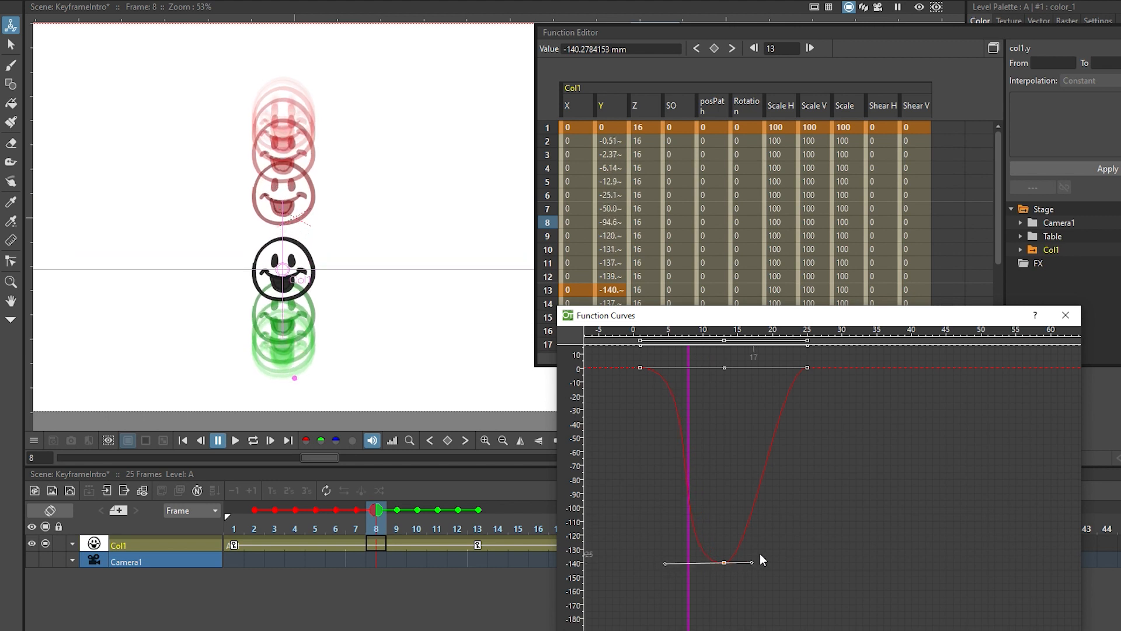
drag(751, 561, 786, 564)
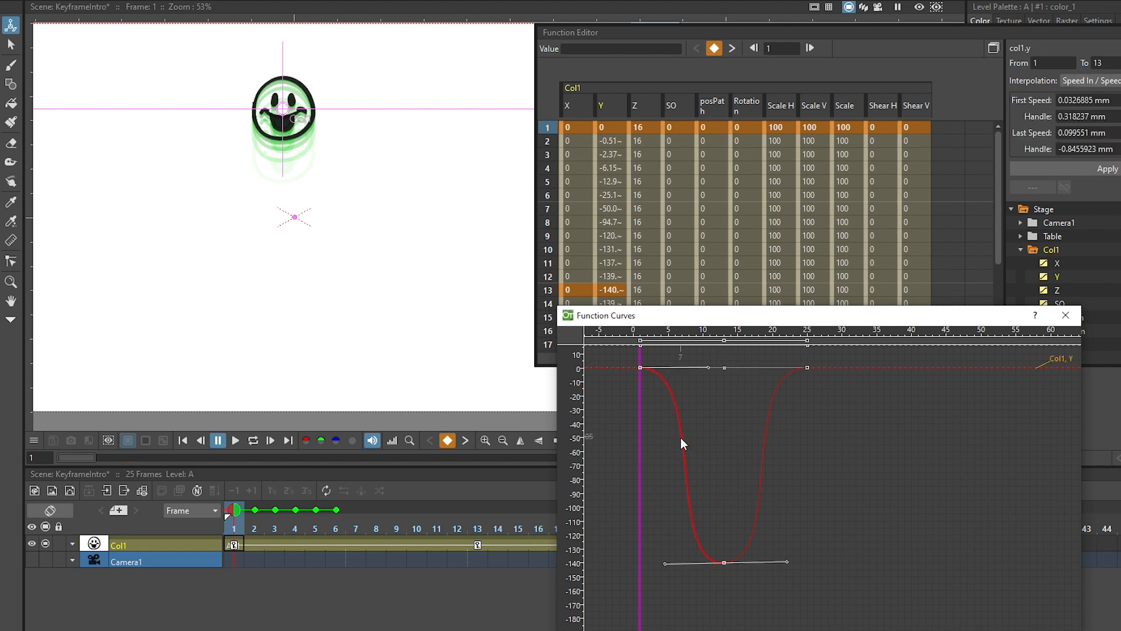
Zero frame 1's ease handle from the falling segment's context menu for an abrupt drop.
right_click(679, 443)
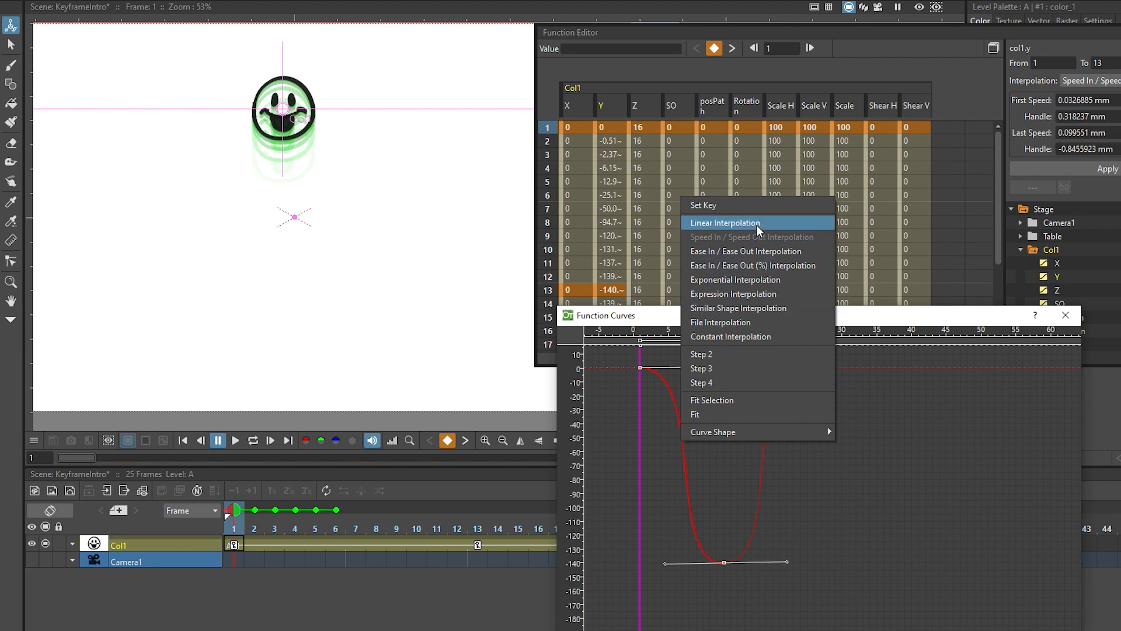
click(725, 223)
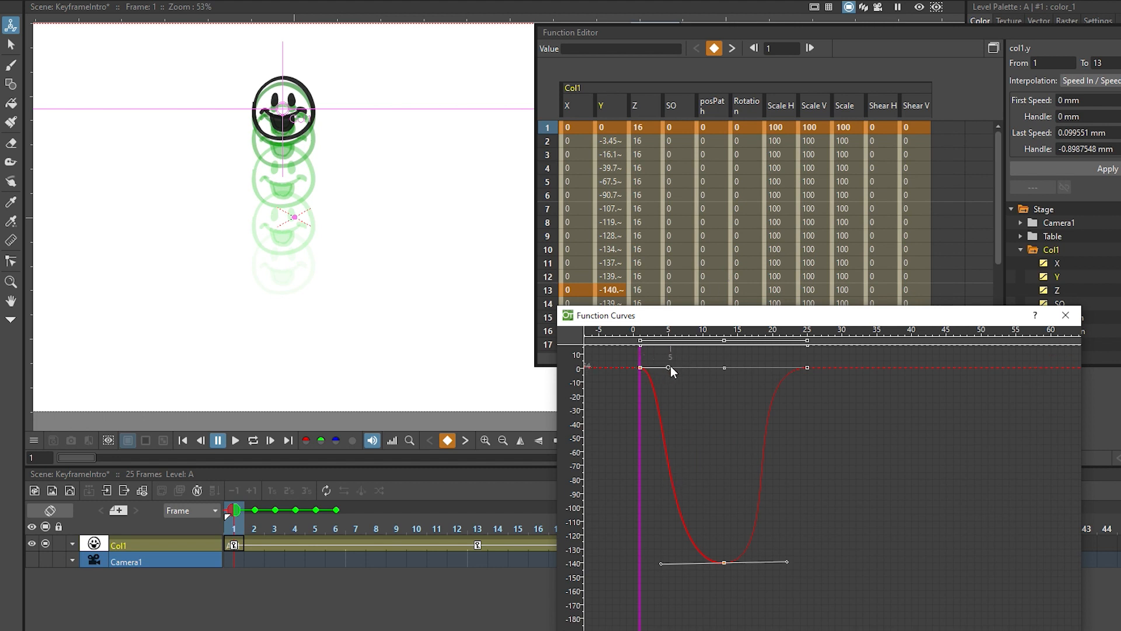
mouse_move(676, 351)
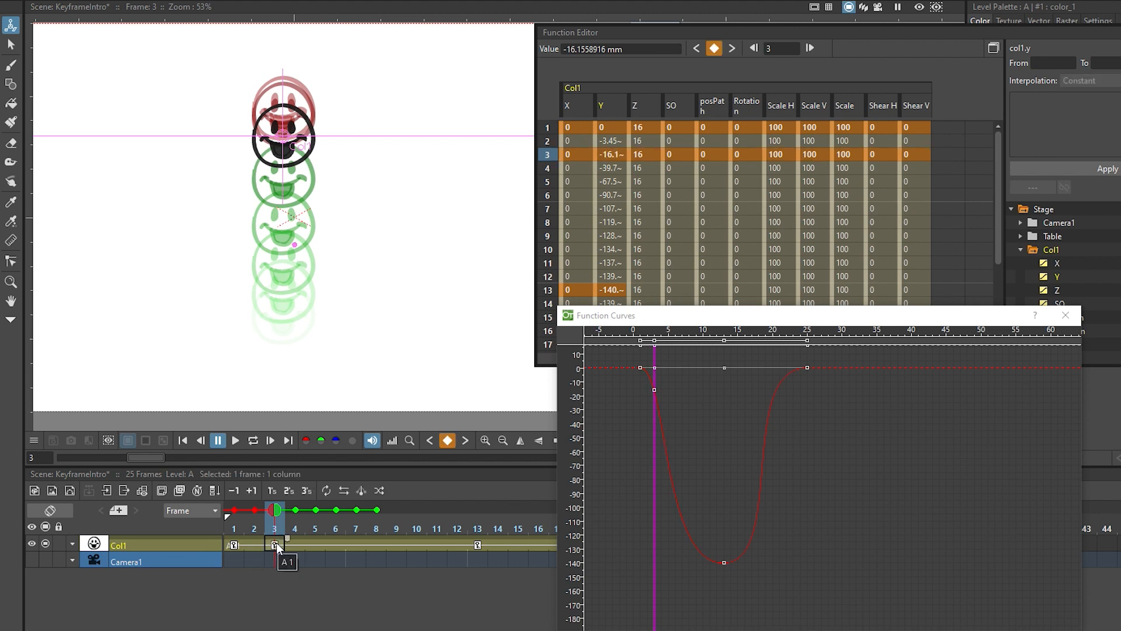
mouse_move(277, 545)
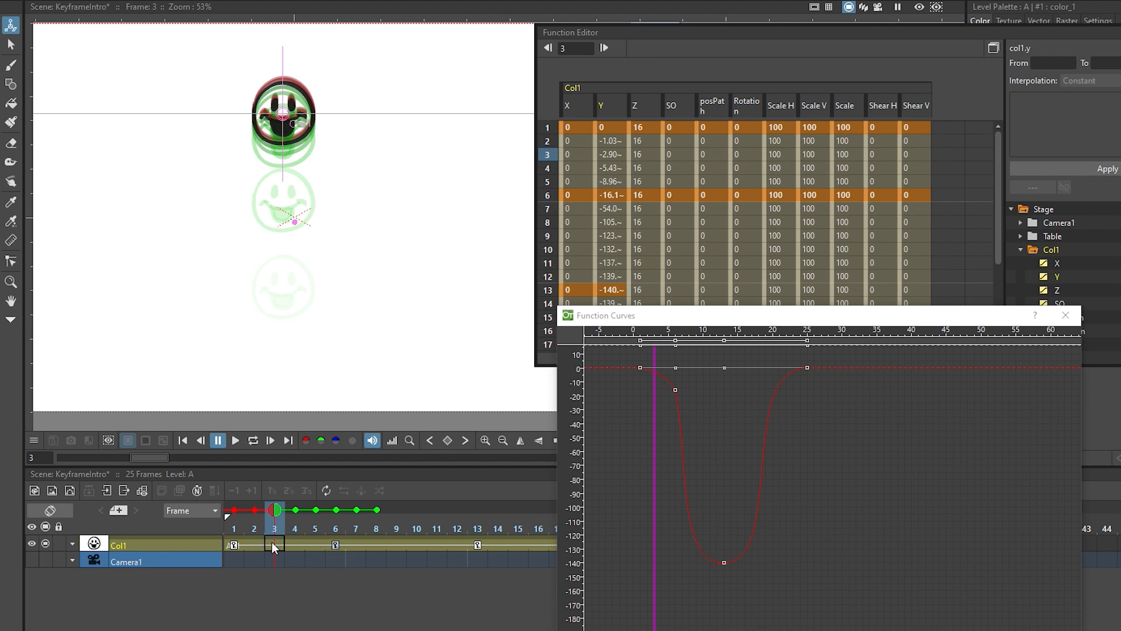
mouse_move(331, 546)
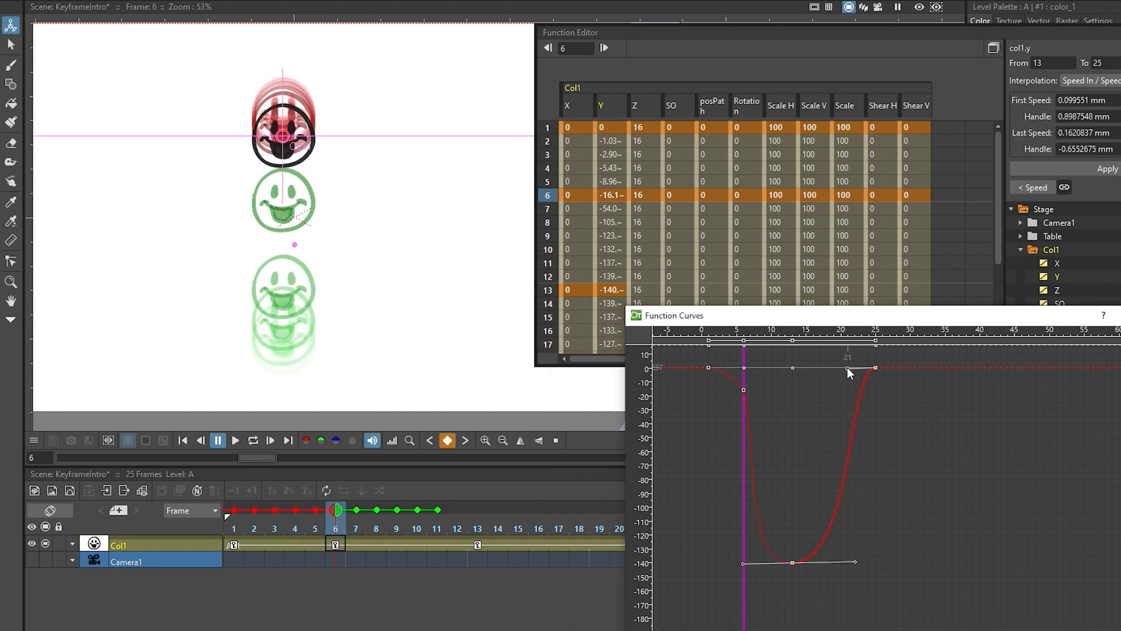
Add eased Y keys at frames 9 (−132 mm) and 17 (−129 mm) around the low.
drag(854, 561, 819, 569)
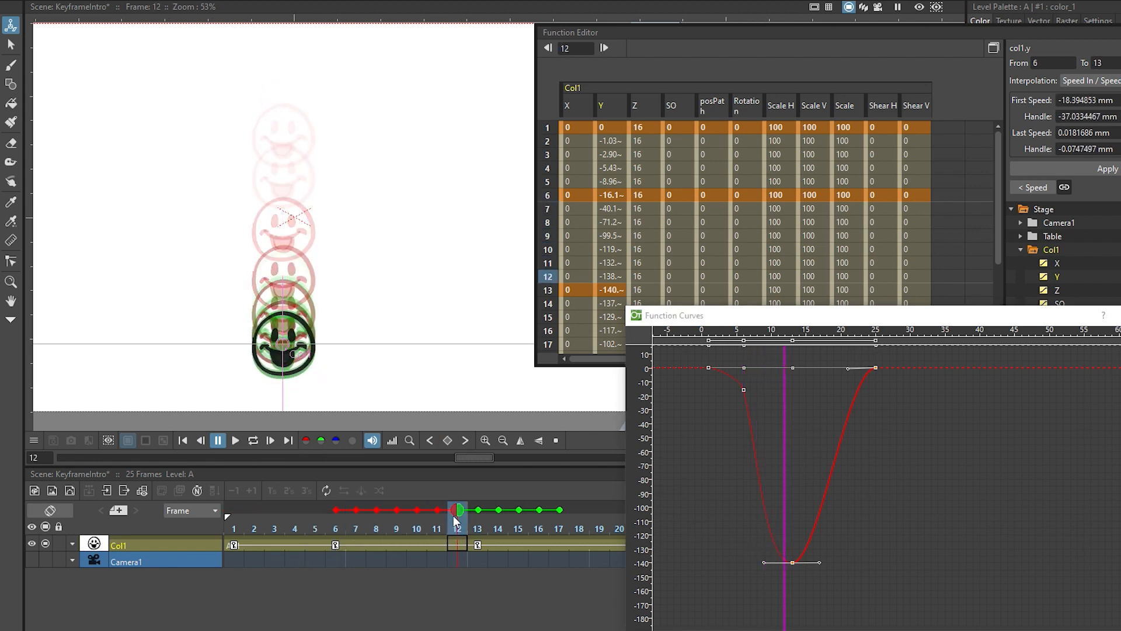
click(437, 511)
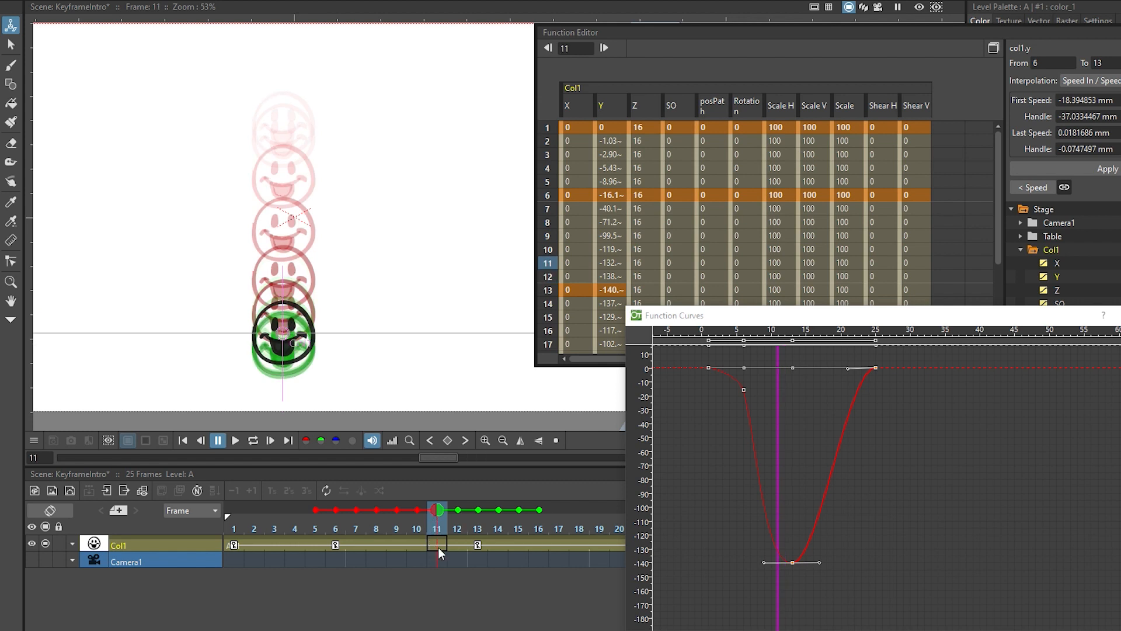
click(436, 544)
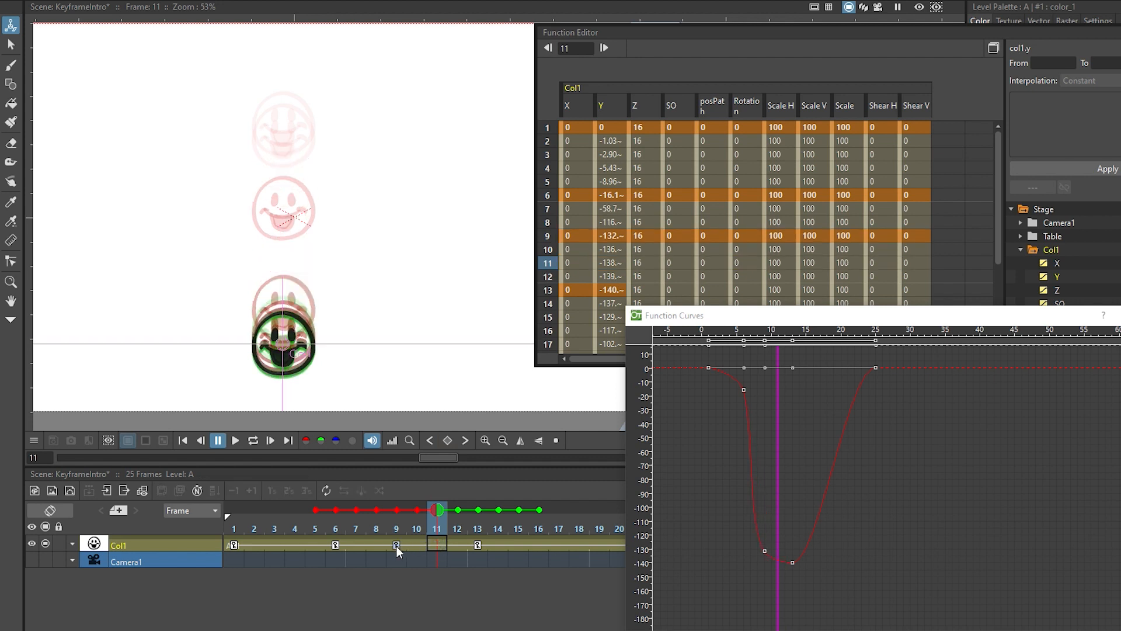
click(477, 513)
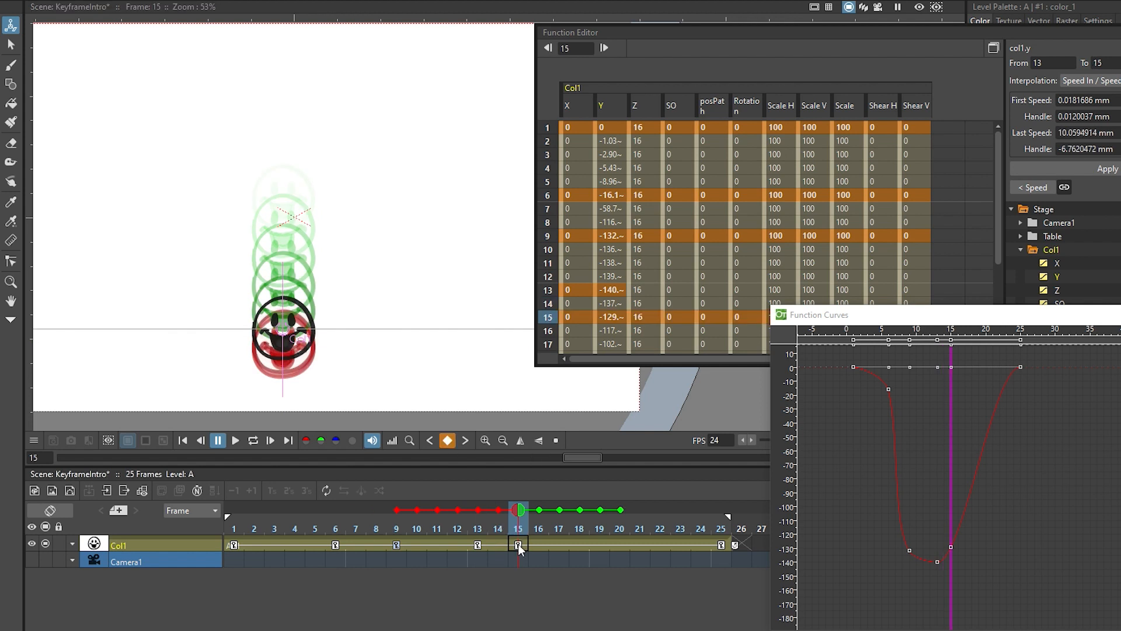
click(681, 510)
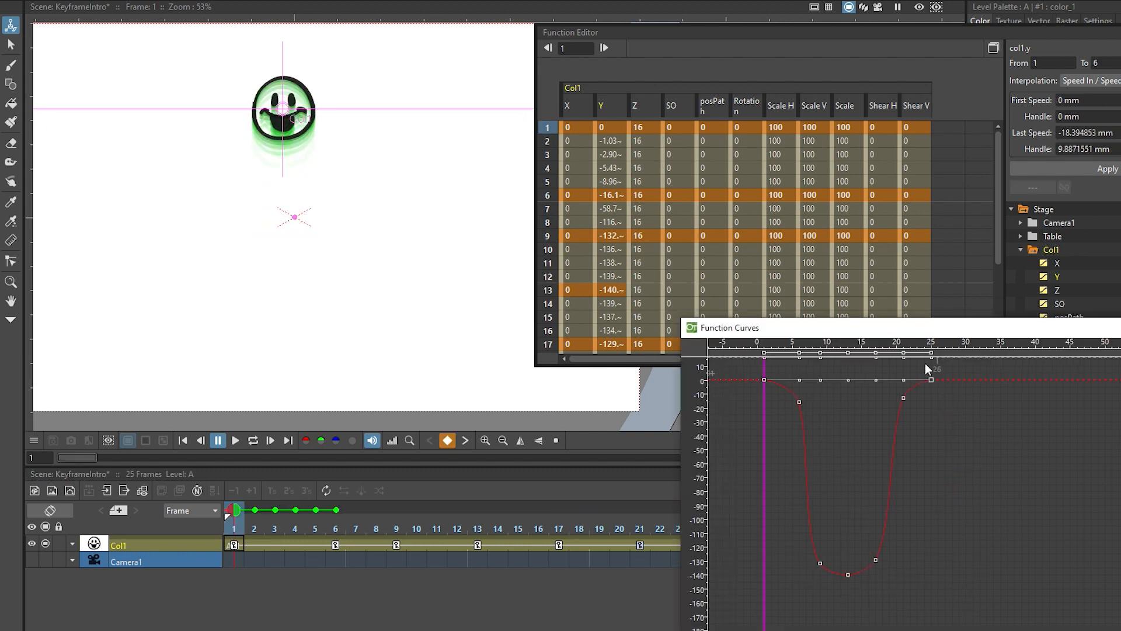
mouse_move(940, 464)
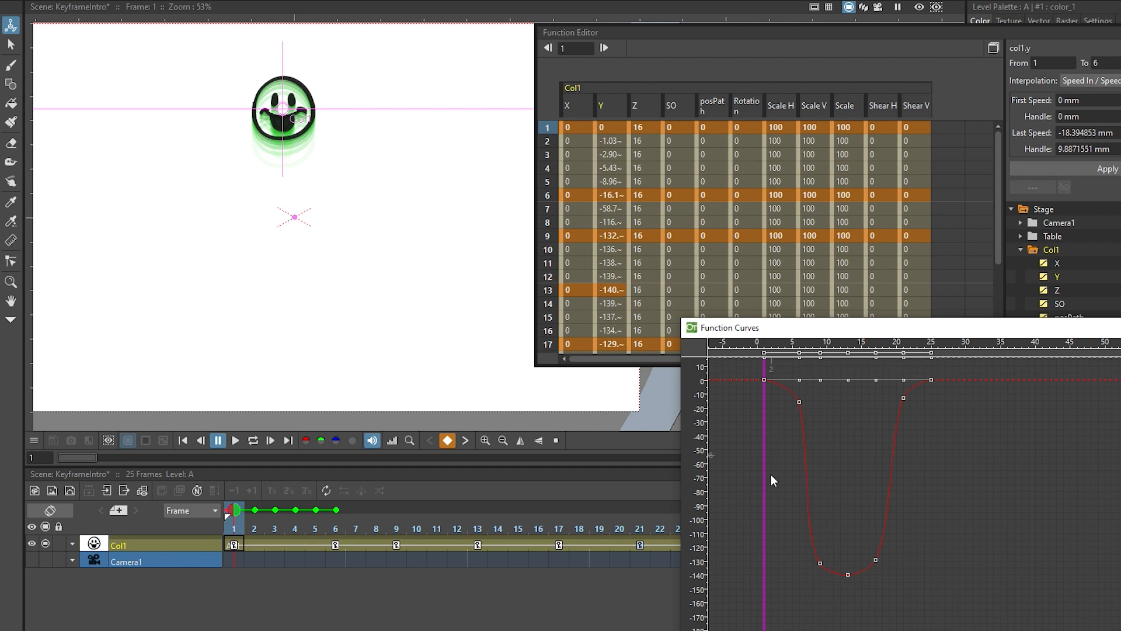
mouse_move(804, 415)
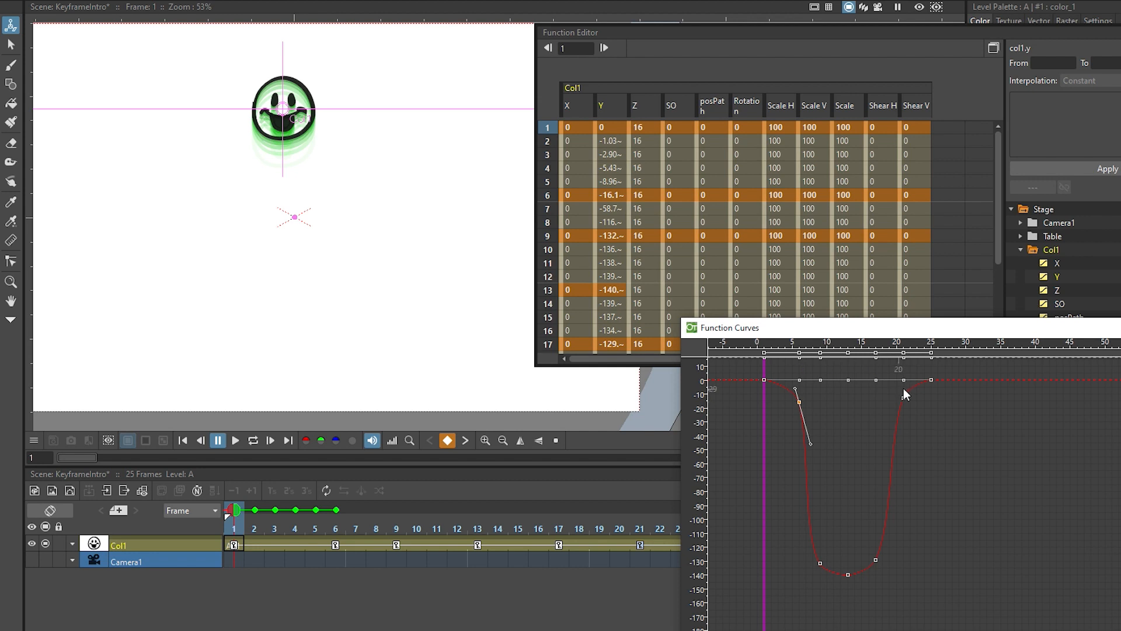
click(253, 440)
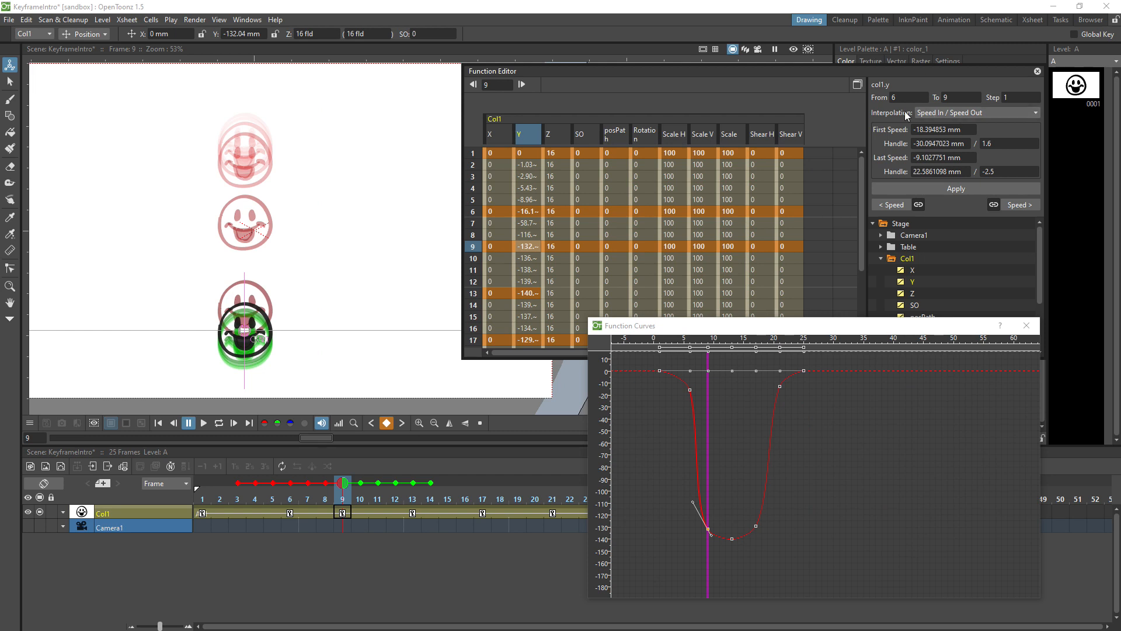
mouse_move(859, 115)
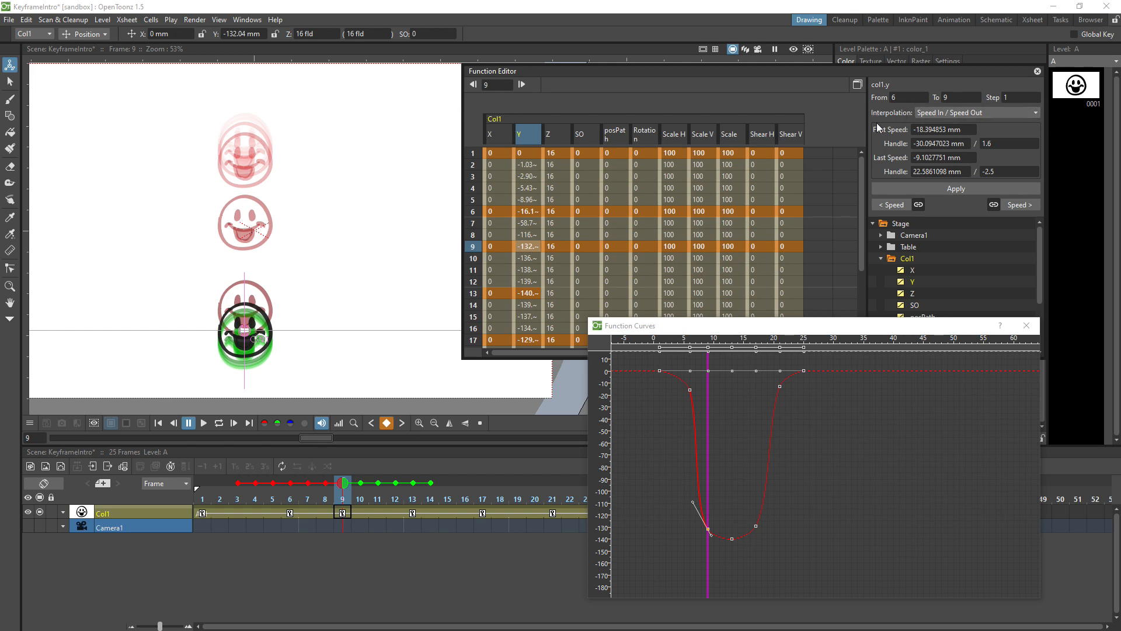
click(978, 112)
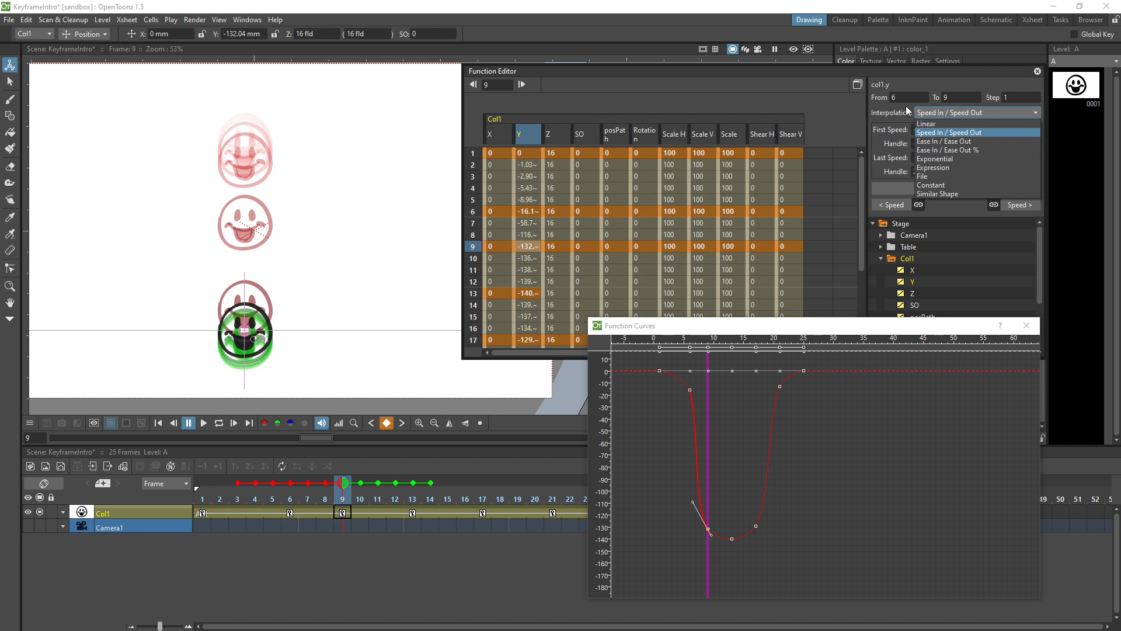
click(950, 133)
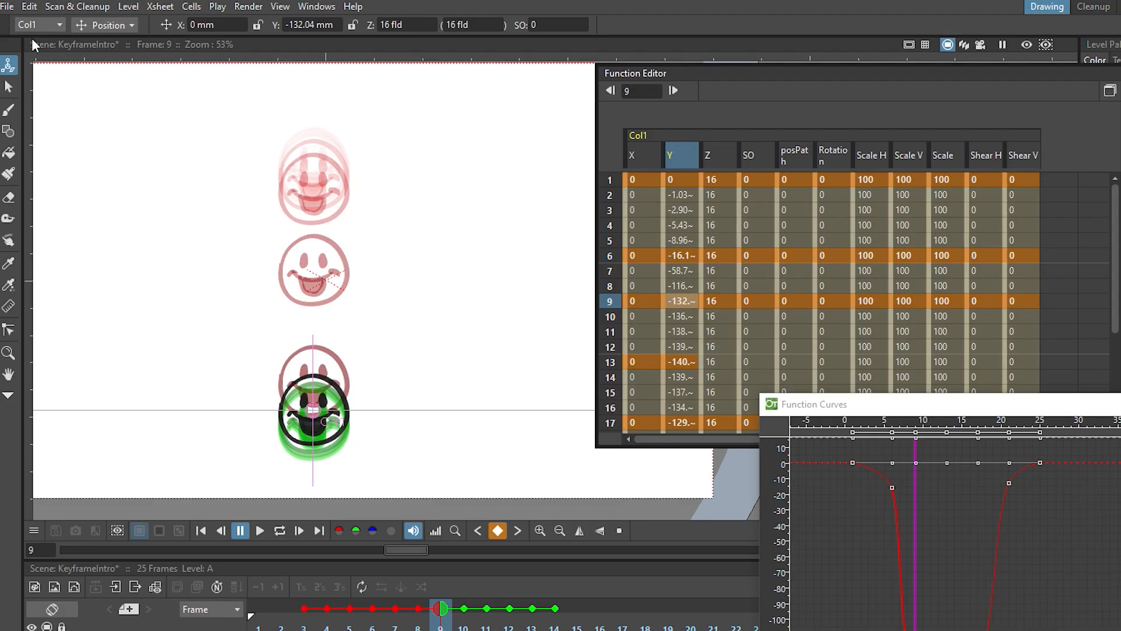
Set Default Interpolation to Speed In / Speed Out in File > Preferences > Animation.
click(8, 6)
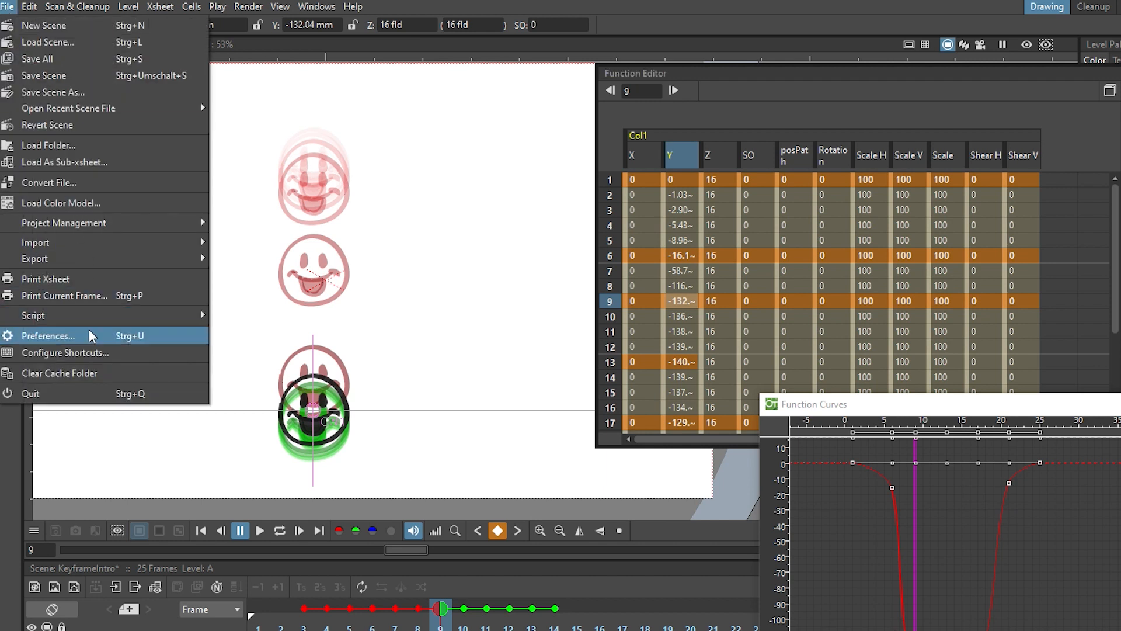
click(48, 337)
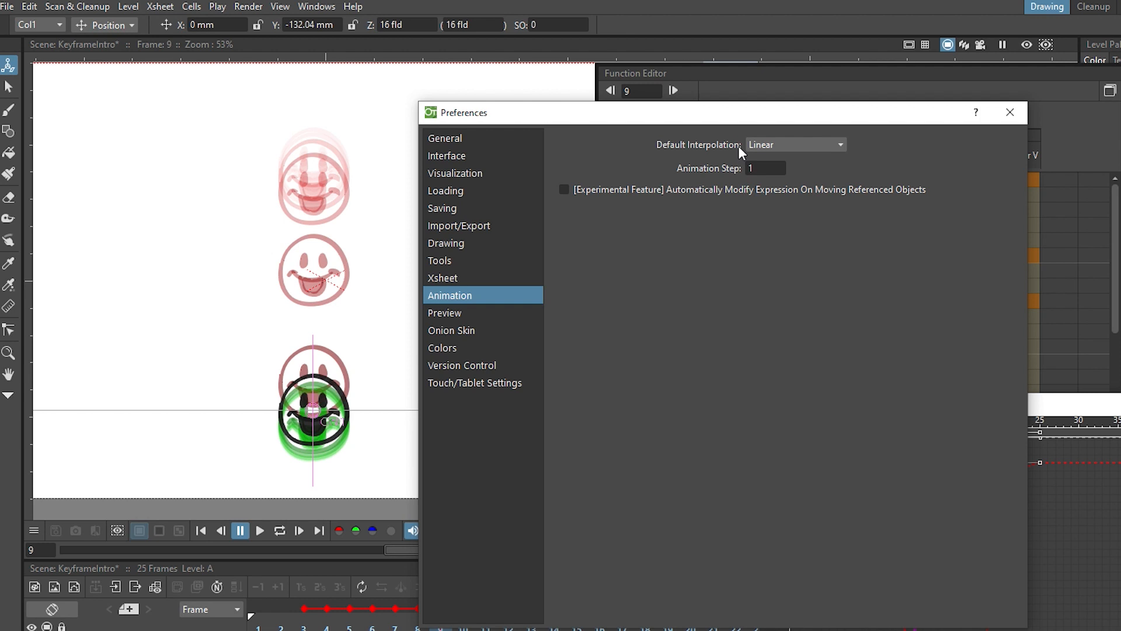
click(795, 145)
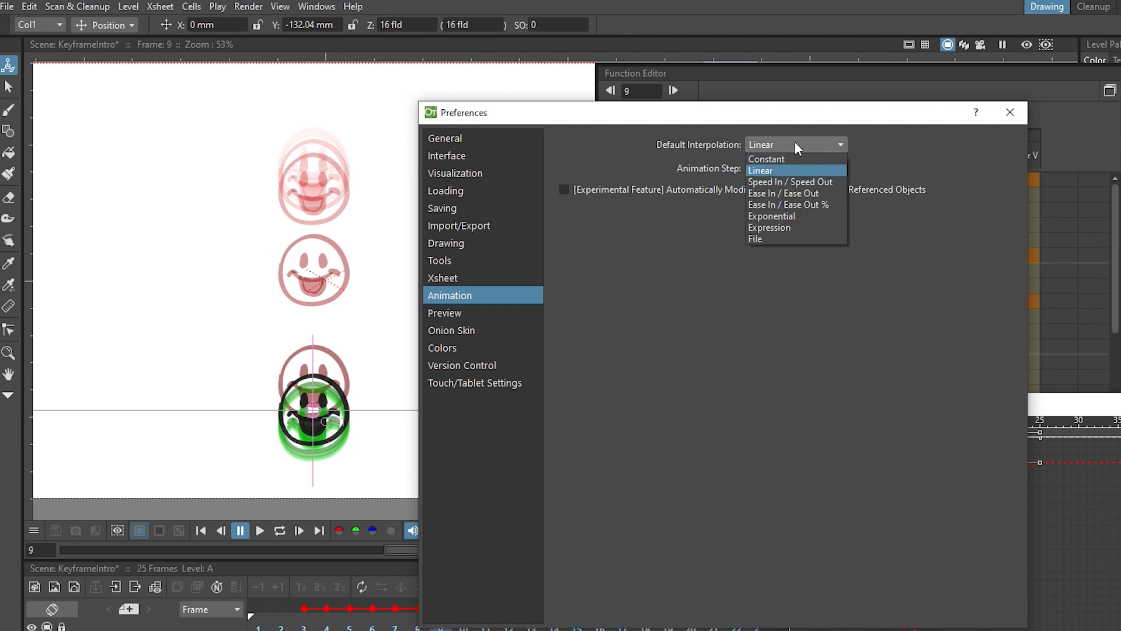
click(790, 182)
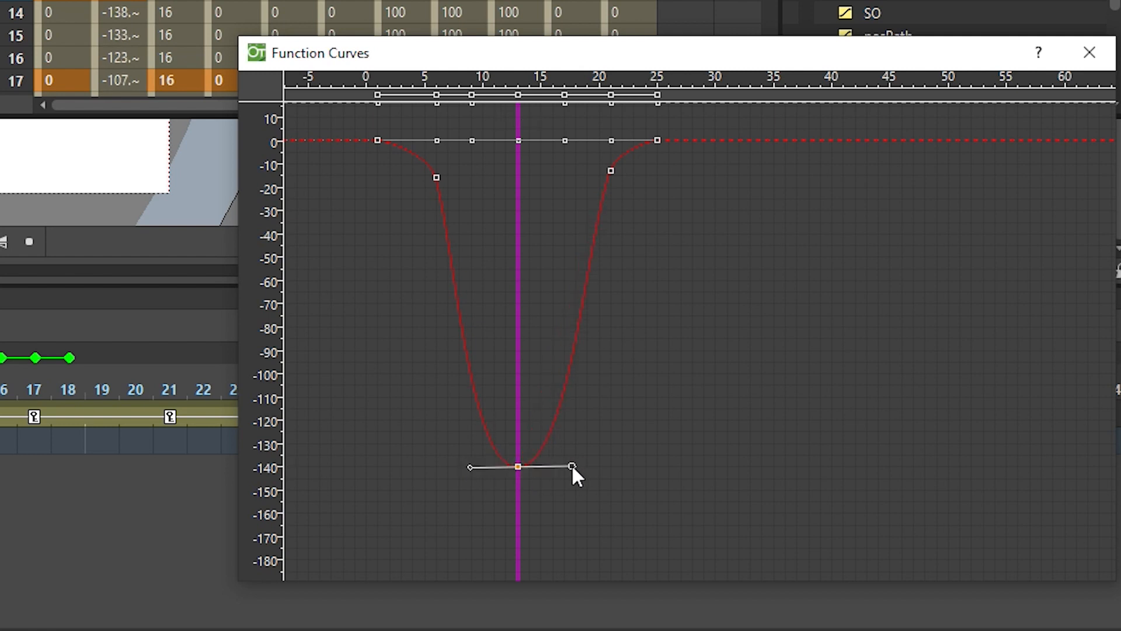
Adjust the frame 13 low key's handle and select that key to steepen the dip.
drag(572, 465, 571, 466)
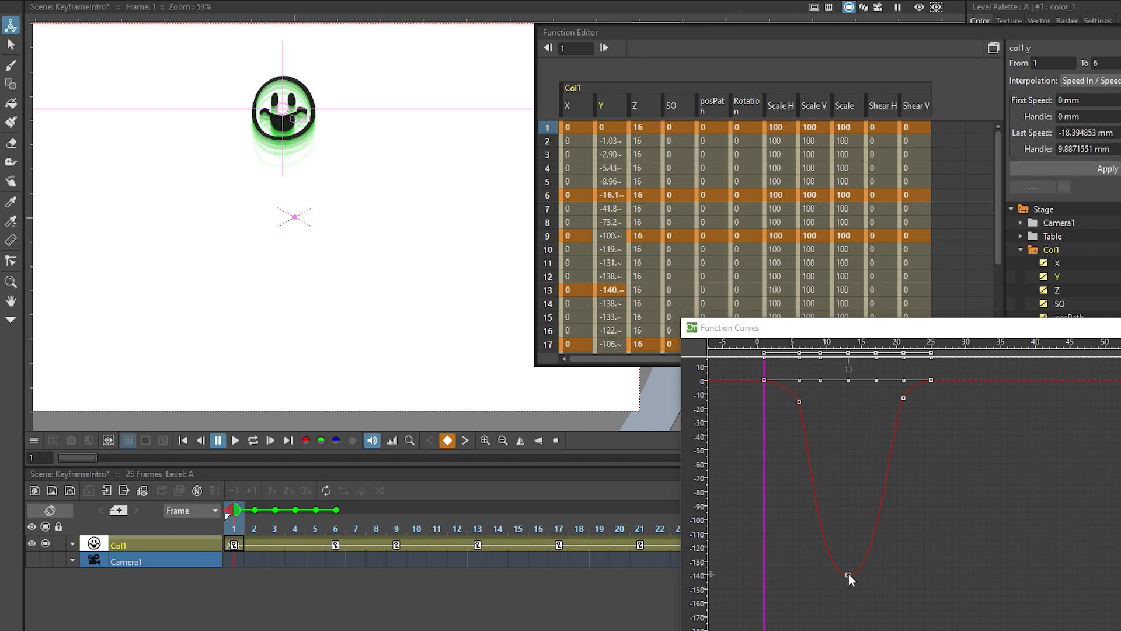
click(848, 574)
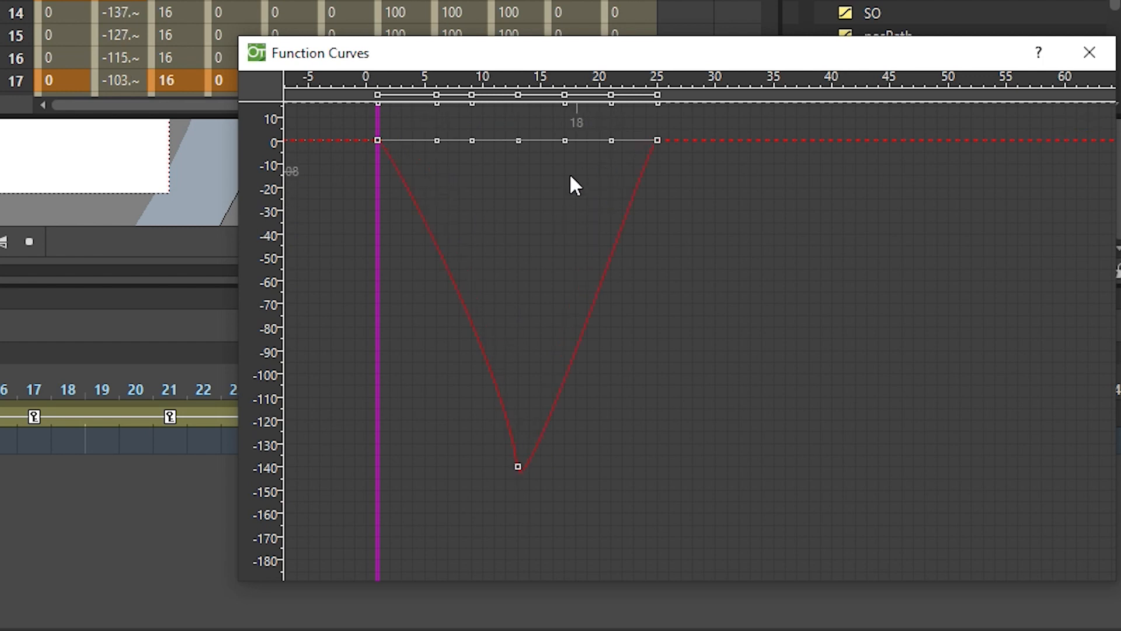
click(377, 141)
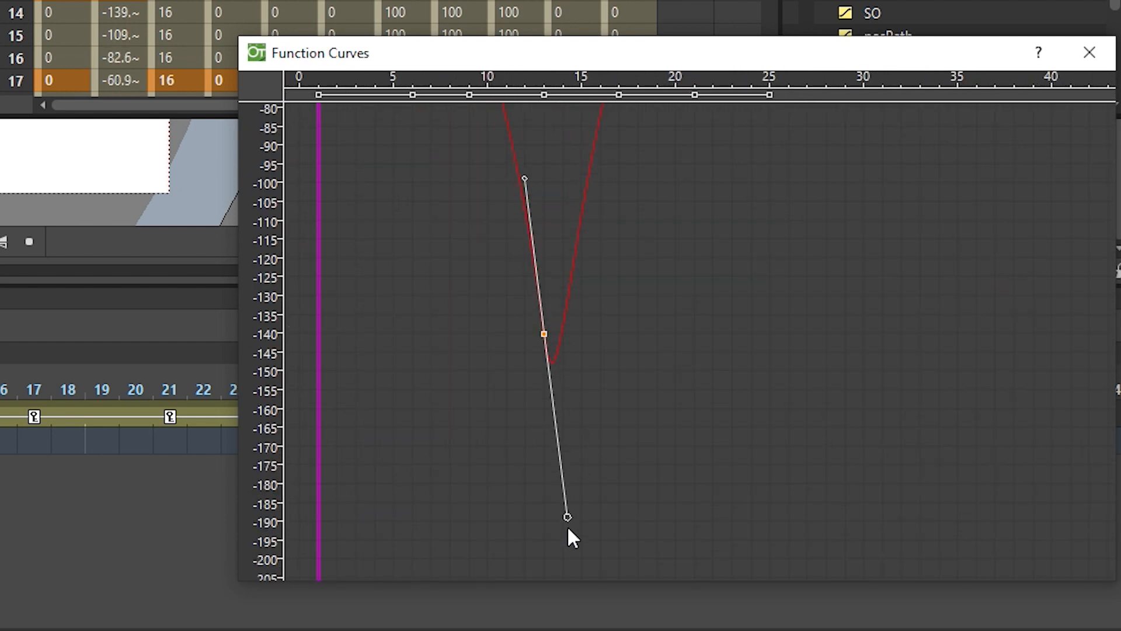
Unlink frame 13's handles and swing the right handle upward into a sharp V at −140 mm.
drag(566, 516, 583, 536)
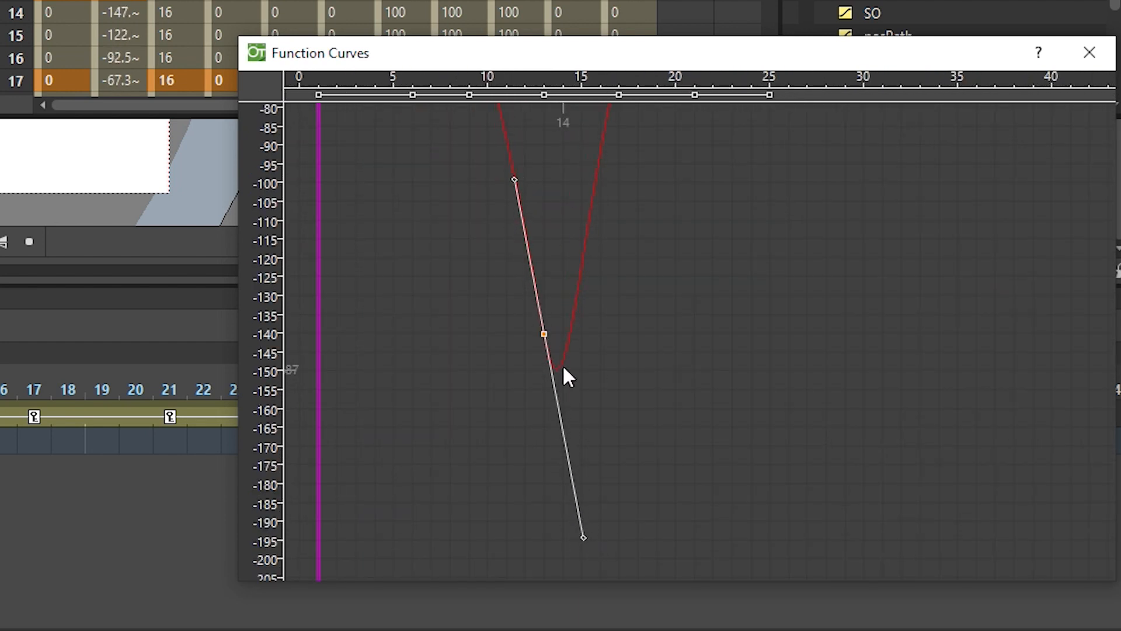
mouse_move(570, 286)
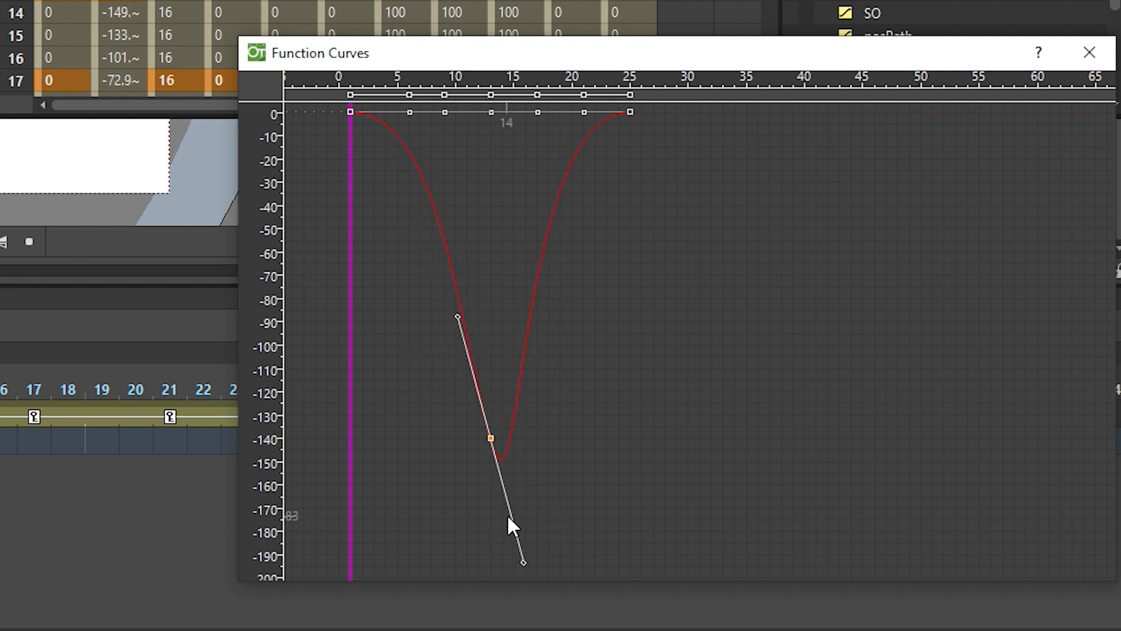
right_click(491, 437)
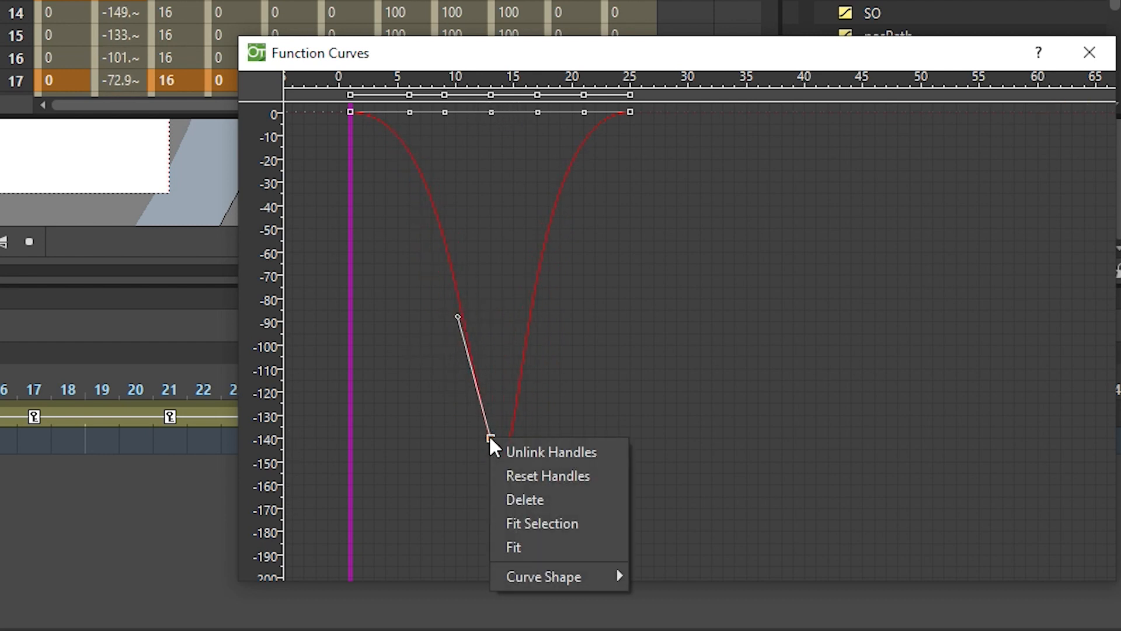
mouse_move(537, 452)
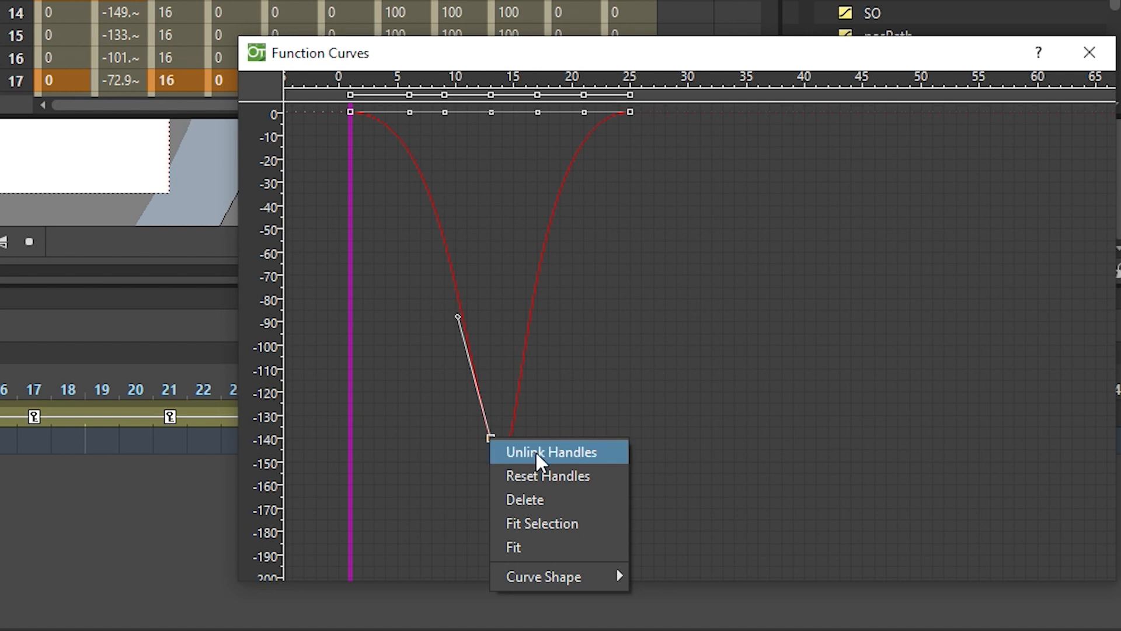
click(550, 451)
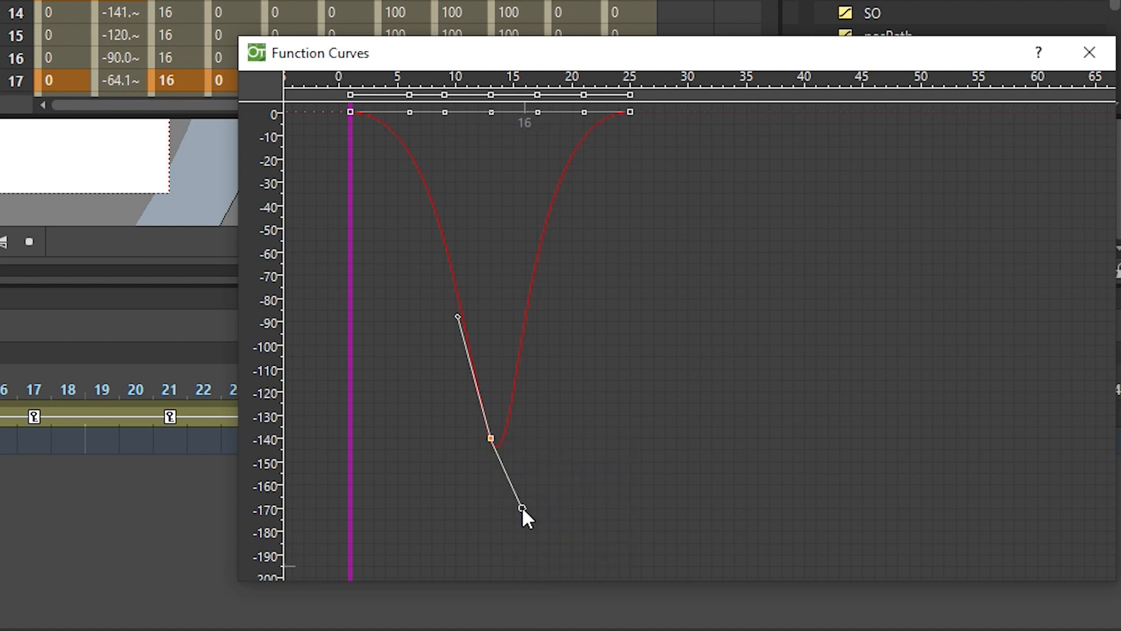
drag(523, 507, 513, 317)
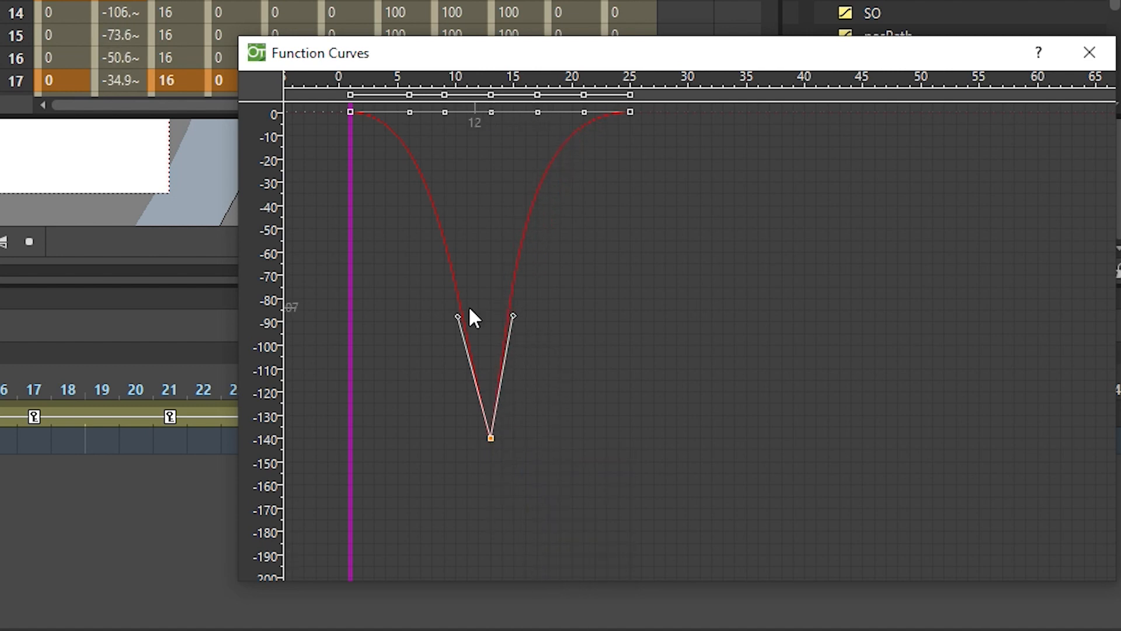
drag(512, 316, 523, 317)
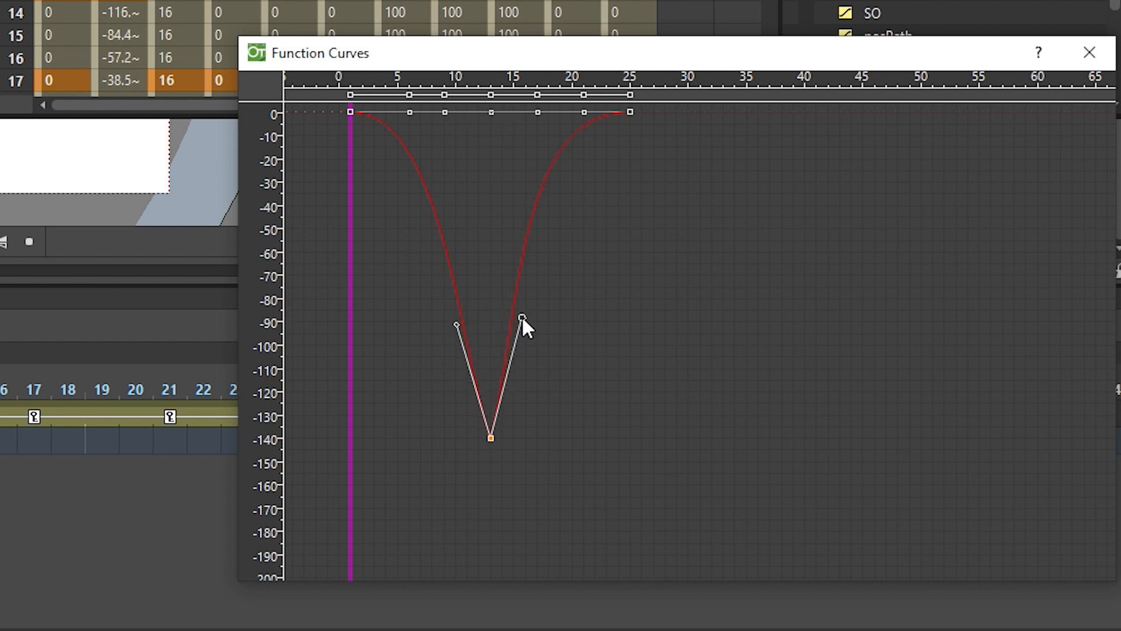